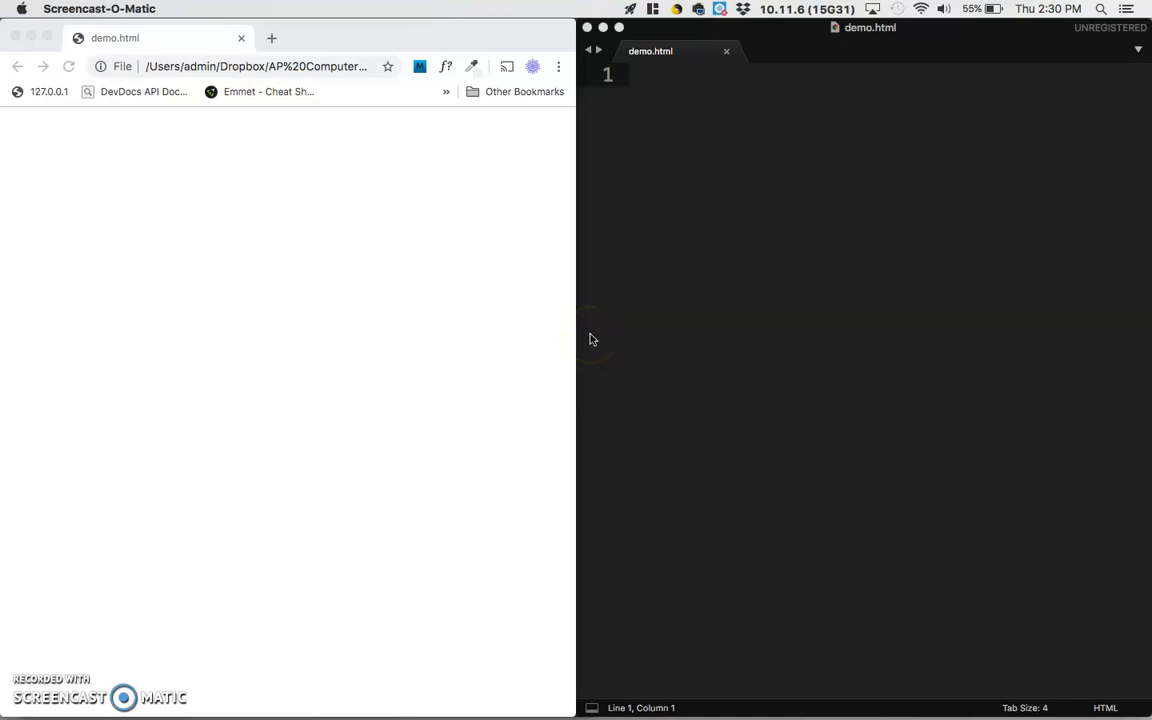
mouse_move(596, 338)
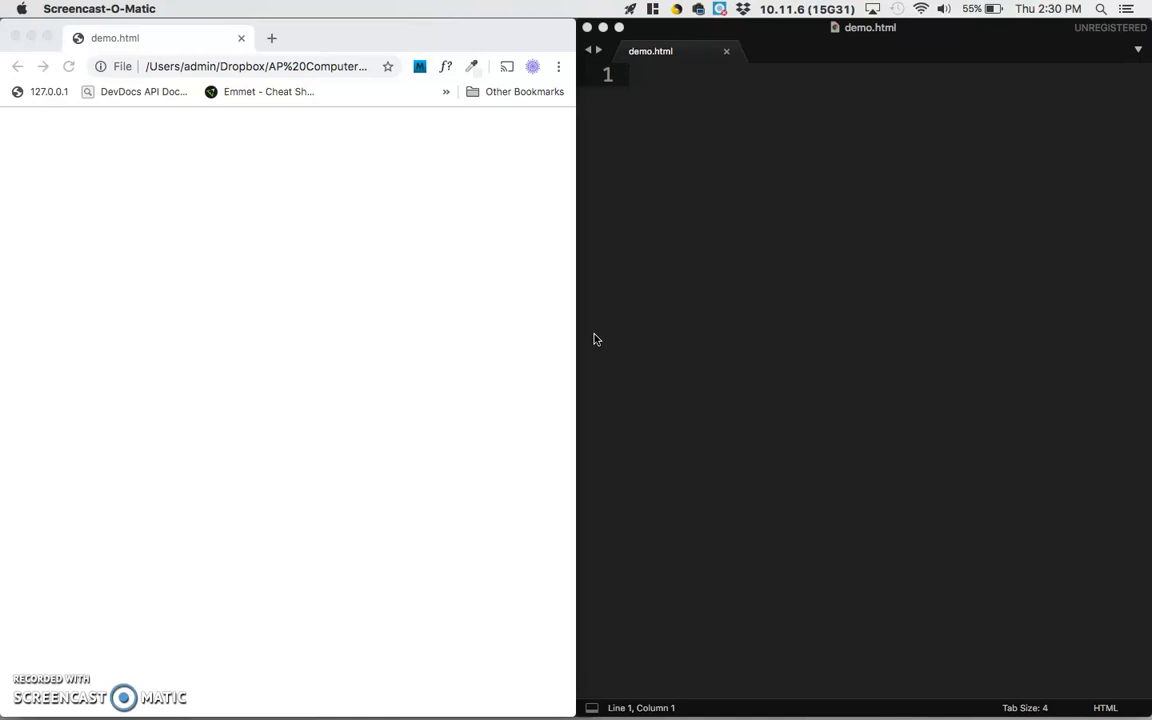
Start an HTML page skeleton in demo.html titled 'Tech Blog 1'
click(750, 204)
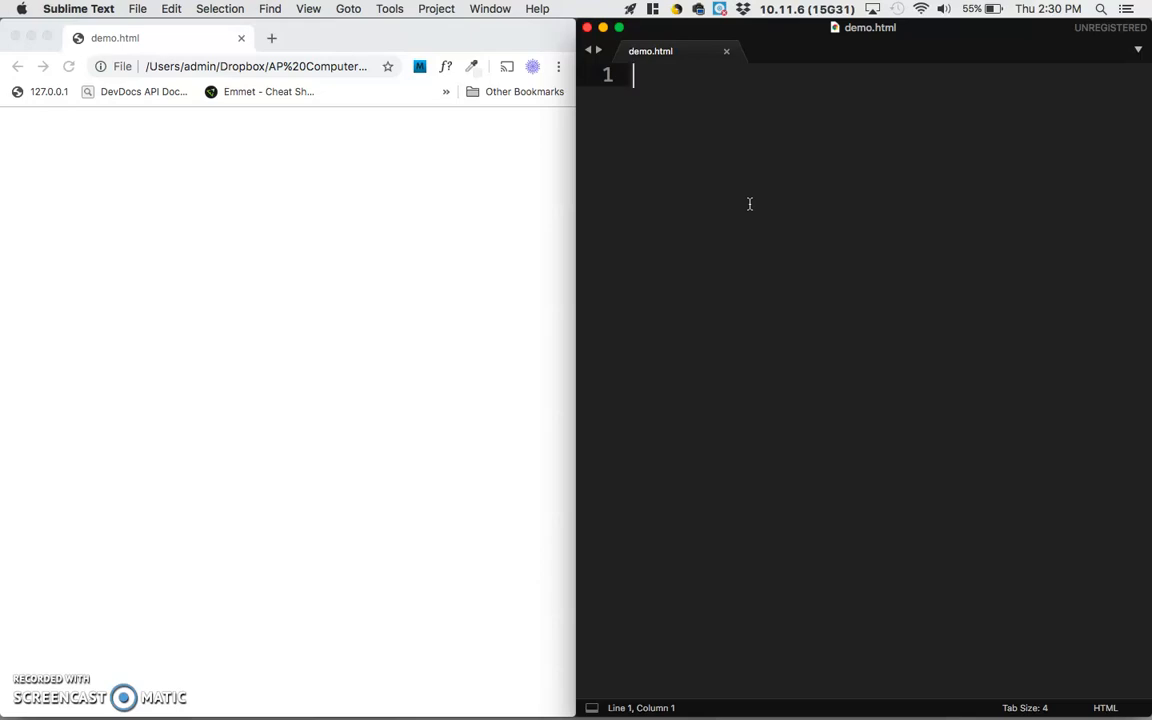
text(<)
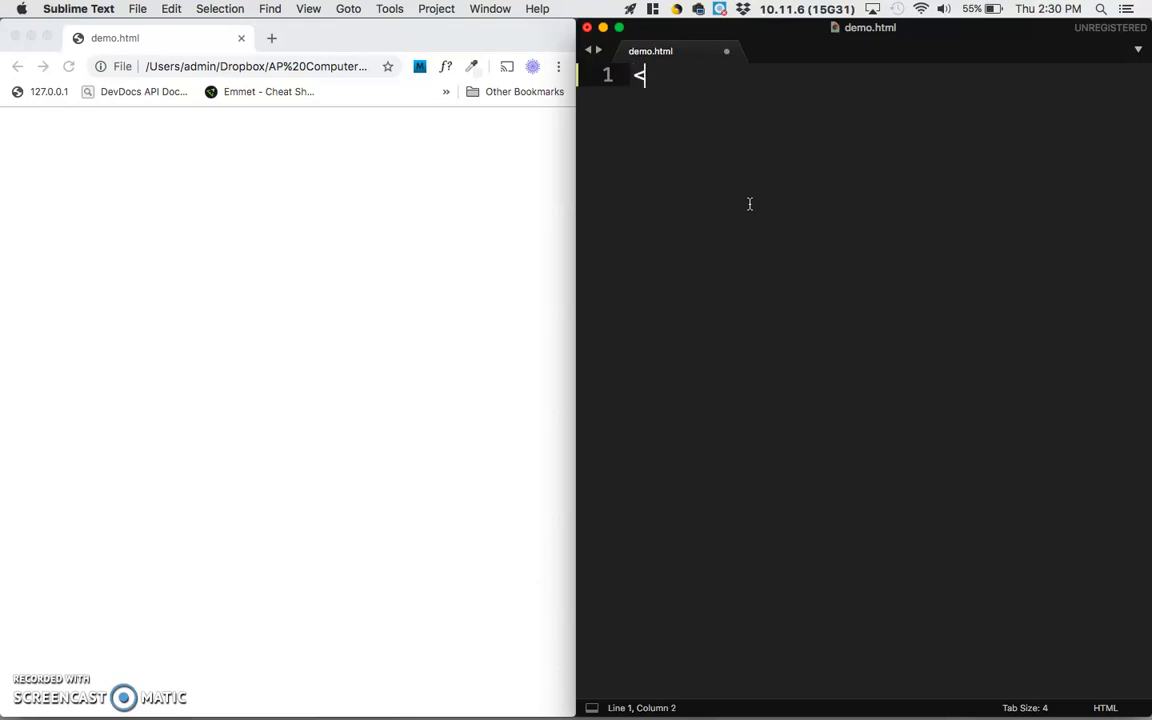
key(Tab)
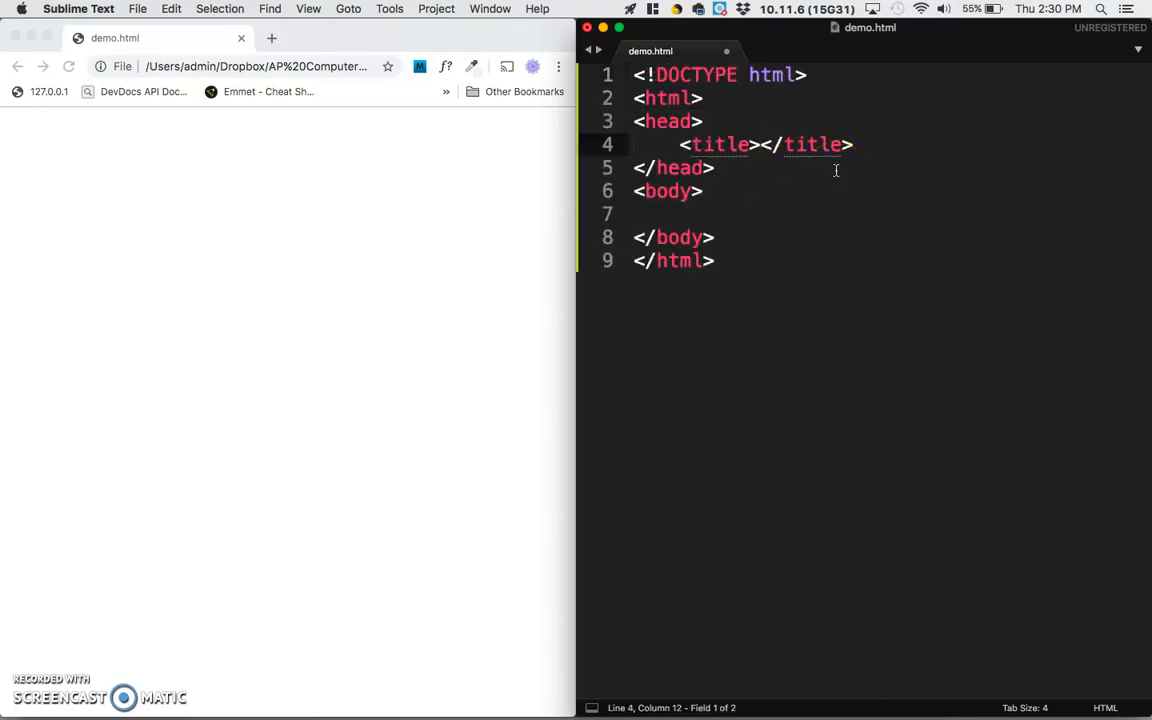
text(Tech Block)
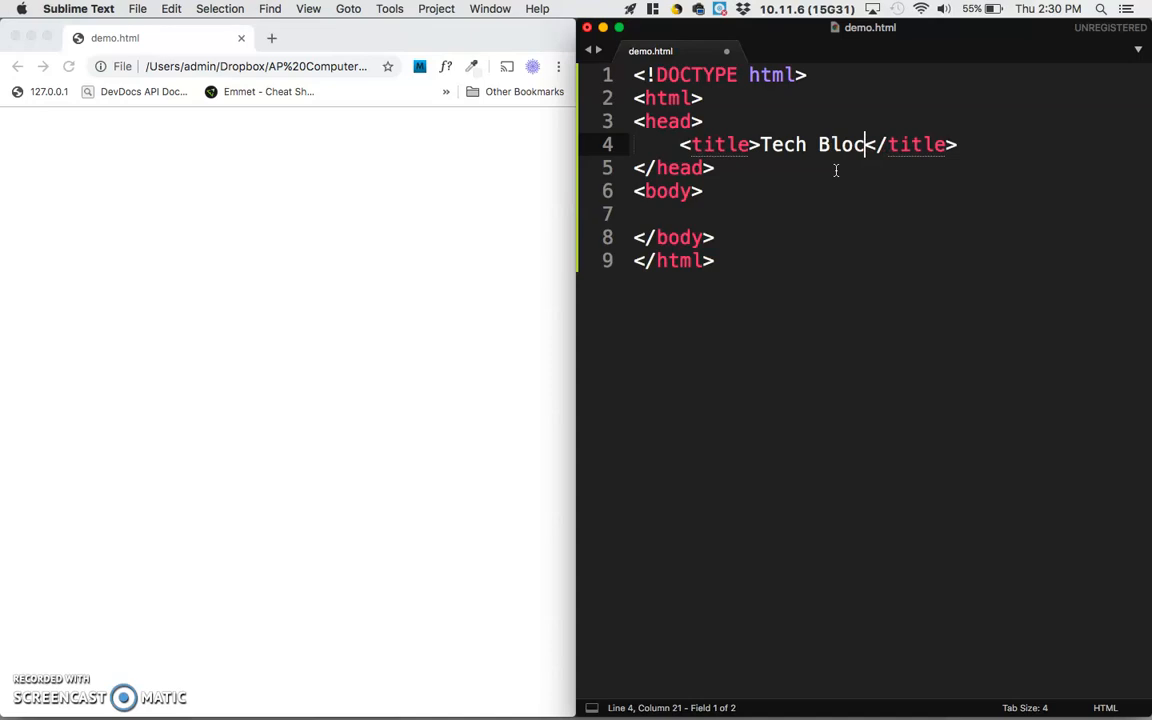
text(1)
click(890, 214)
text(<h1></h1>)
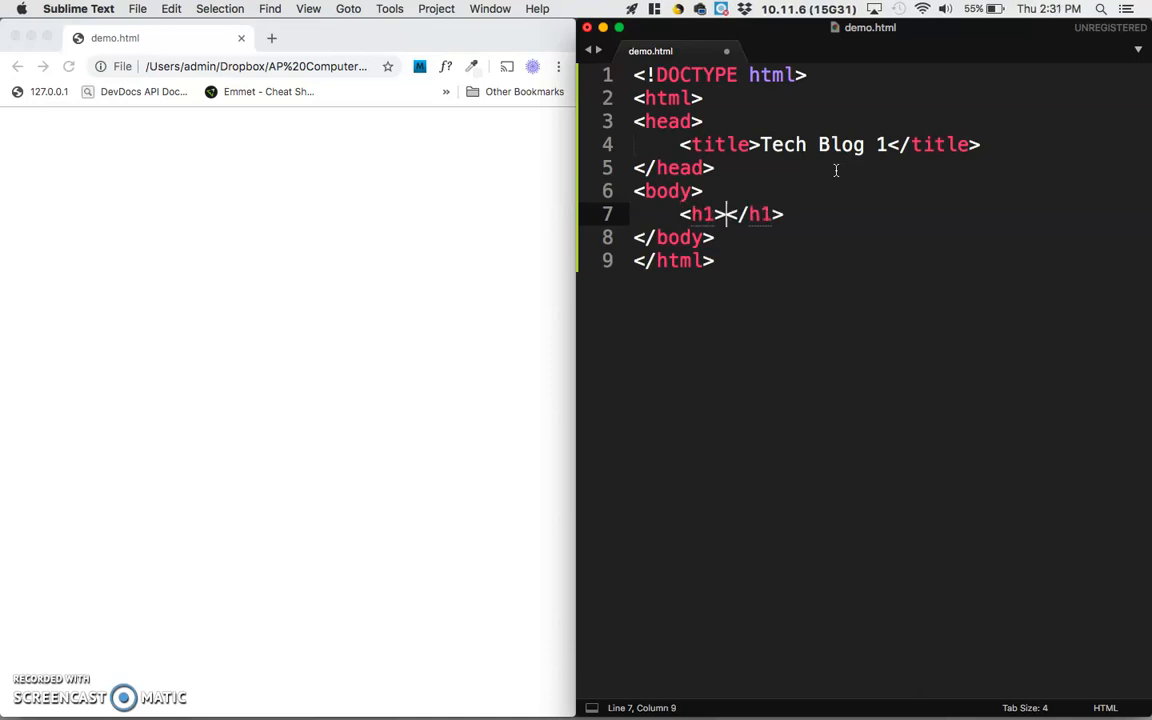
Add an h1 'Entry 1' and an h2 'Humans Need Not Apply' in the body
text(Entry 1)
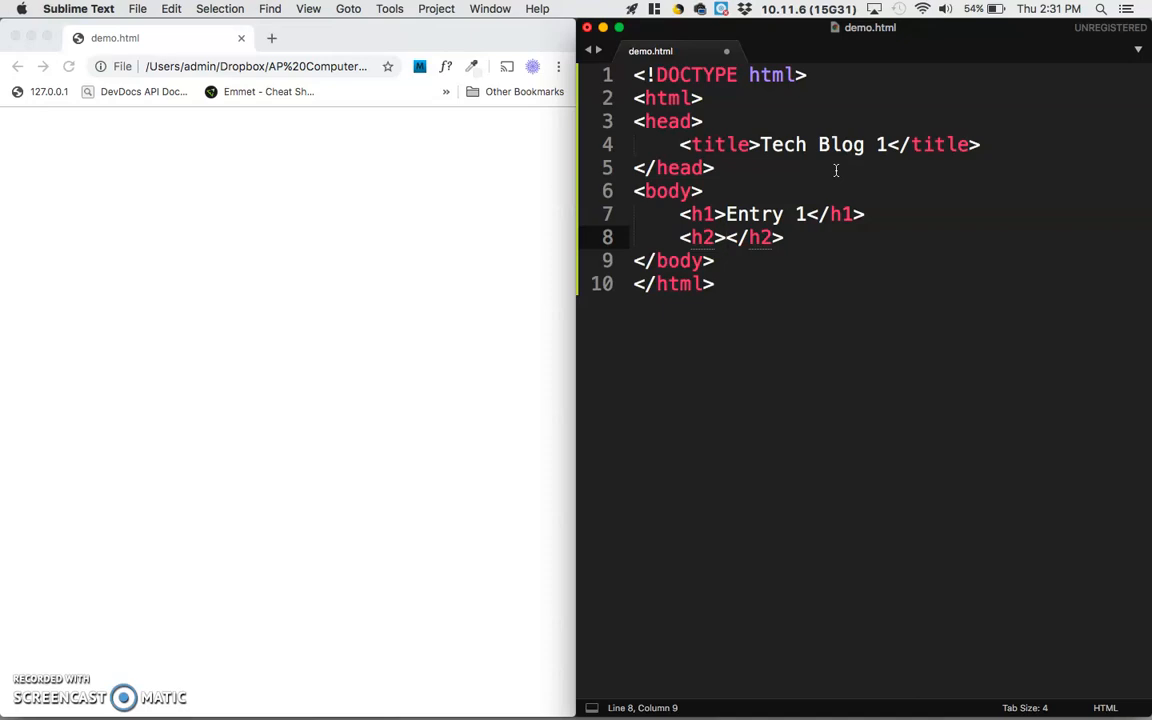
text(Huma)
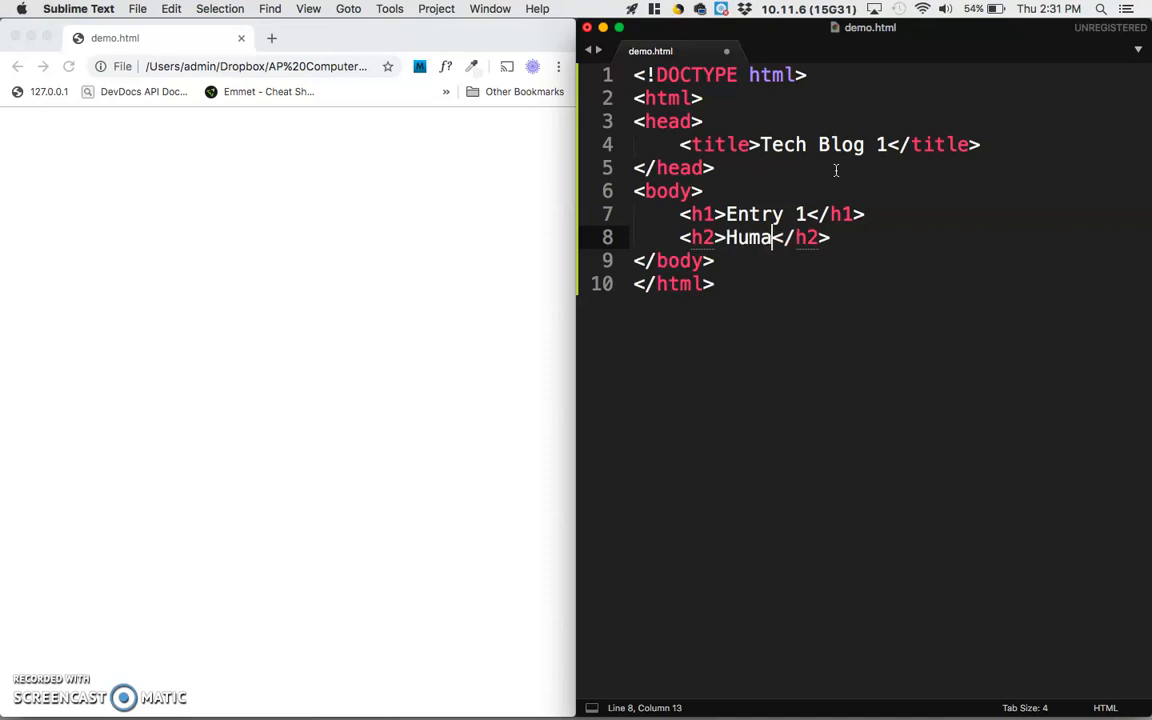
text(ns Need)
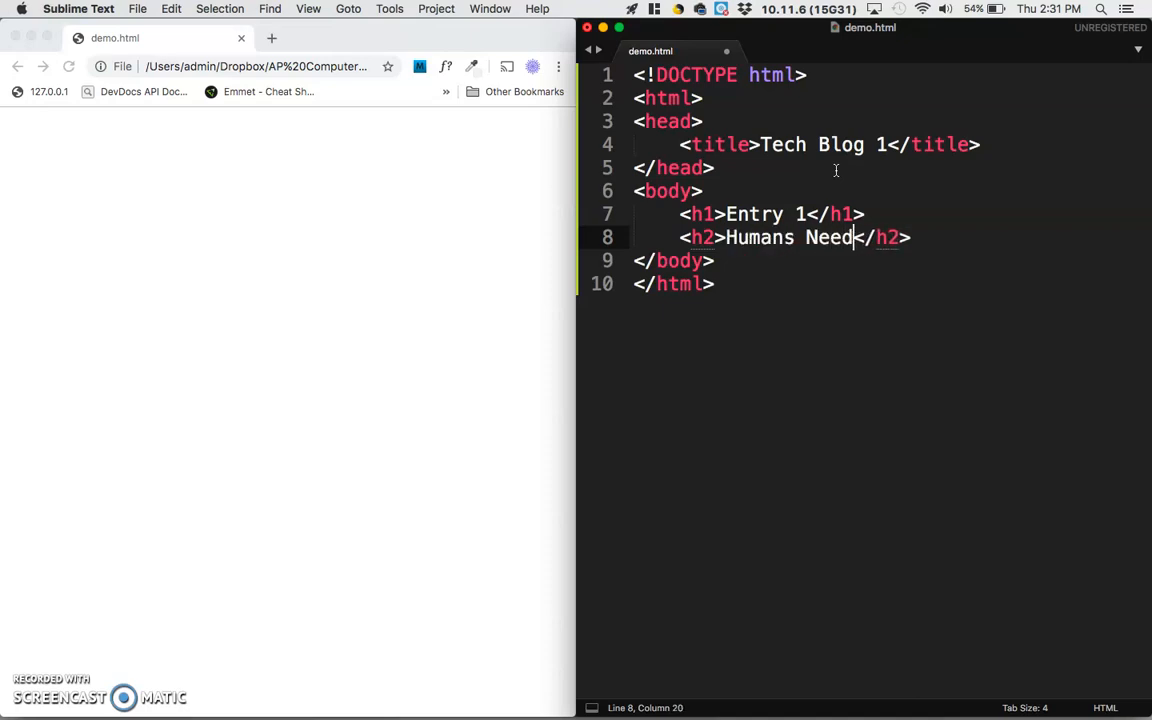
text(NOt)
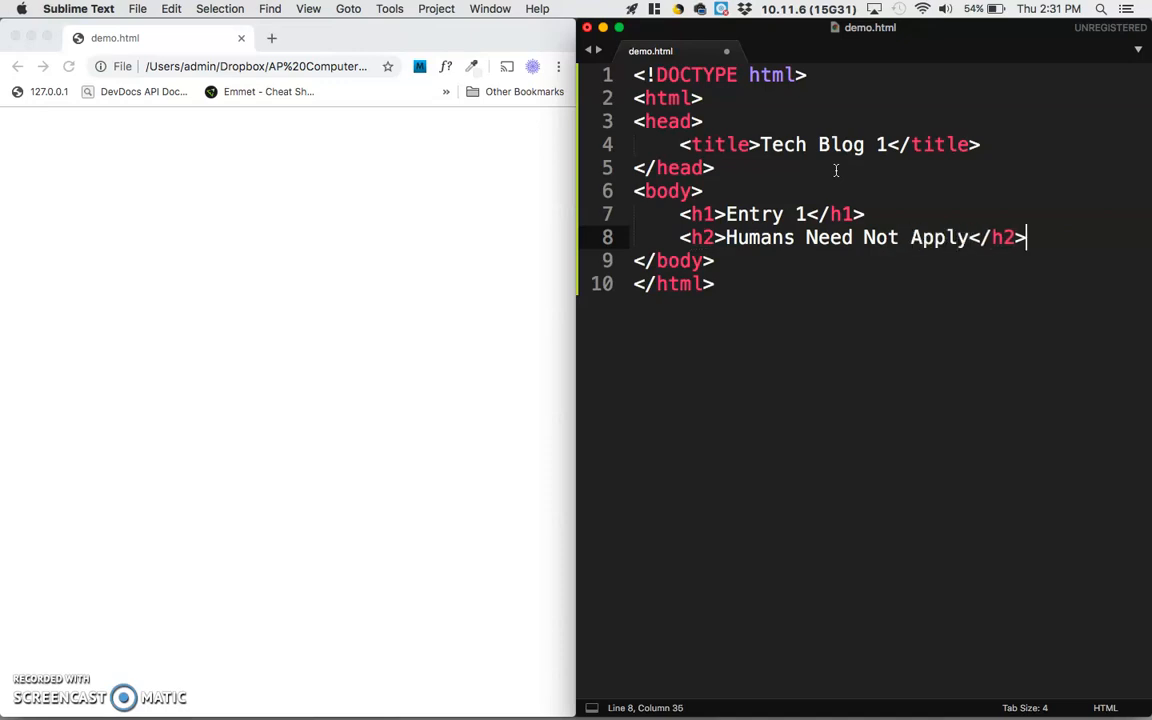
key(enter)
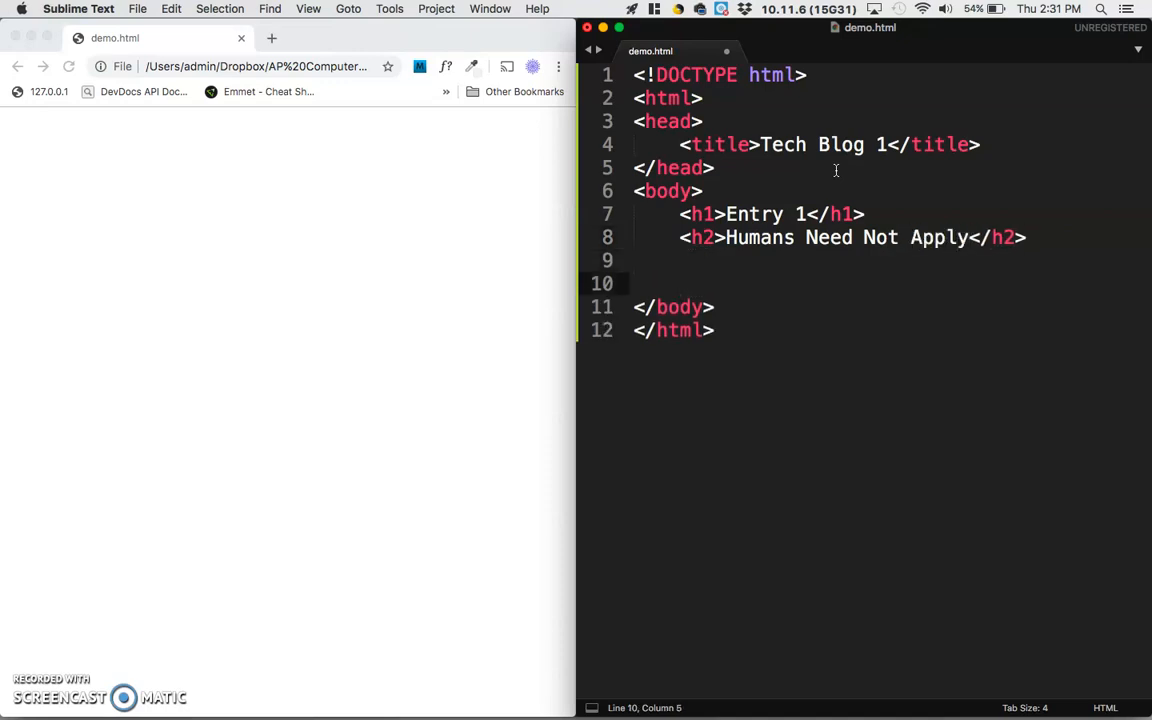
Save the page, then generate filler paragraphs on hipsum.co for the body
key(cmd+s)
text(<p></p>)
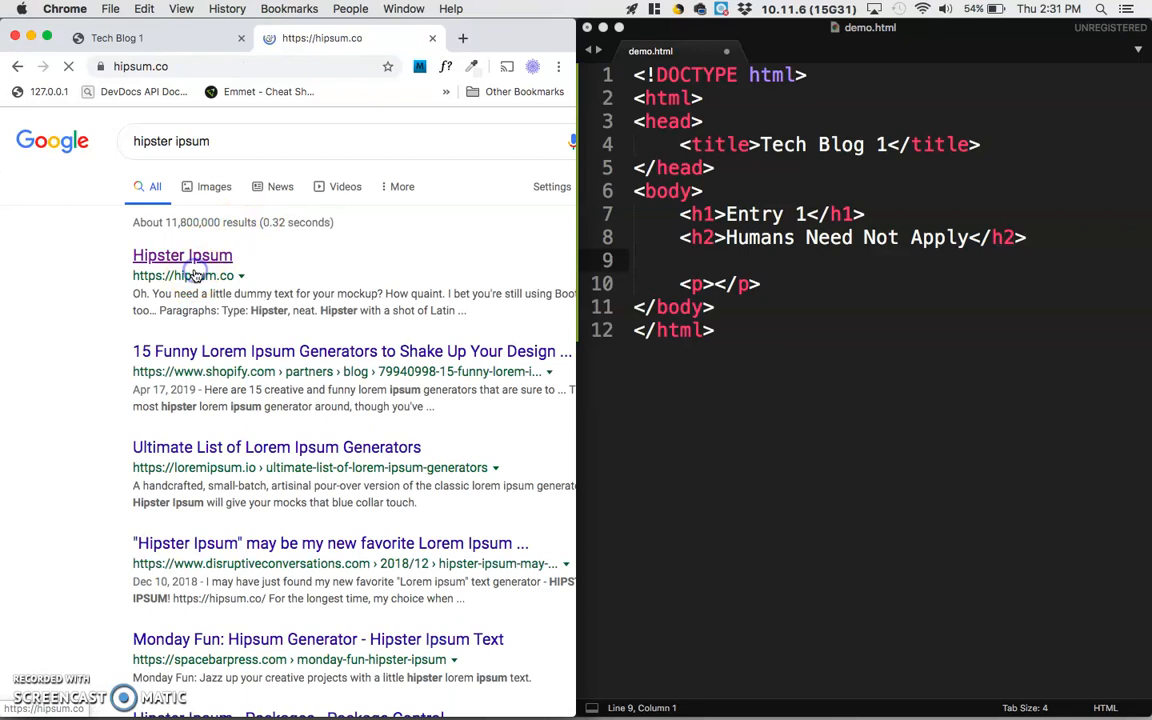
click(182, 256)
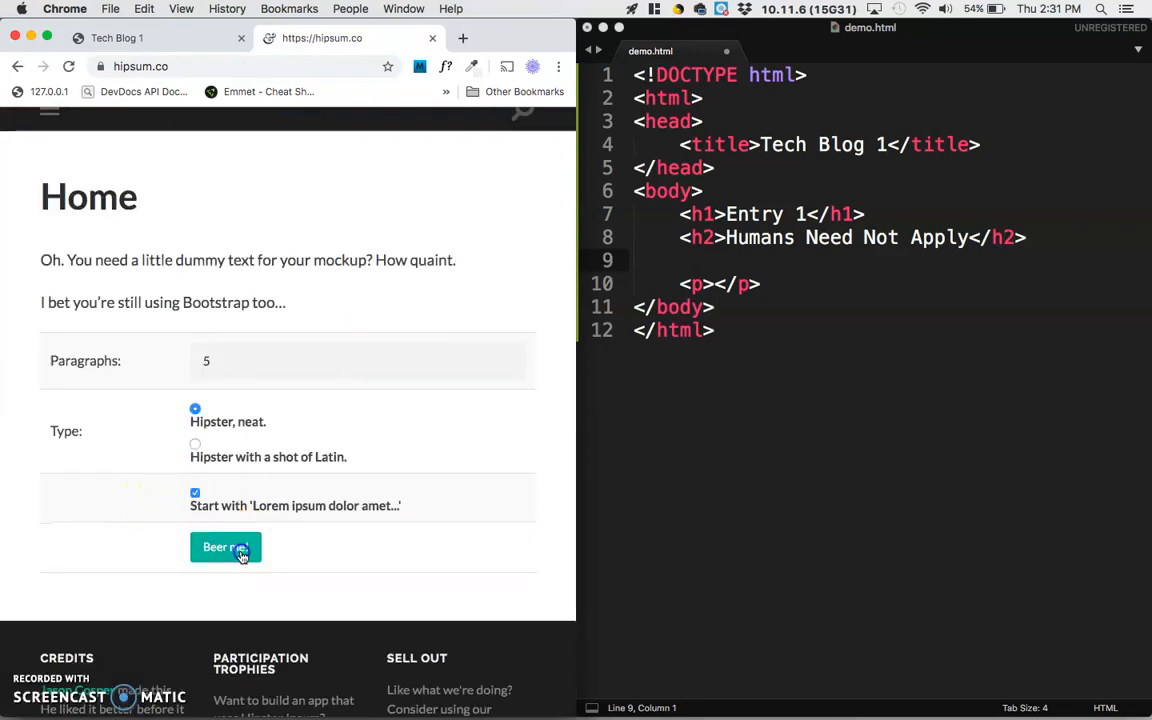
click(224, 548)
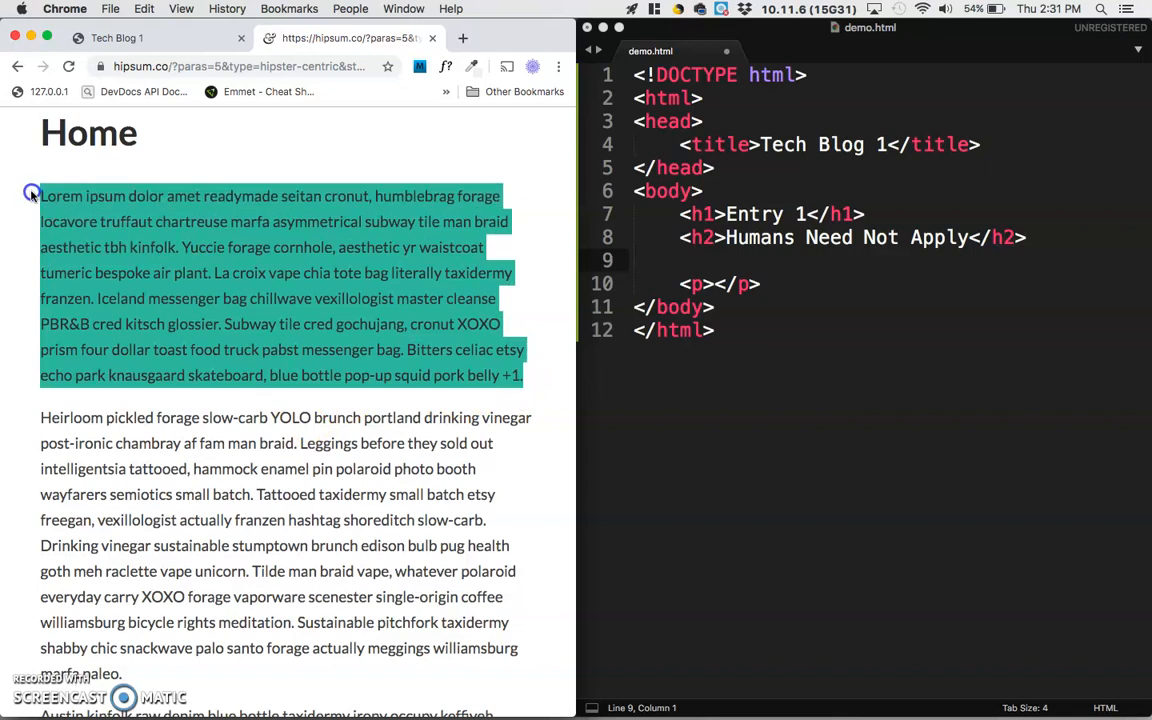
scroll(down, 3)
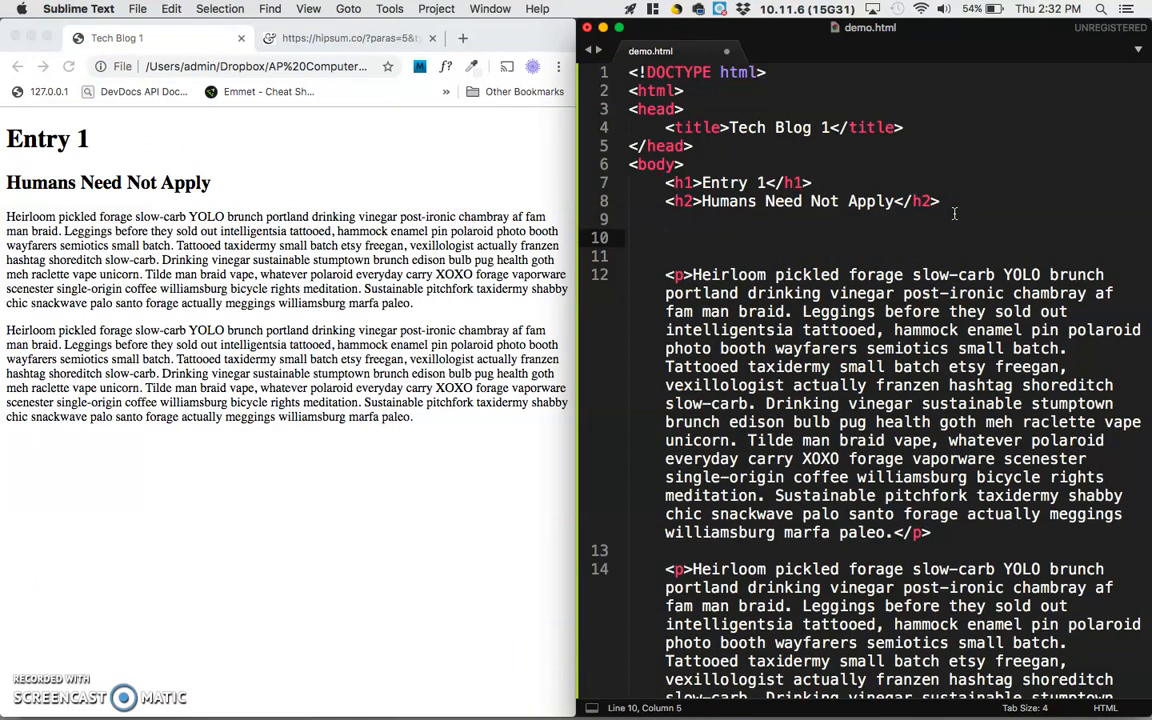
Add an img tag and find a computer picture in Google Images to copy its address
text(img src="" alt="">)
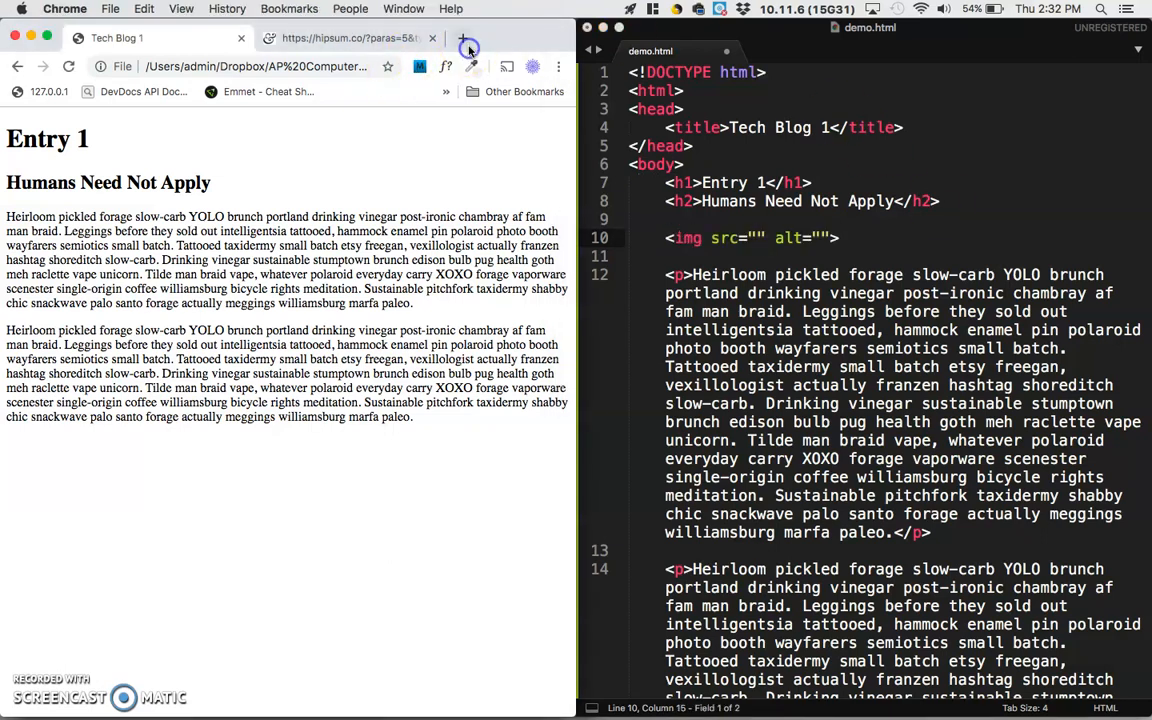
click(468, 48)
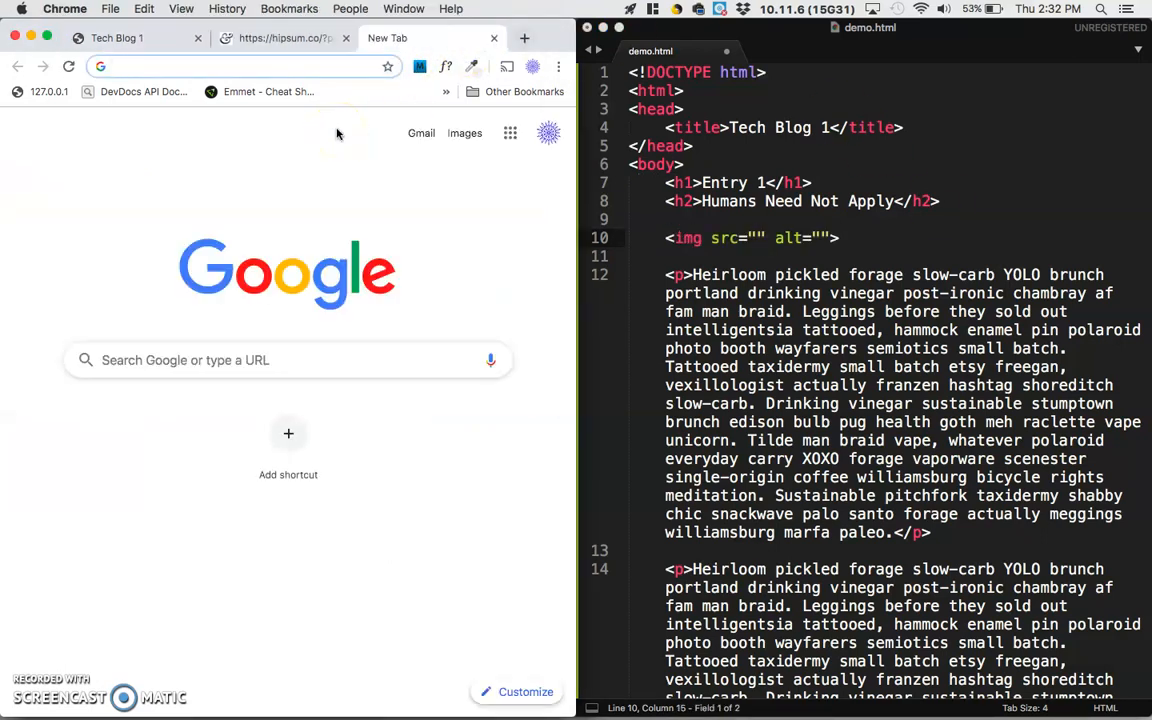
text(color keywords css)
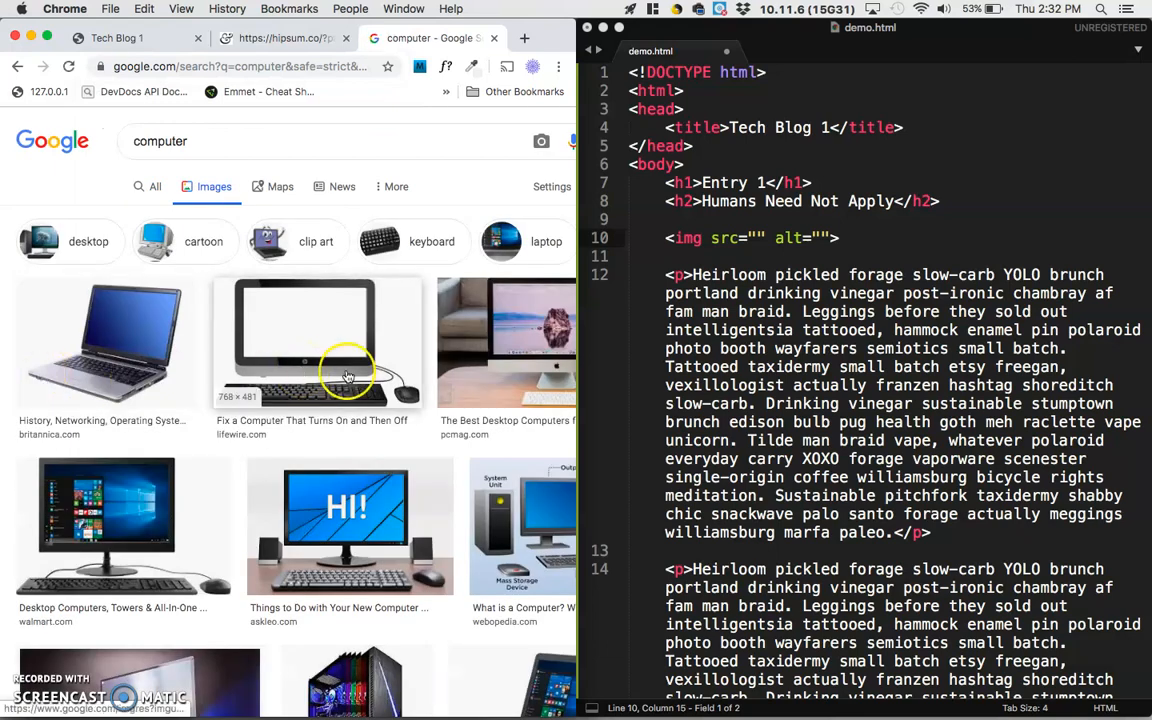
click(318, 344)
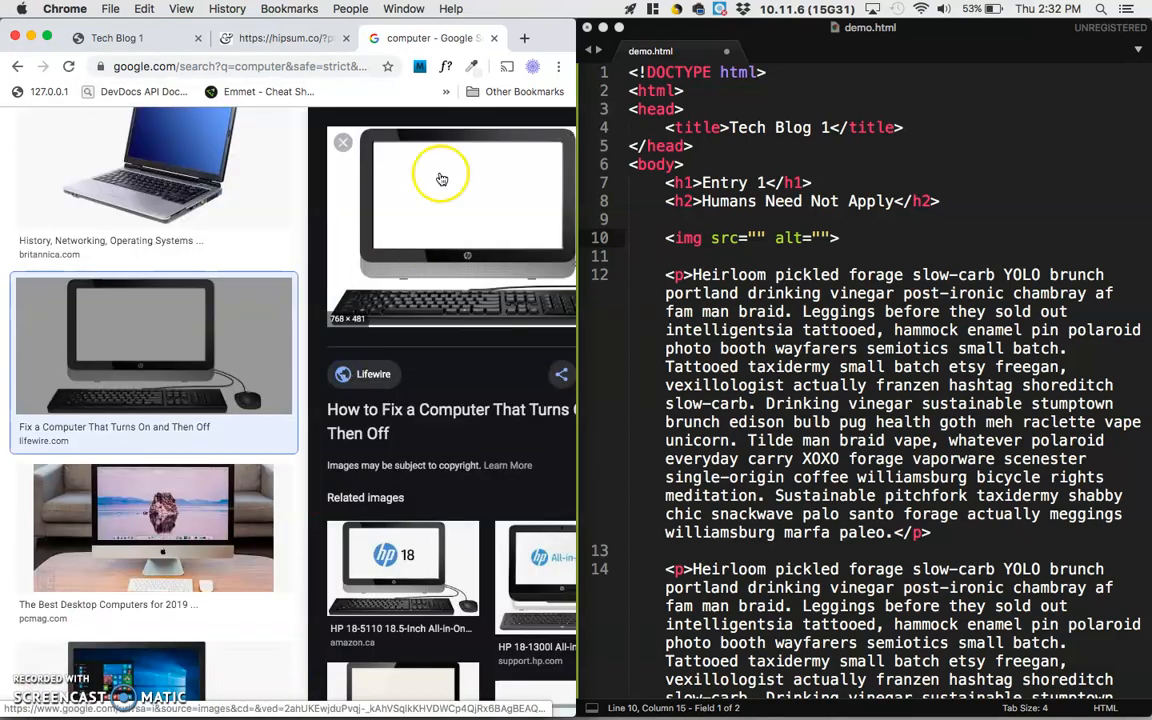
right_click(440, 178)
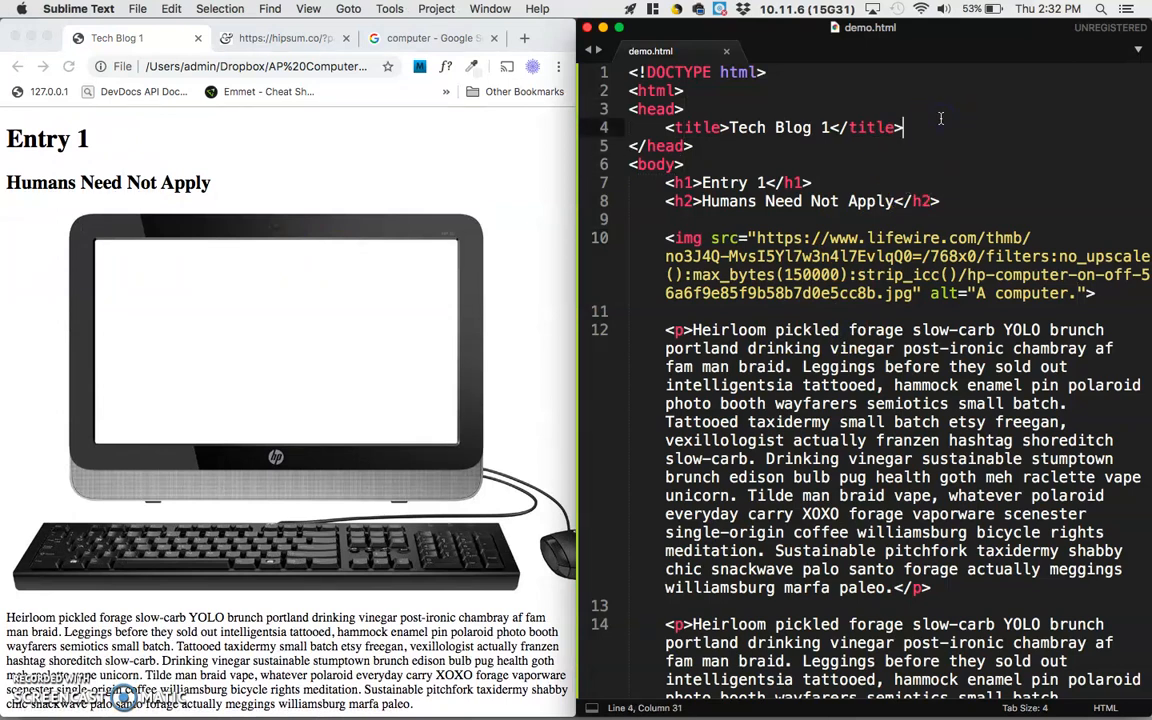
Insert a <style type="text/css"> block in the head with an empty h1 rule
key(enter)
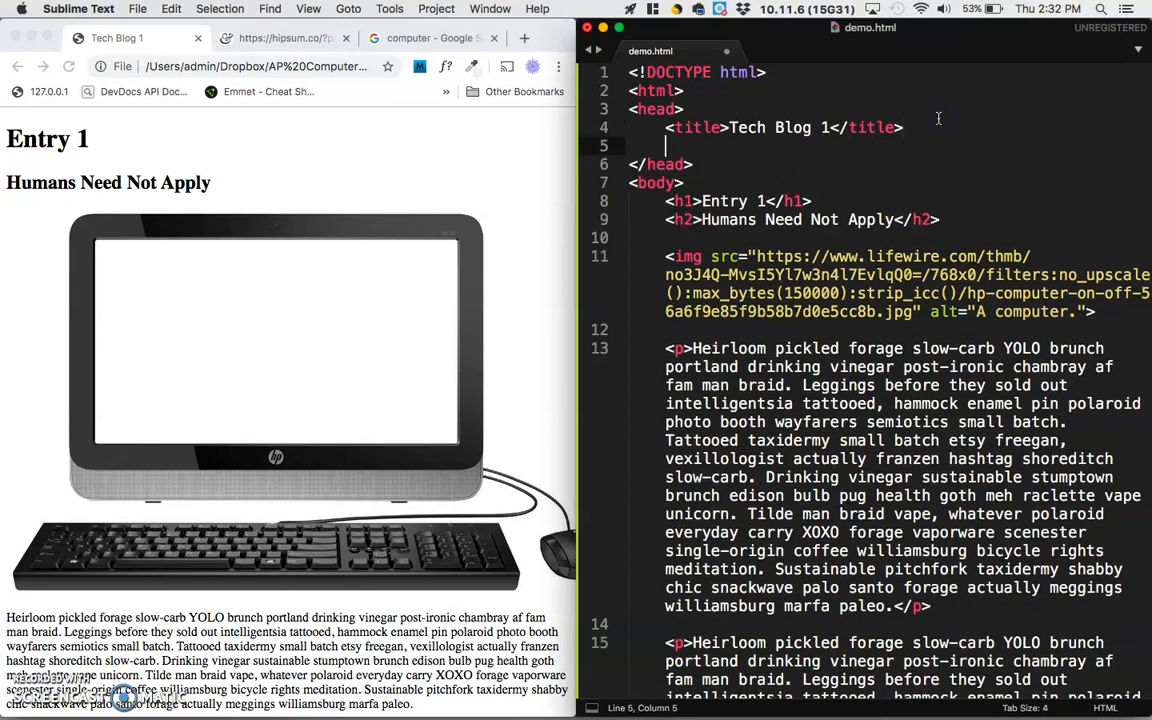
text(style type="text/css">)
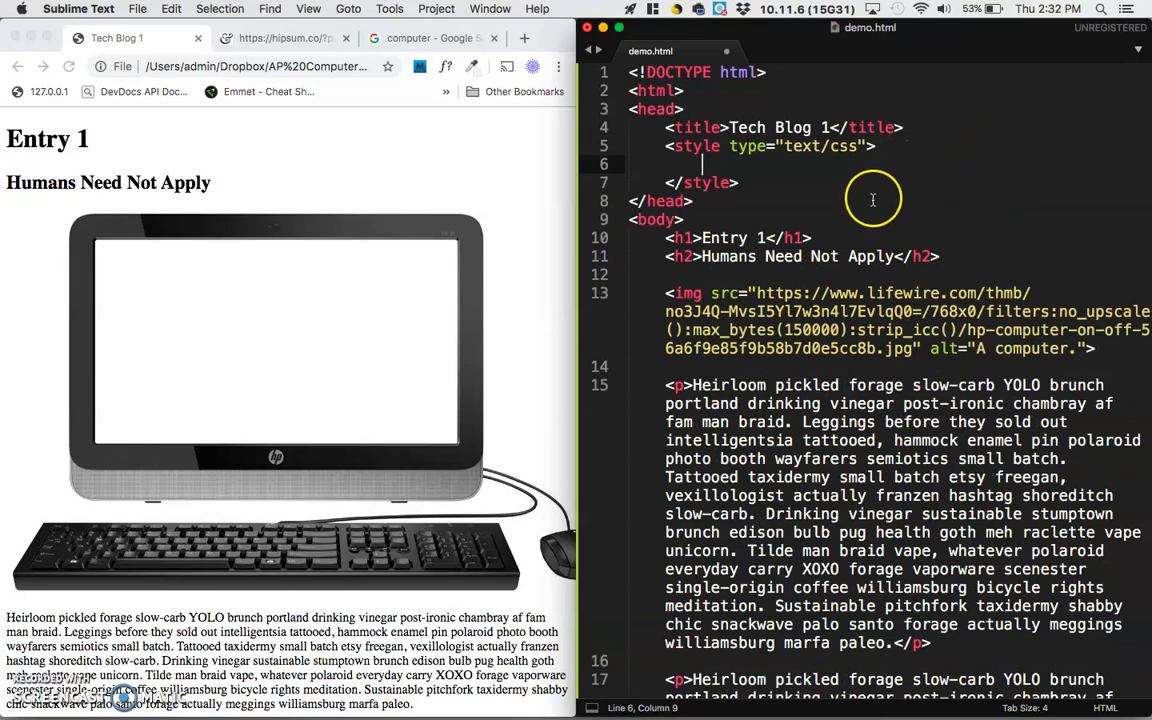
scroll(down, 3)
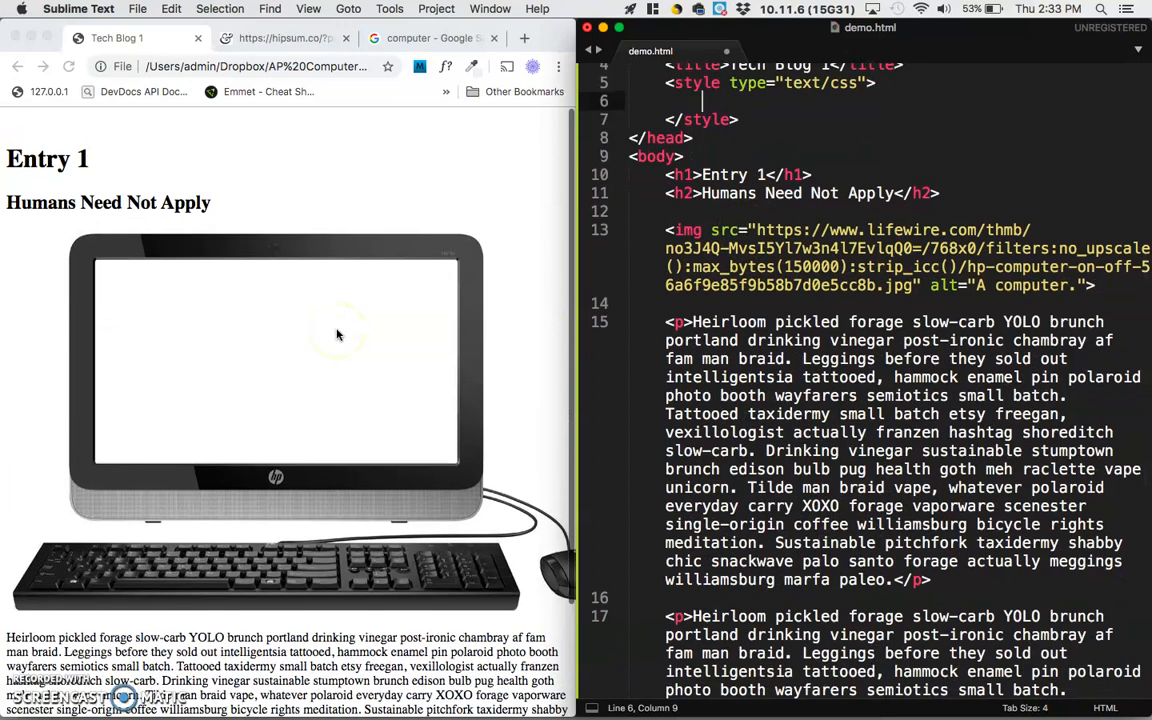
scroll(down, 3)
text(h1 {)
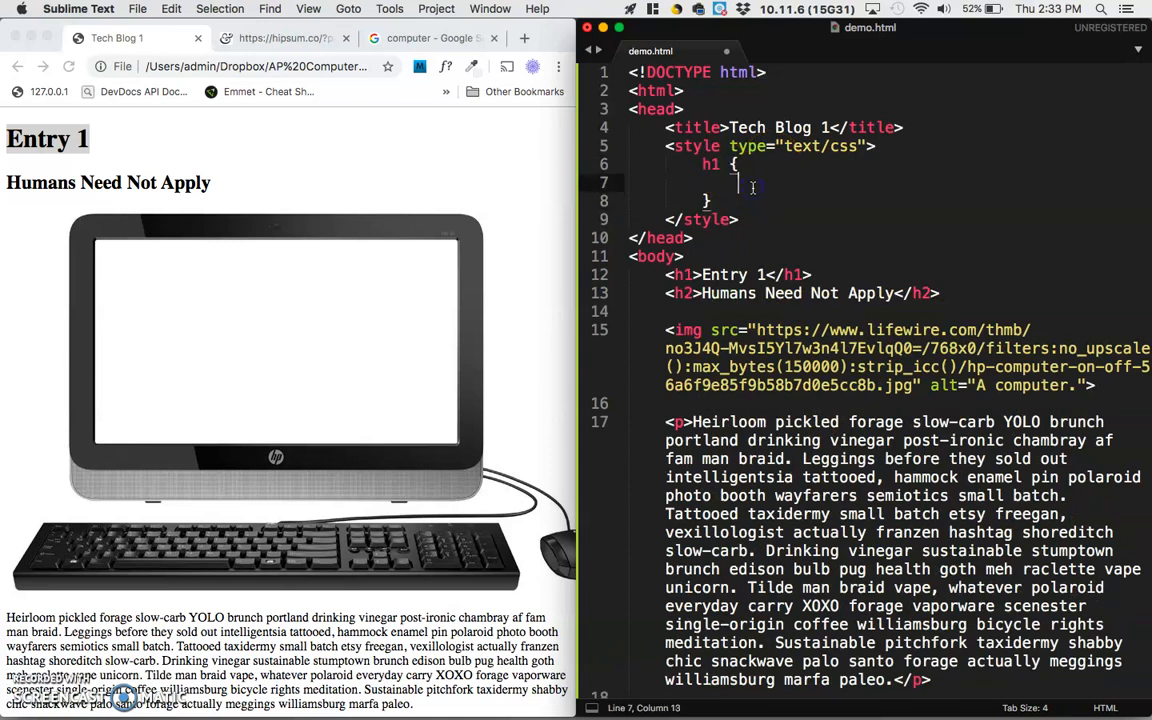
Begin a font-family declaration inside the h1 rule
text(font-family:)
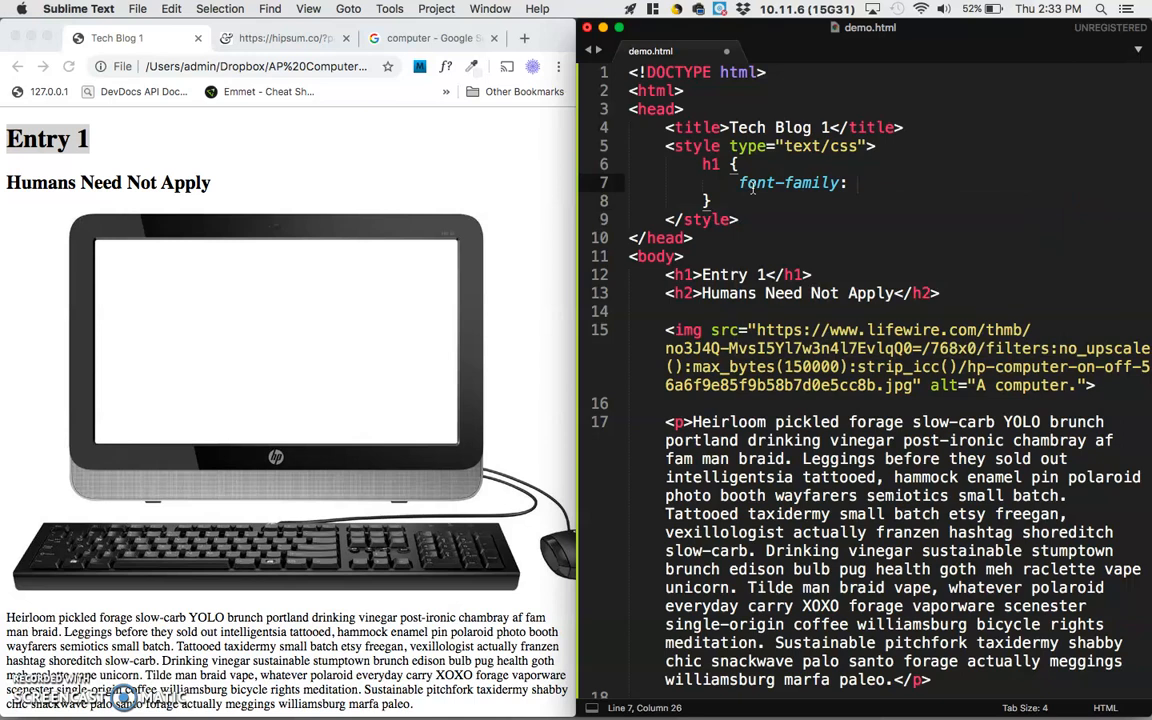
mouse_move(960, 164)
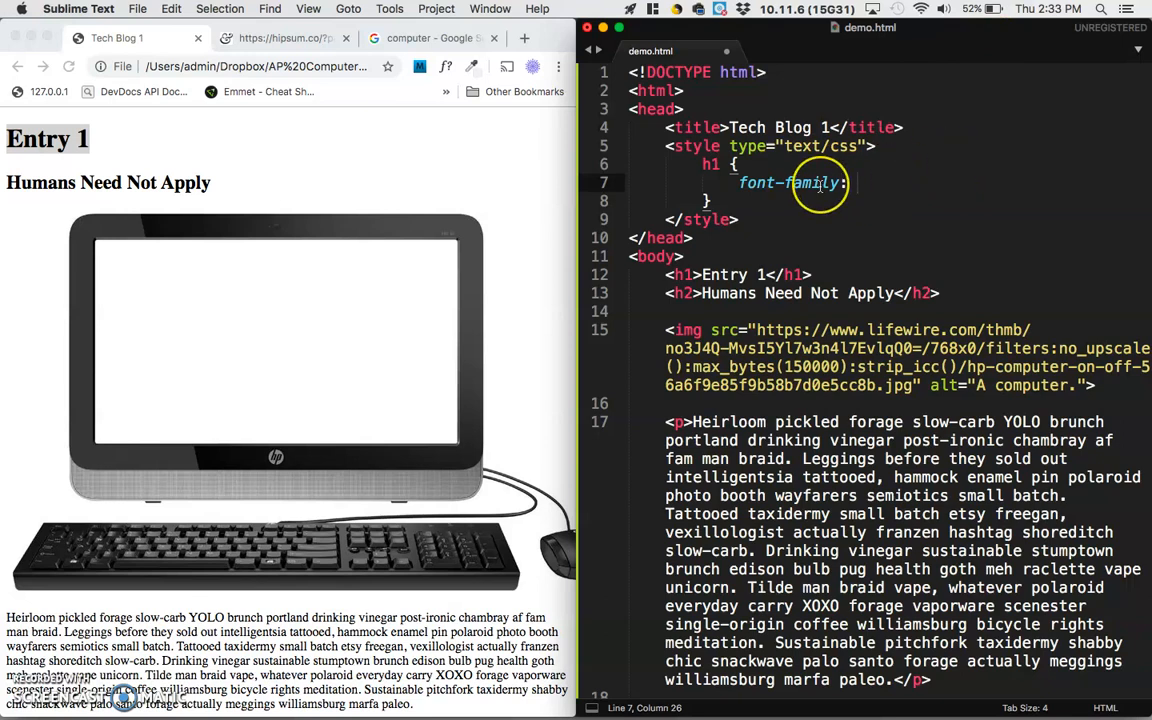
mouse_move(964, 264)
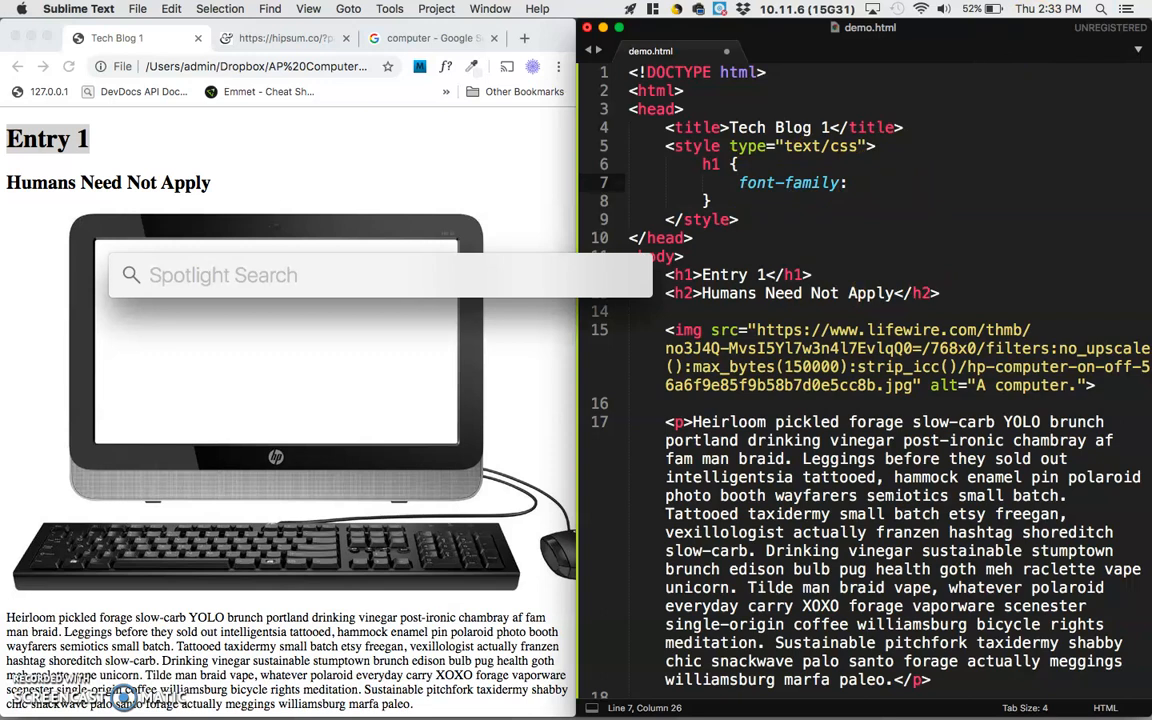
Browse Font Book, then set the h1 font-family to Phosphate
text(font book)
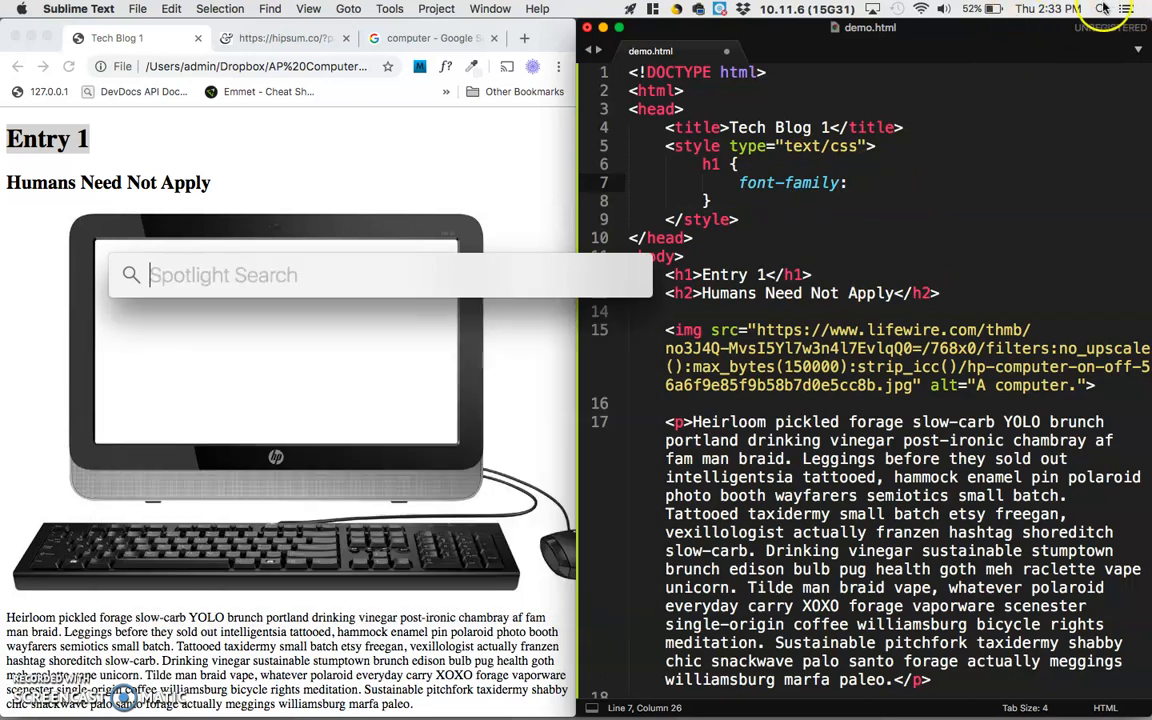
text(f)
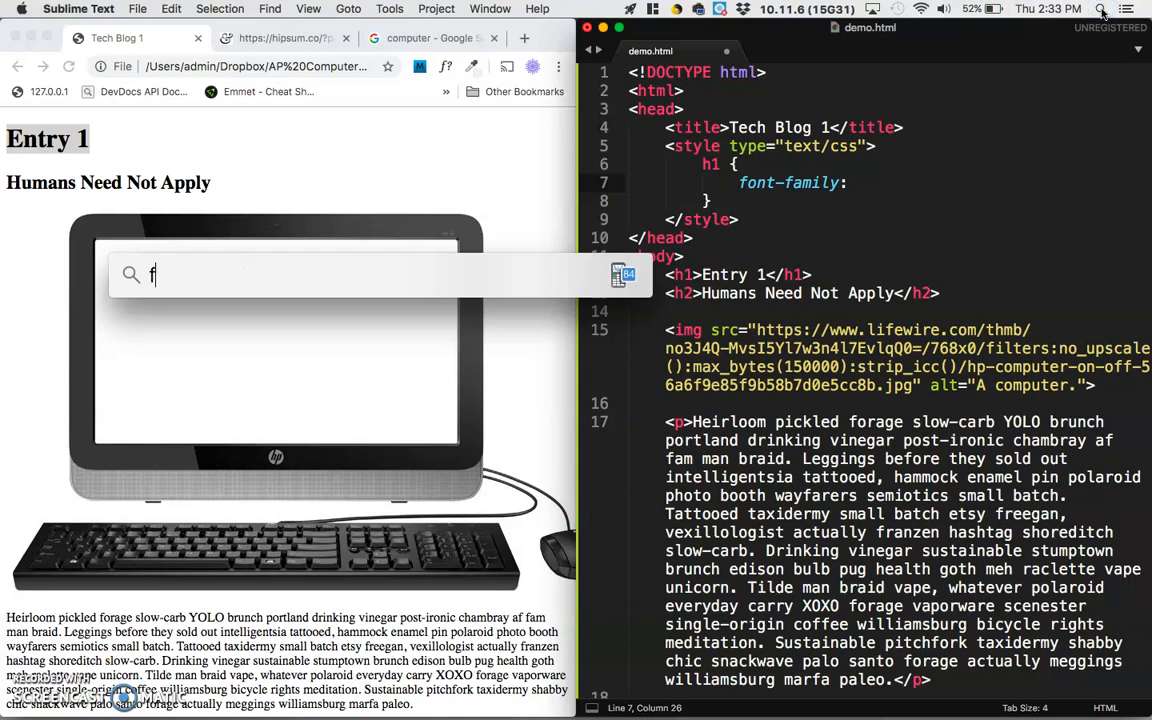
text(ont book)
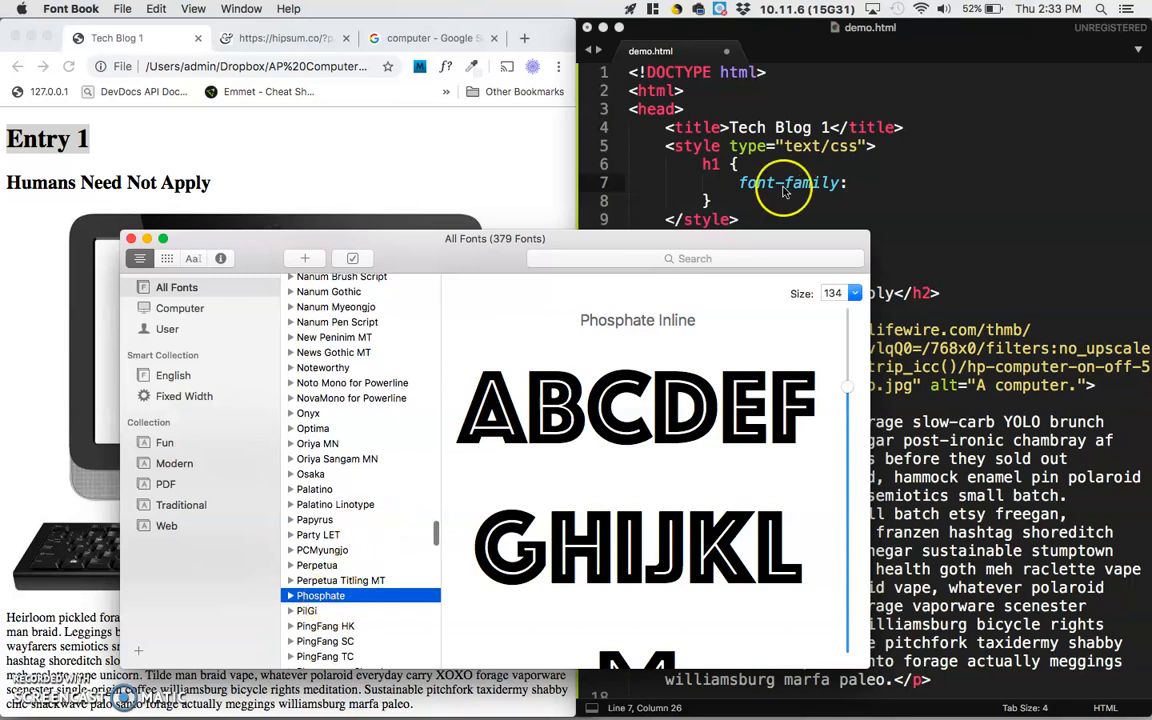
text(Pho)
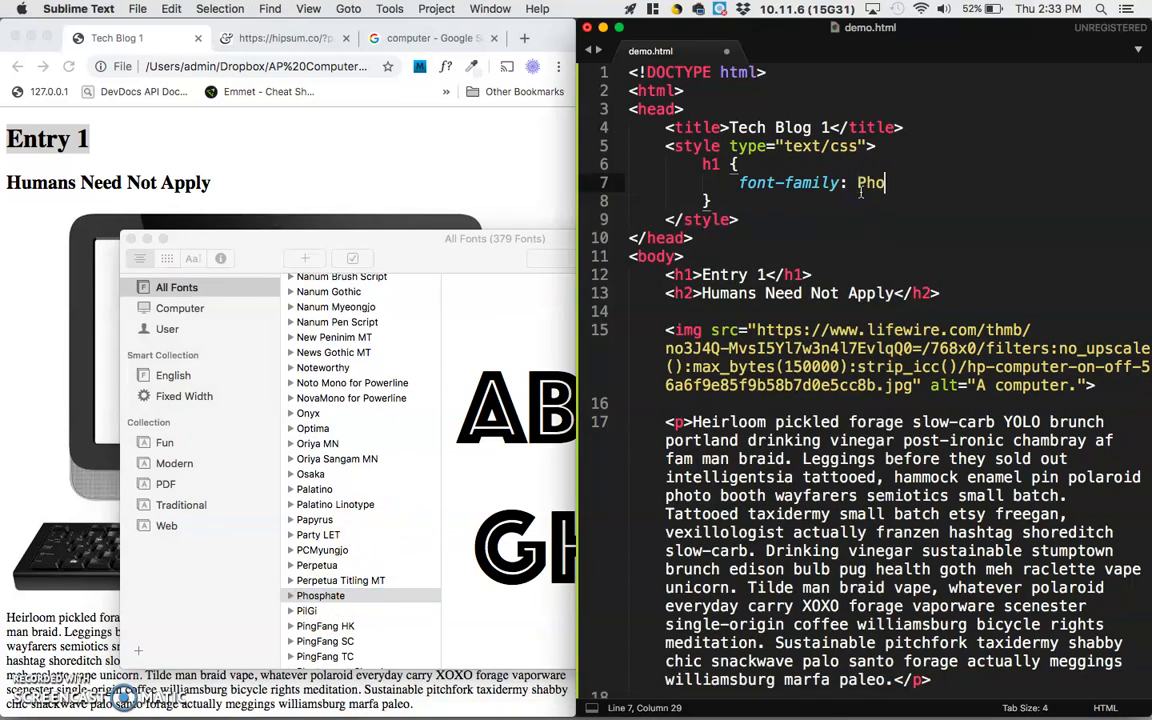
text(sphate;)
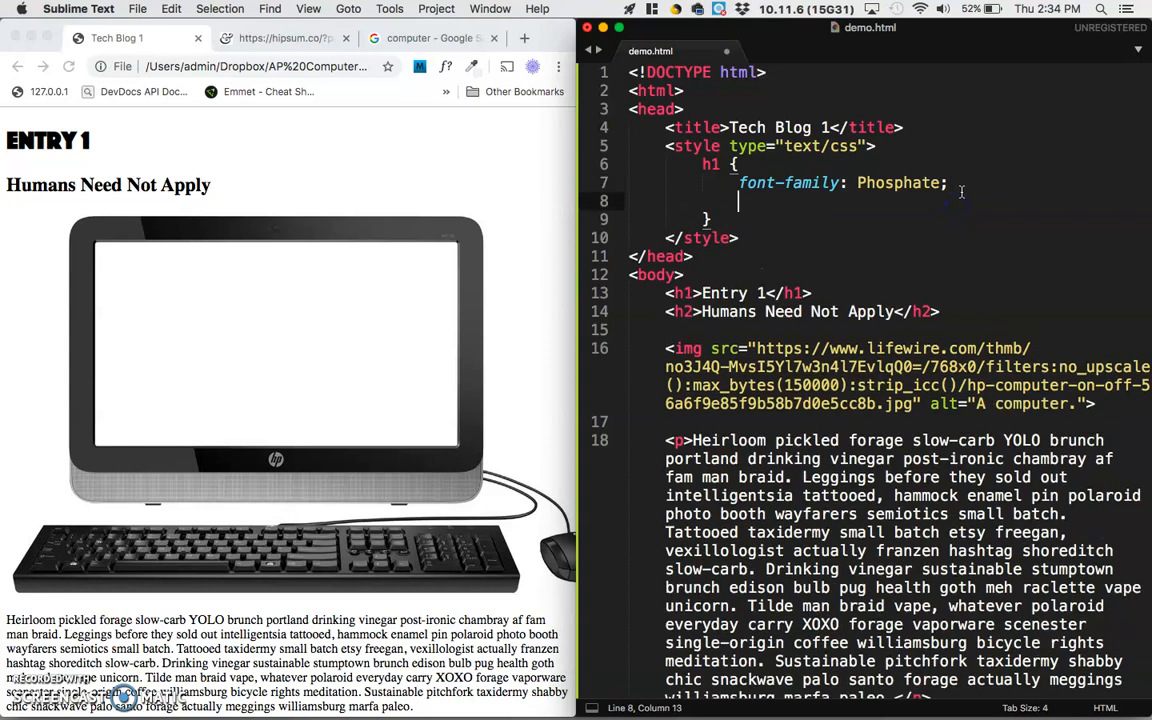
Give the h1 rule letter-spacing 3px and font-size 40px, dismissing the license reminder
text(letter-spacing: 5)
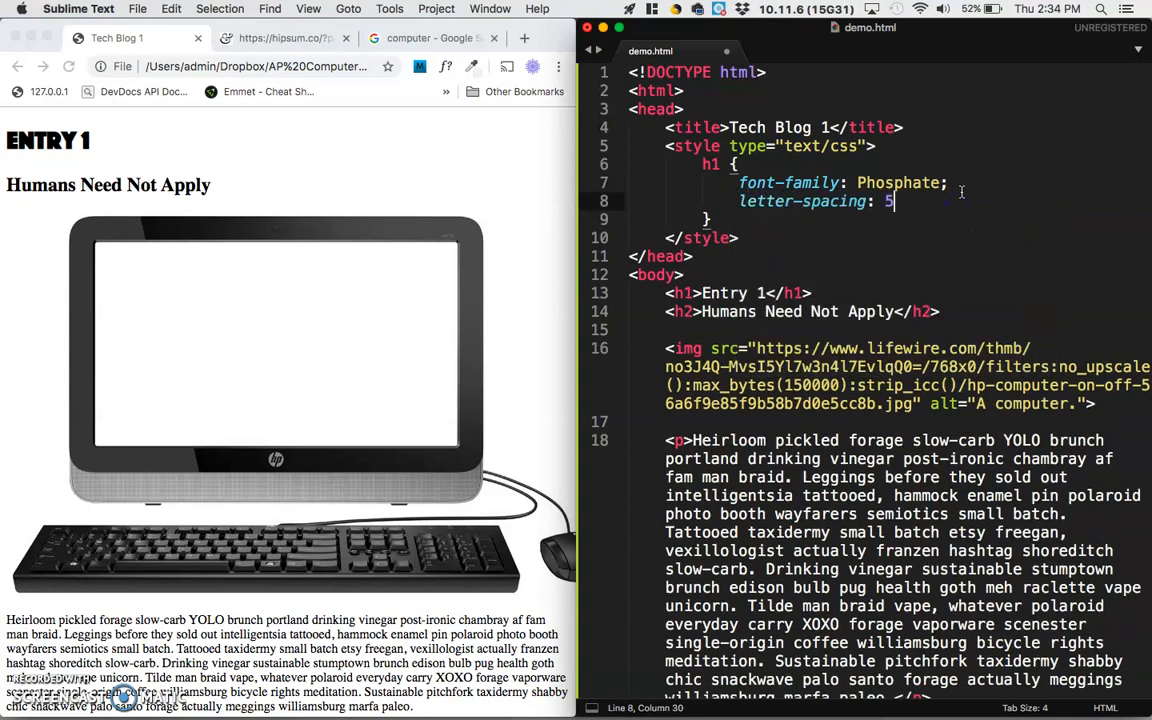
text(px;)
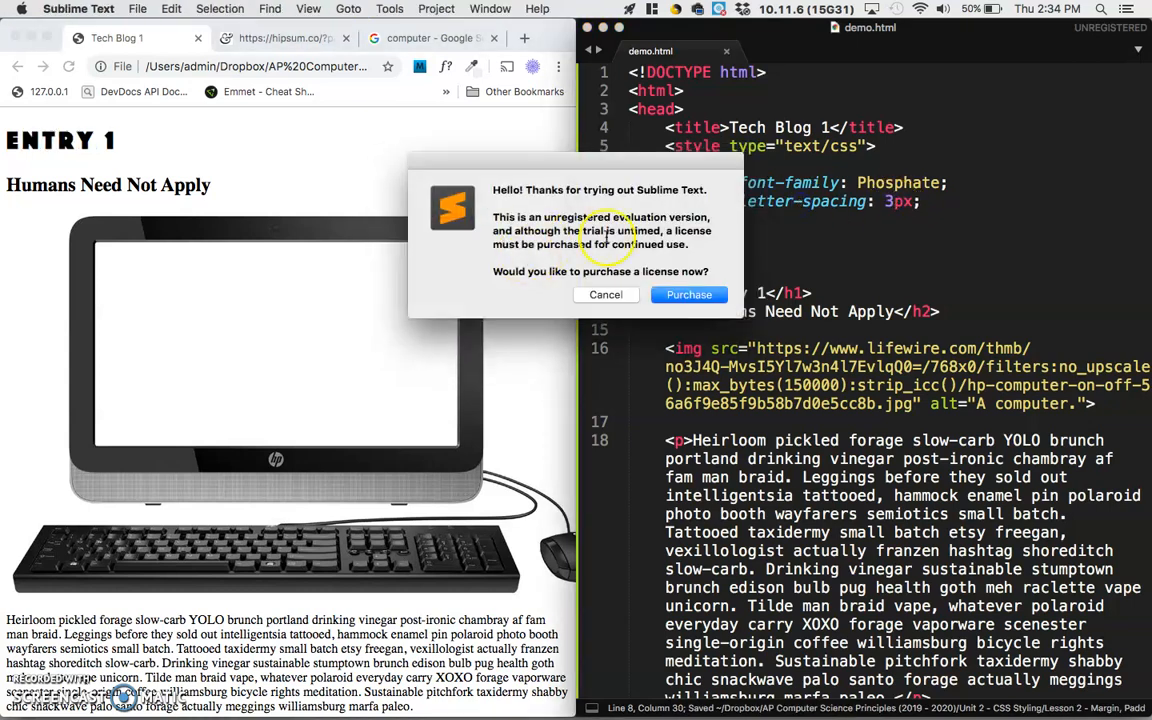
click(604, 294)
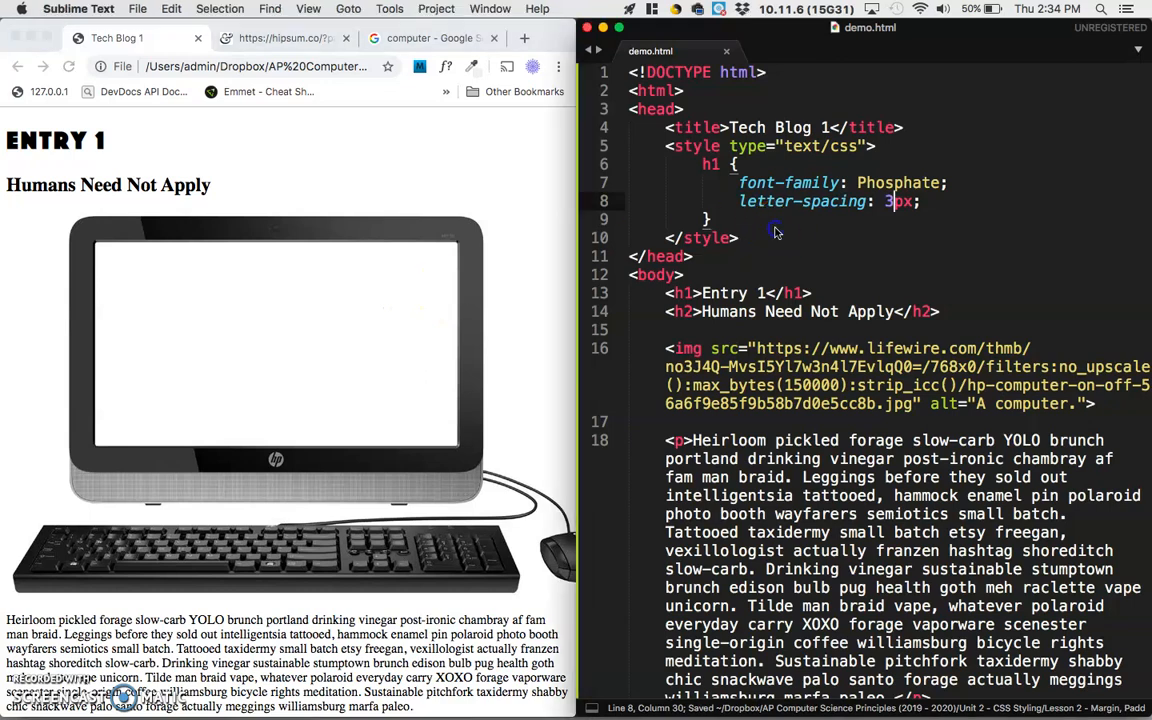
text(font-size: 40px;)
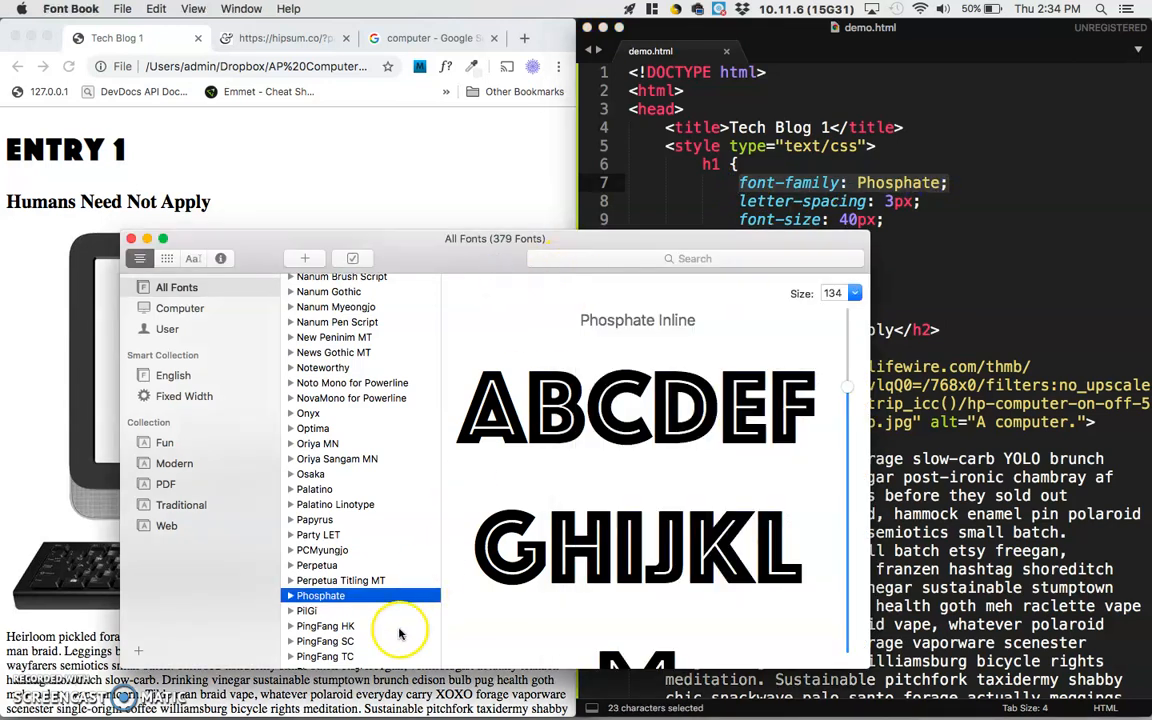
mouse_move(460, 450)
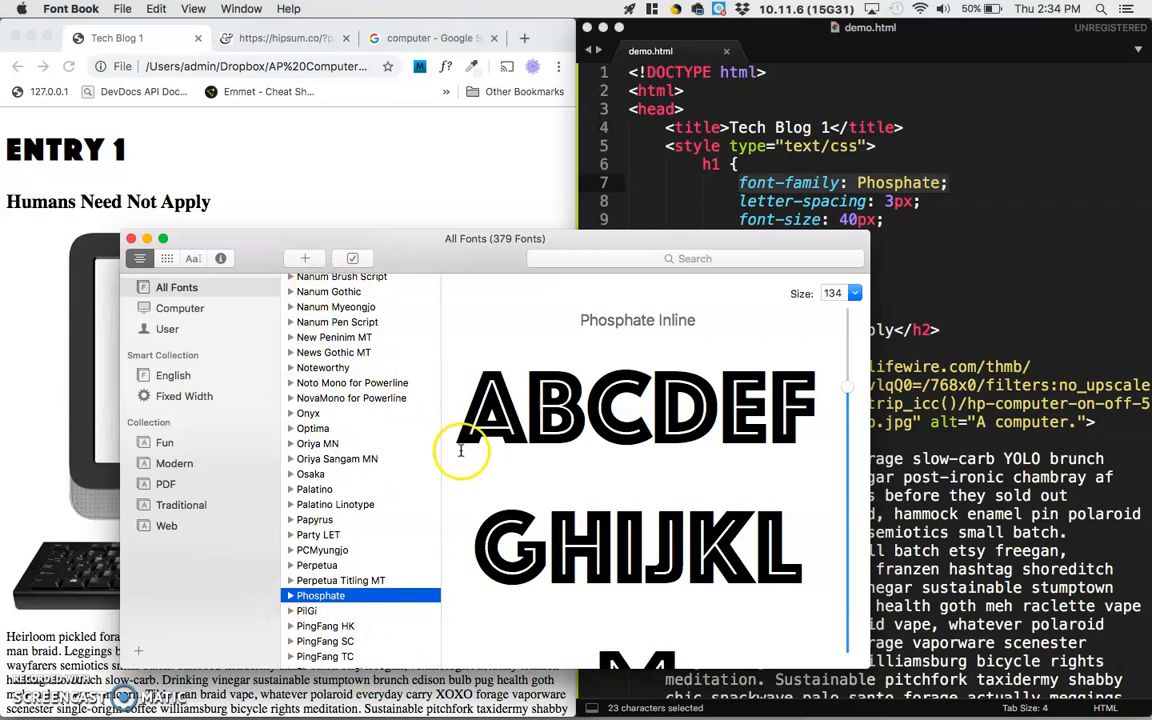
mouse_move(452, 176)
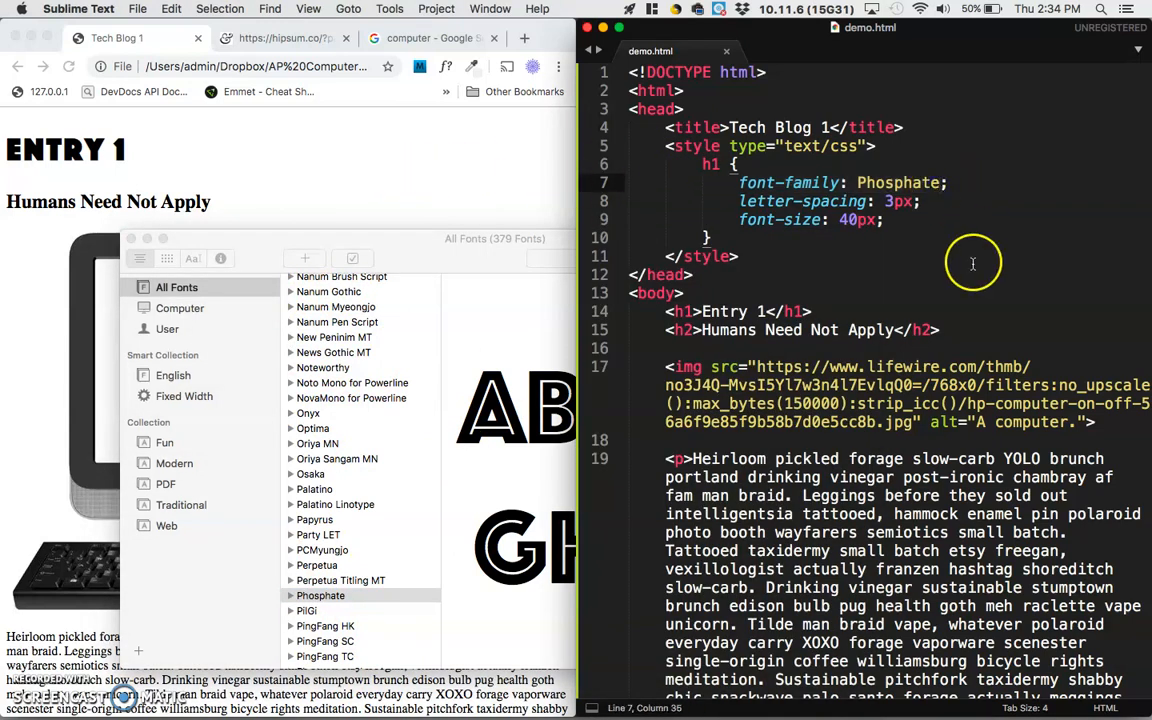
Append Onyx and Microsoft Himalaya as fallback fonts after Phosphate, previewing typefaces in Font Book
text(em)
text(, )
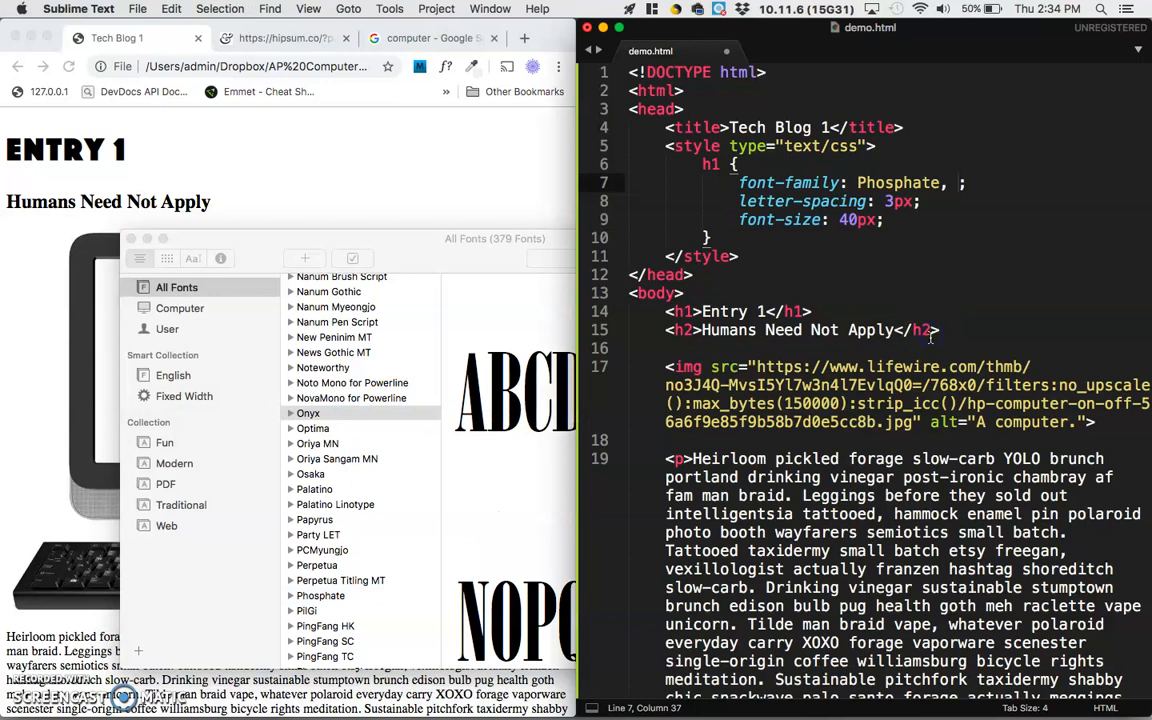
text(Onyx)
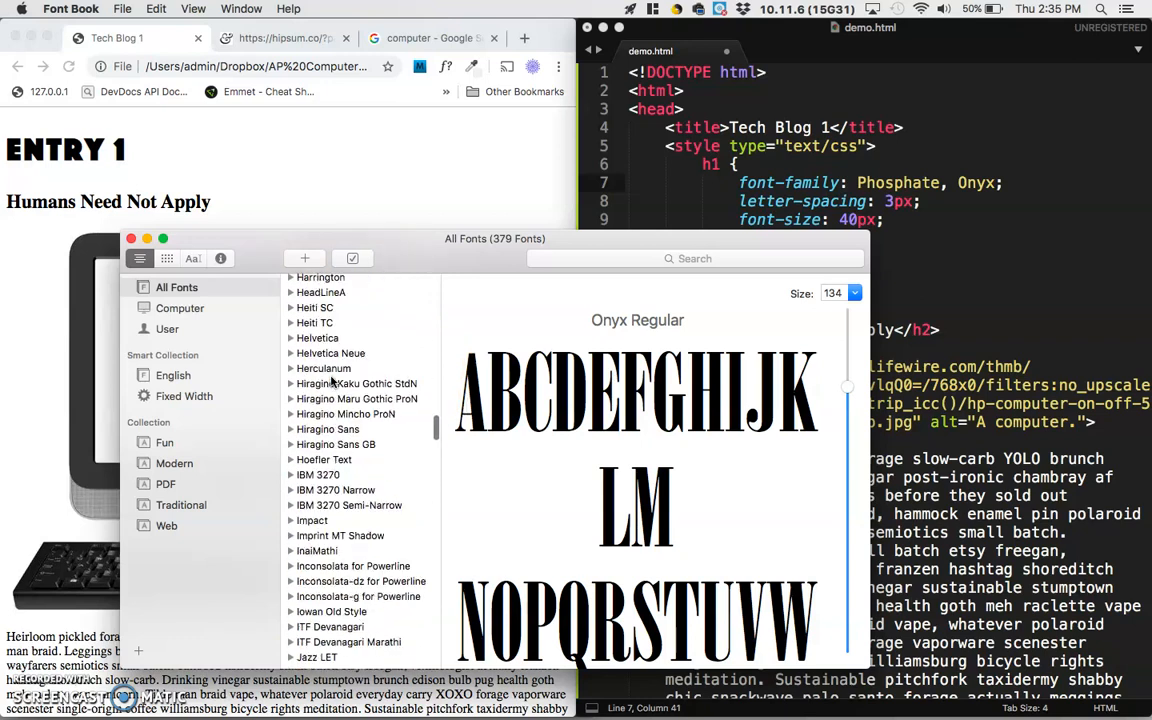
click(316, 340)
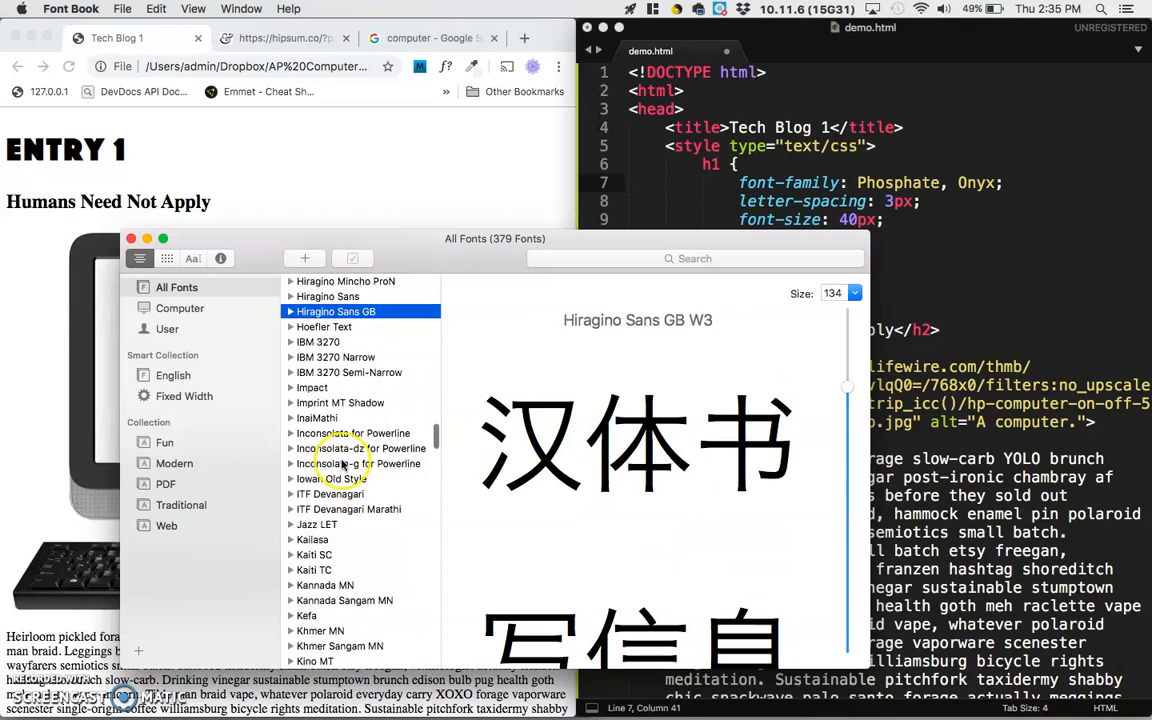
click(354, 432)
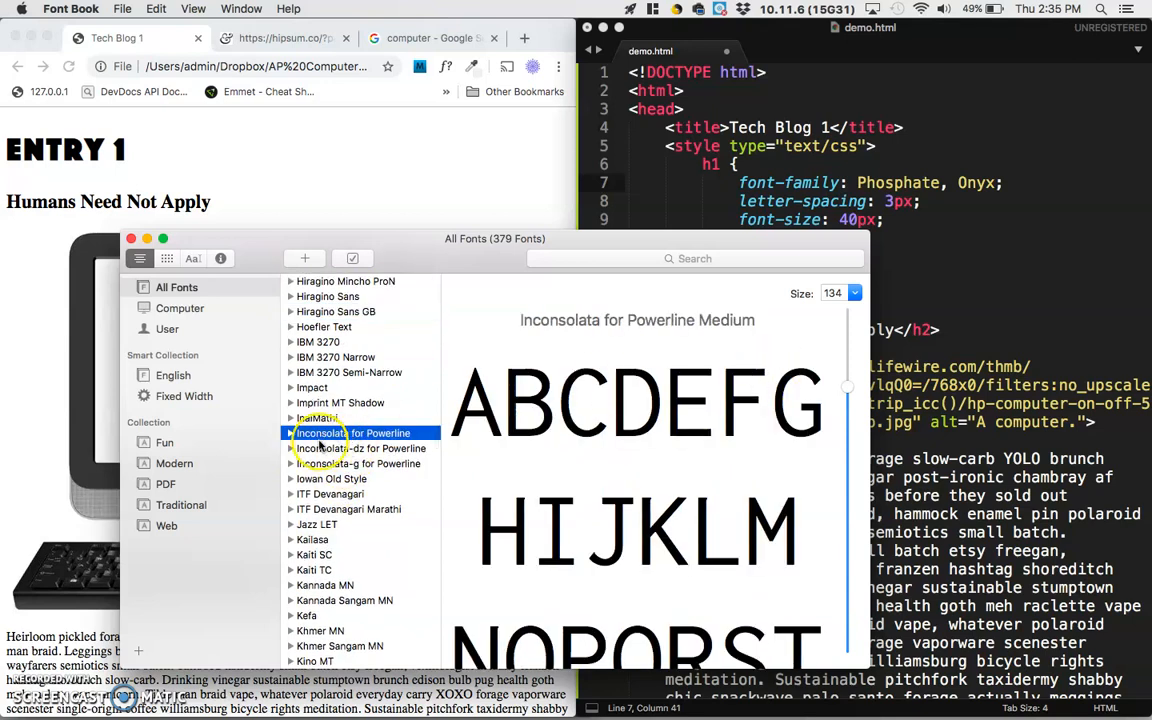
click(312, 540)
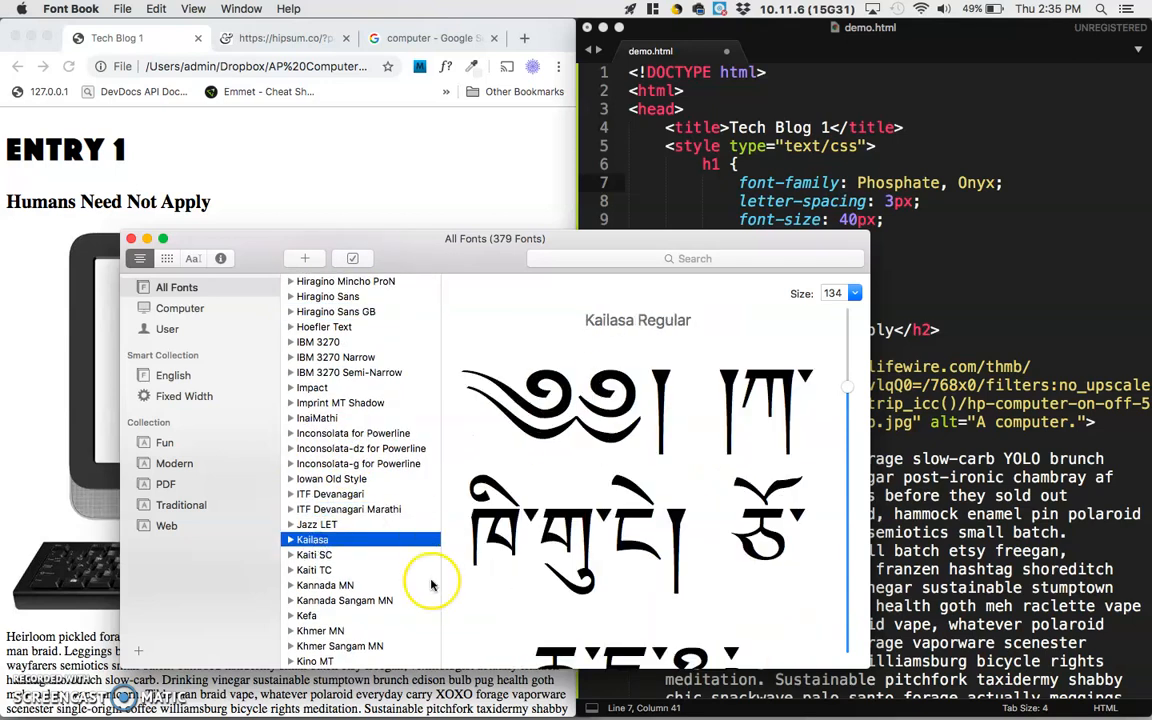
scroll(down, 3)
text(m Micrsoft Mi)
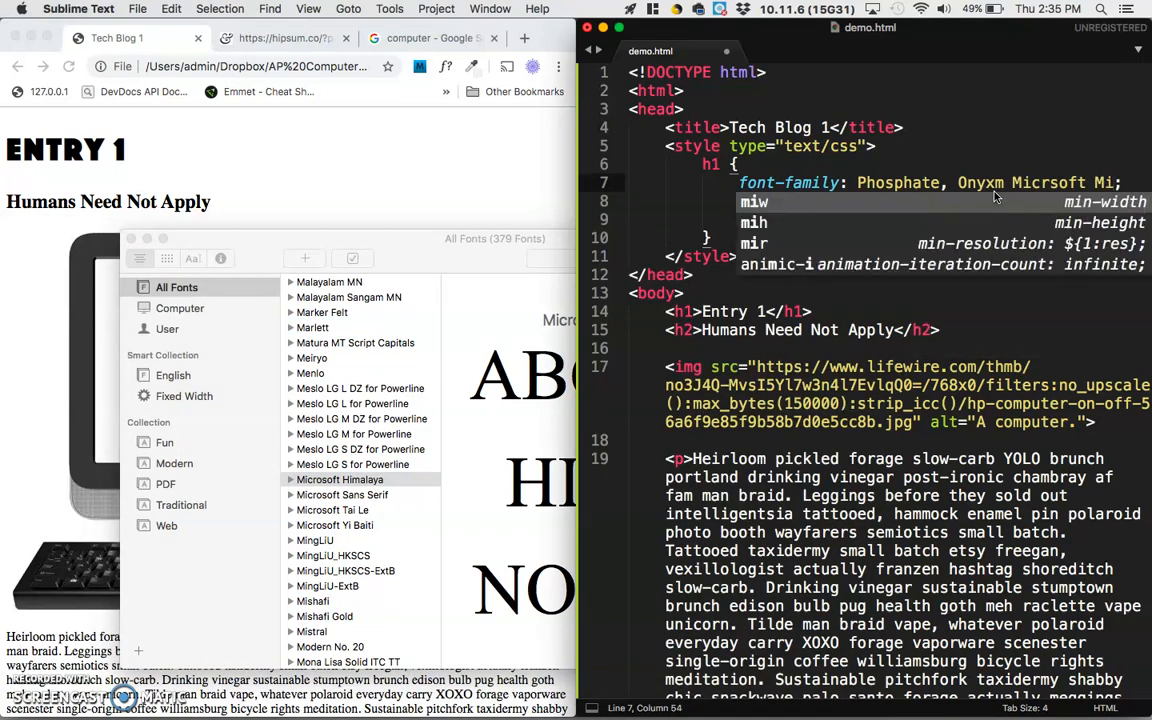
text(Himalaya)
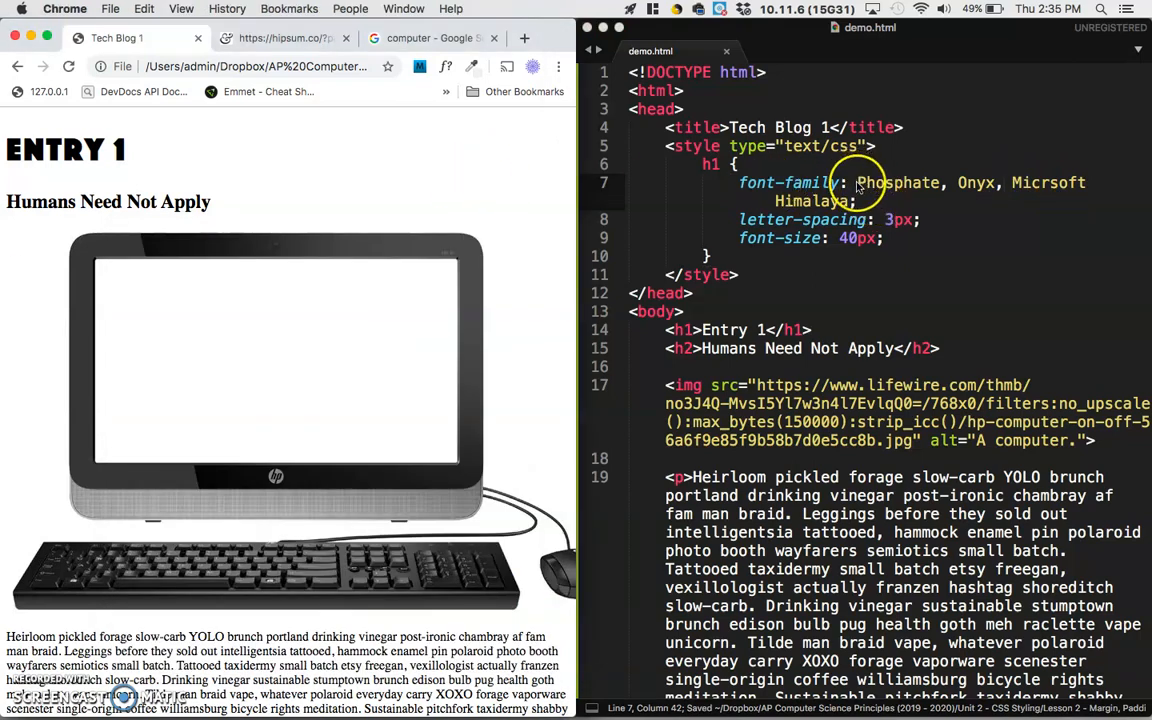
Misspell Phosphate with extra letters so the heading falls back to Onyx, then clear the font list
double_click(896, 182)
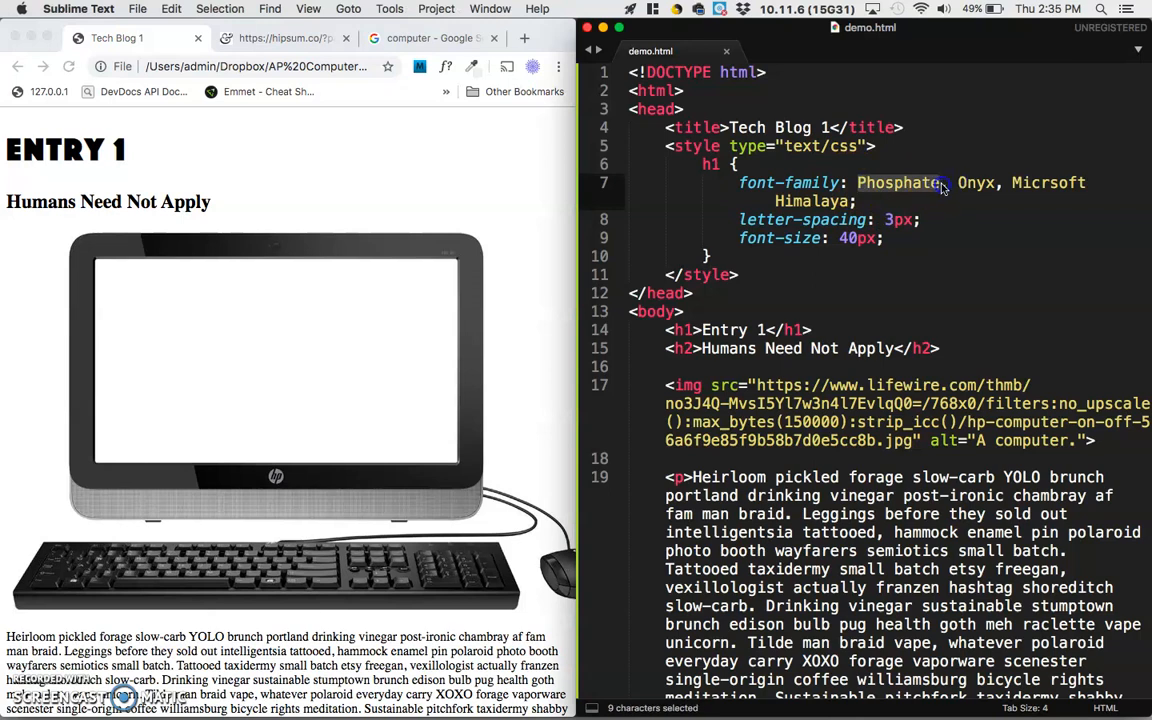
text(afdadsfa)
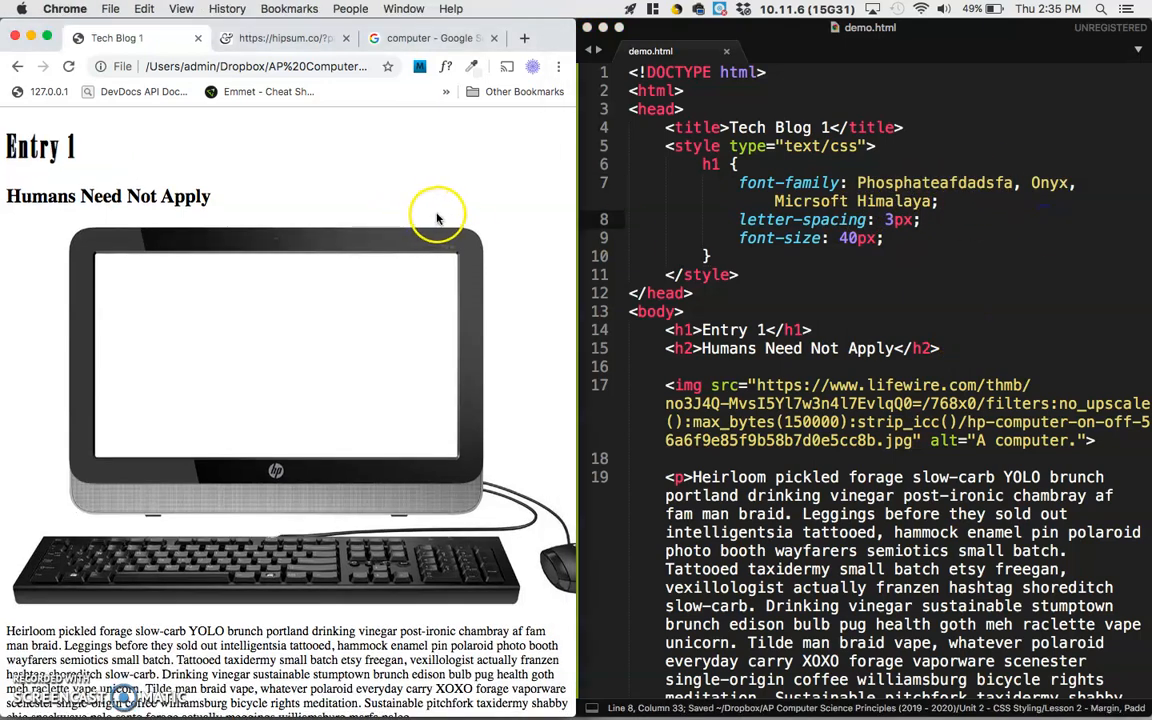
double_click(40, 148)
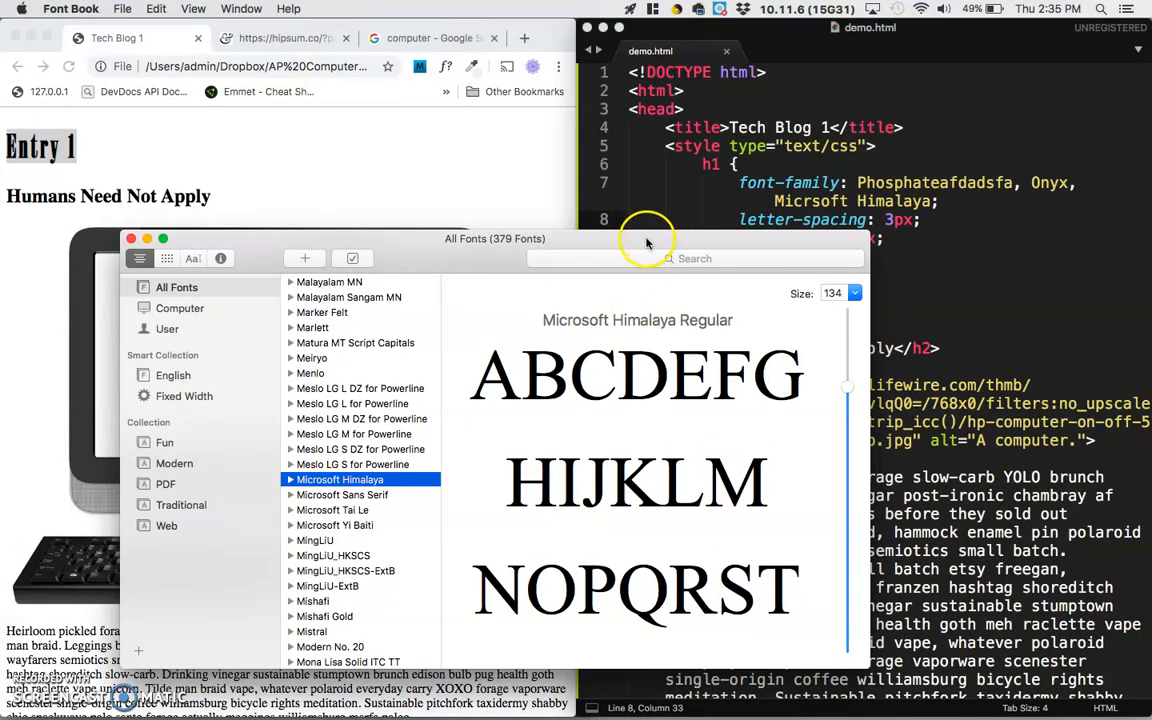
mouse_move(688, 196)
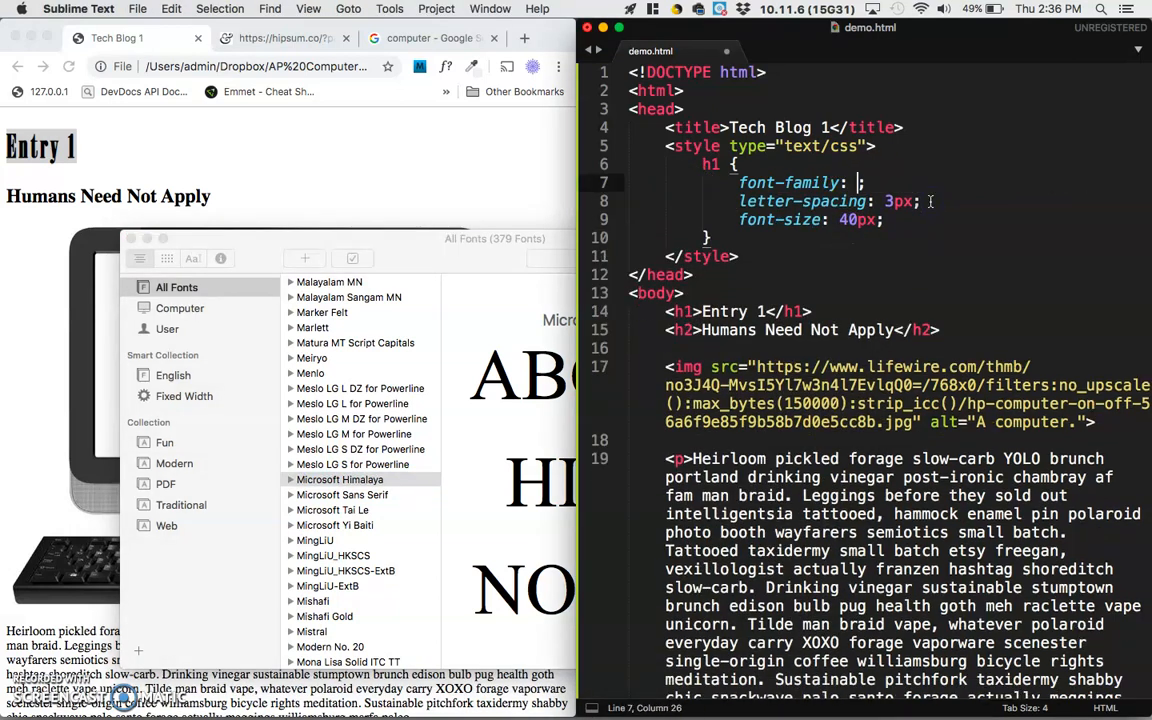
mouse_move(950, 194)
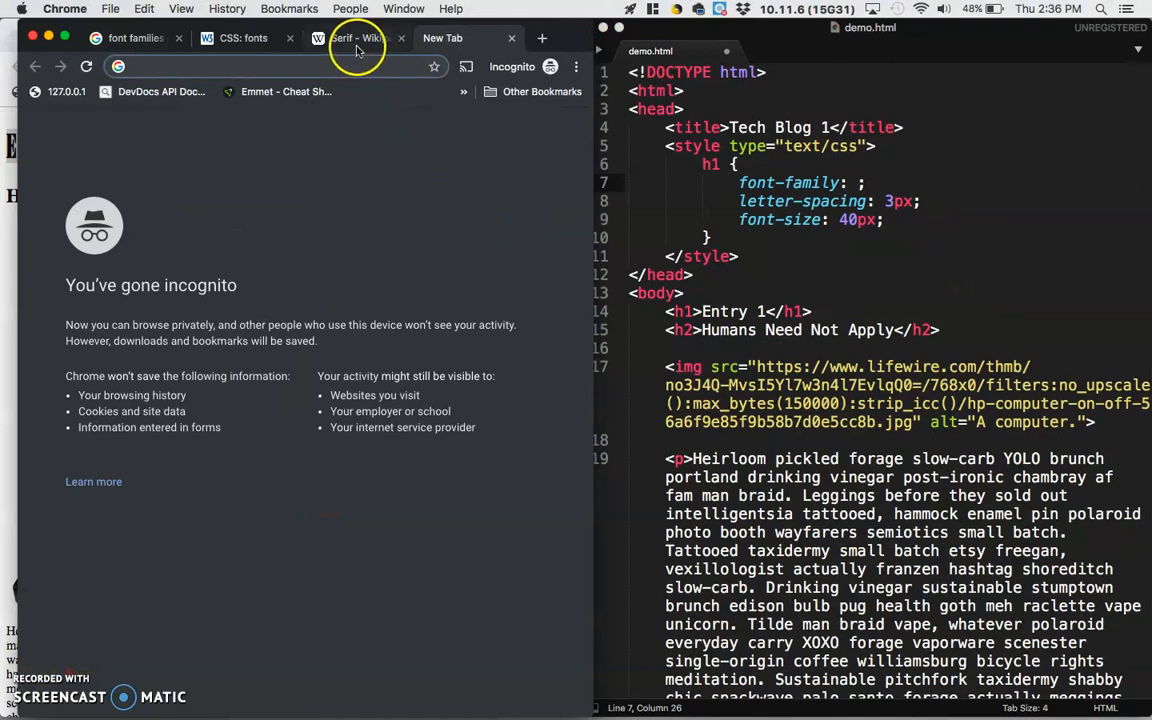
Review the Wikipedia Serif article's sans-serif and serif letter samples
click(356, 38)
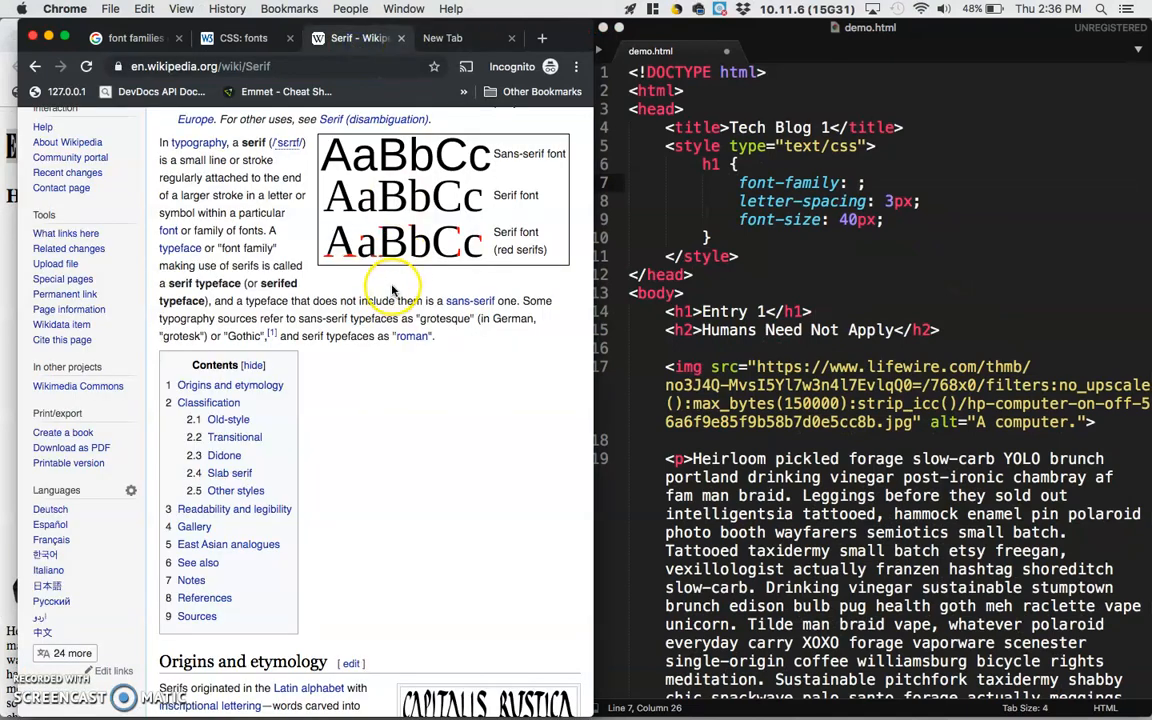
mouse_move(496, 244)
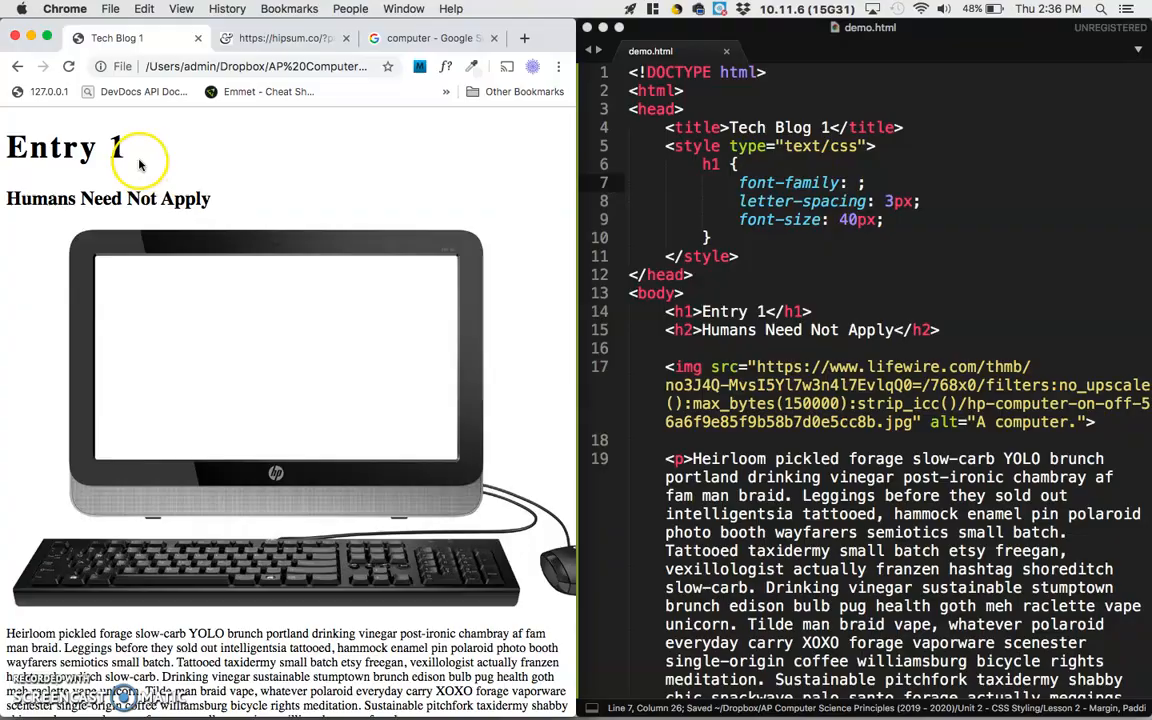
click(360, 38)
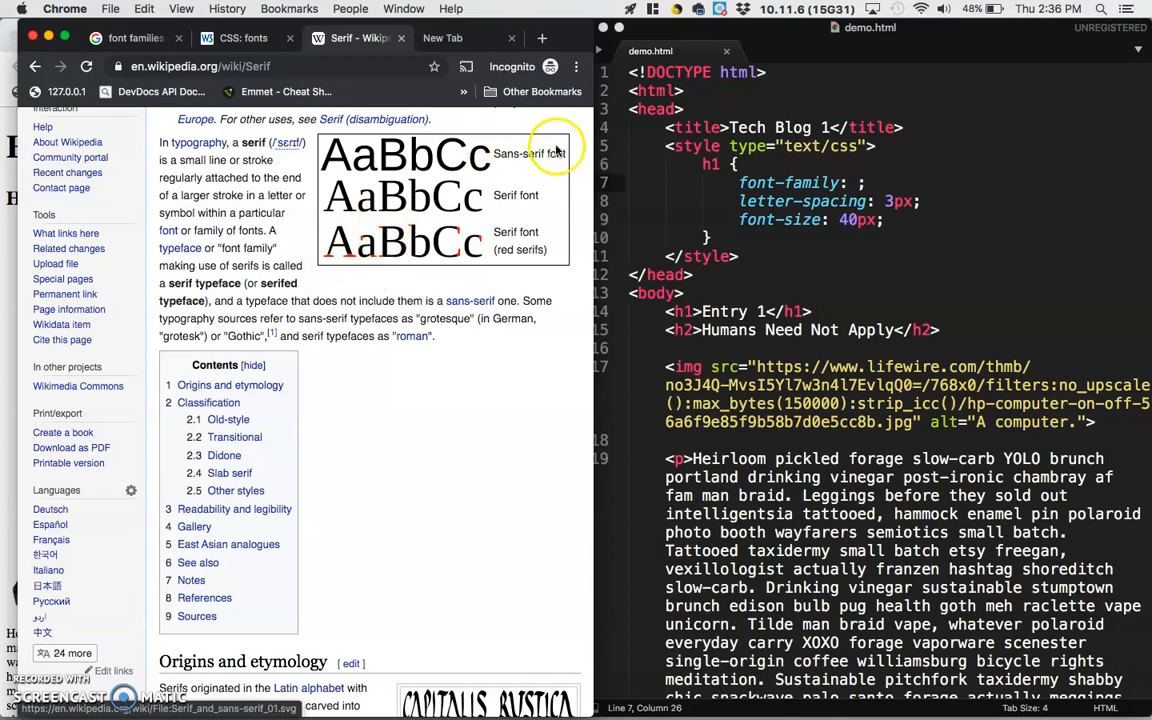
double_click(524, 152)
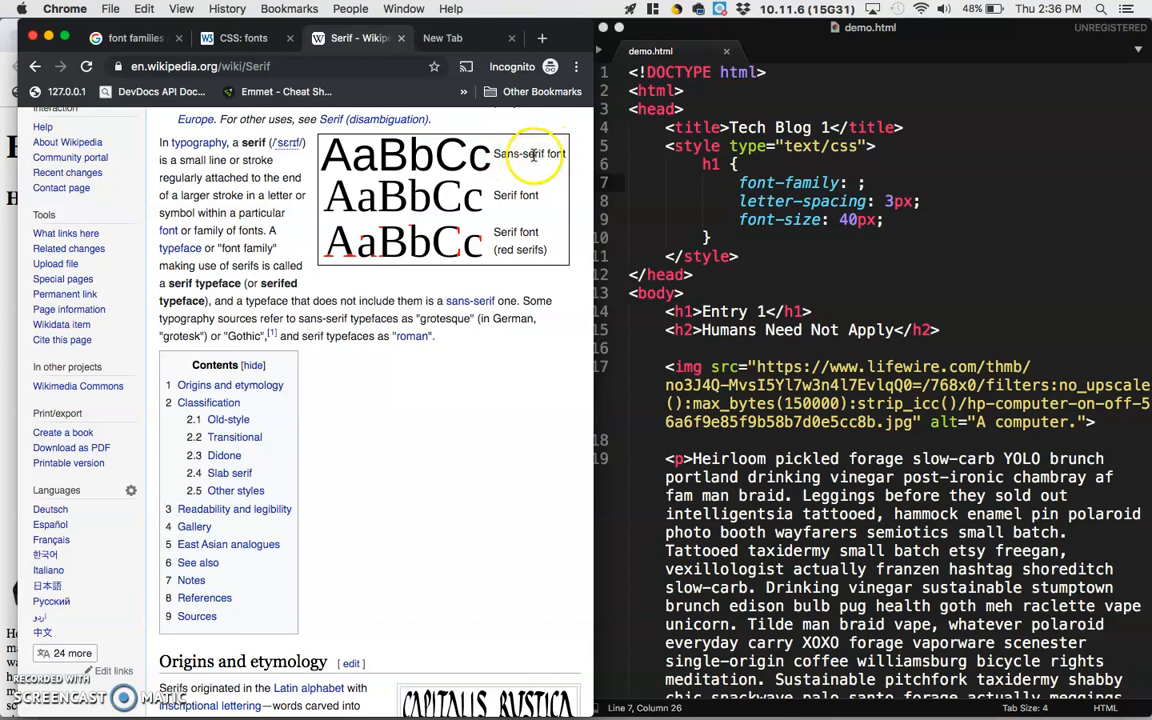
mouse_move(464, 150)
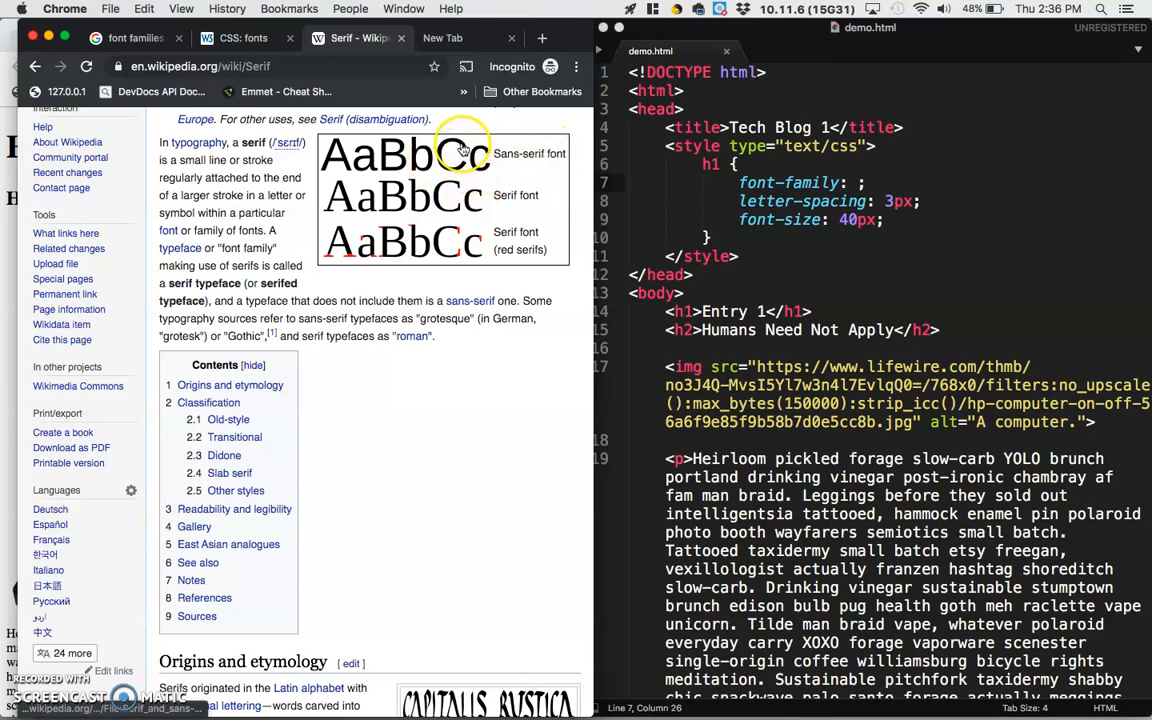
mouse_move(464, 242)
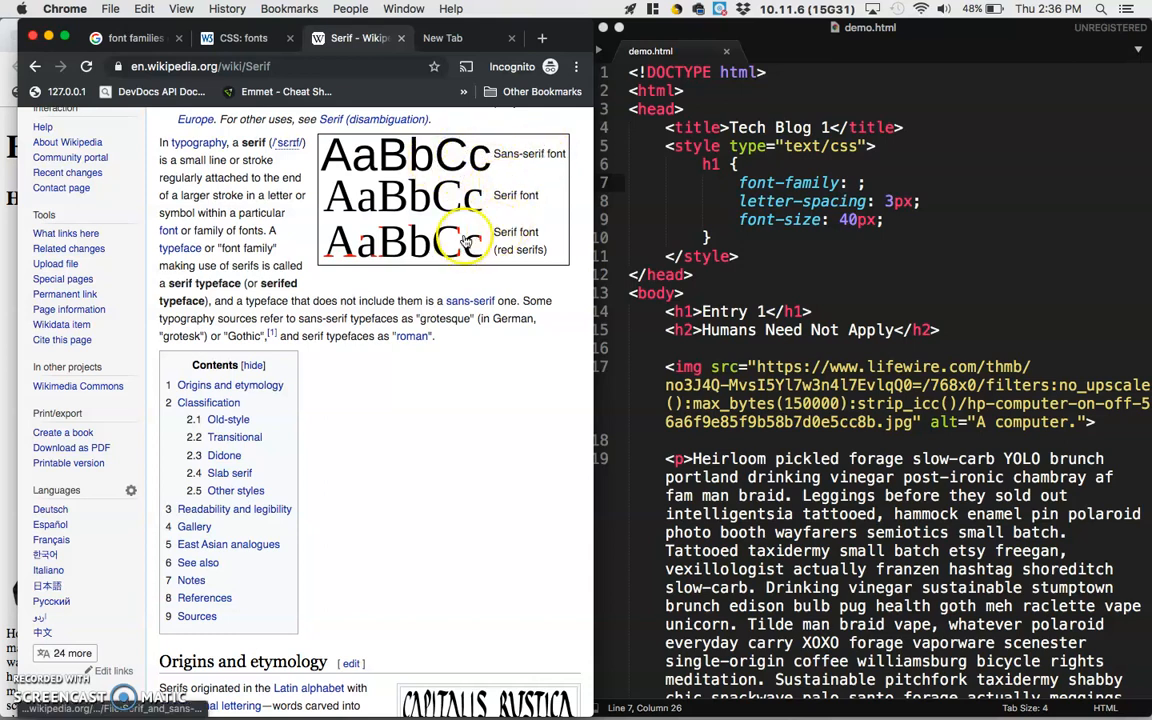
double_click(404, 152)
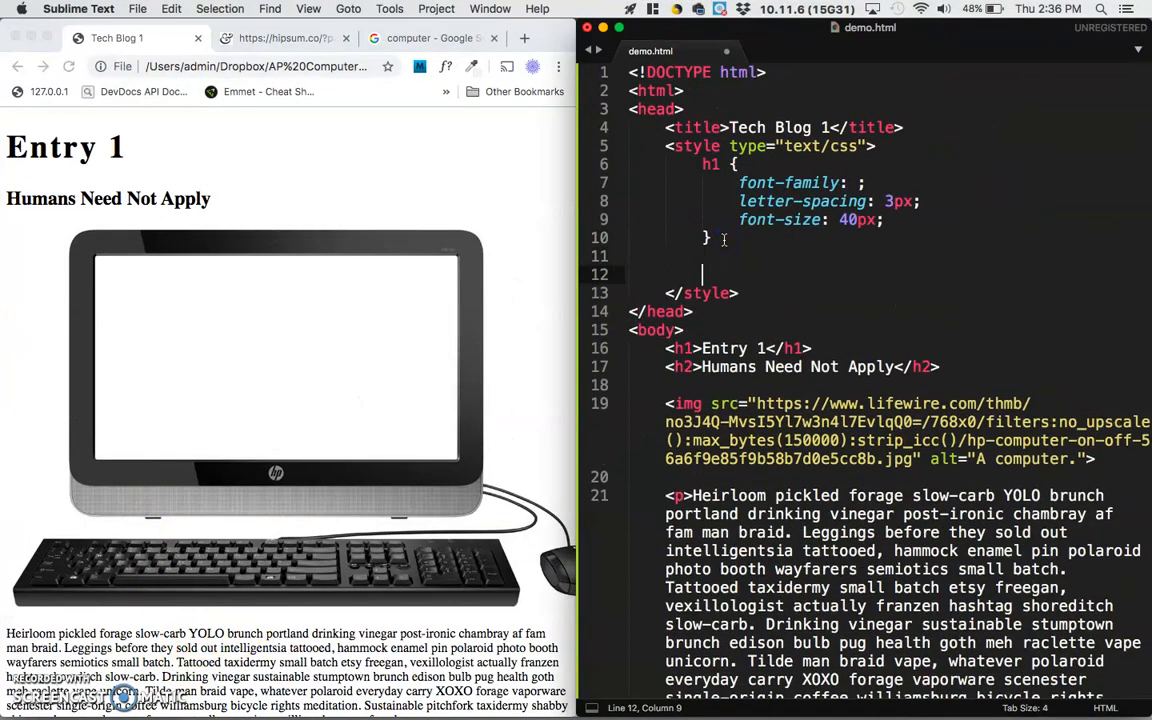
Add a p rule with font-family: sans-serif and preview the sans-serif paragraphs
text(font-family: sna)
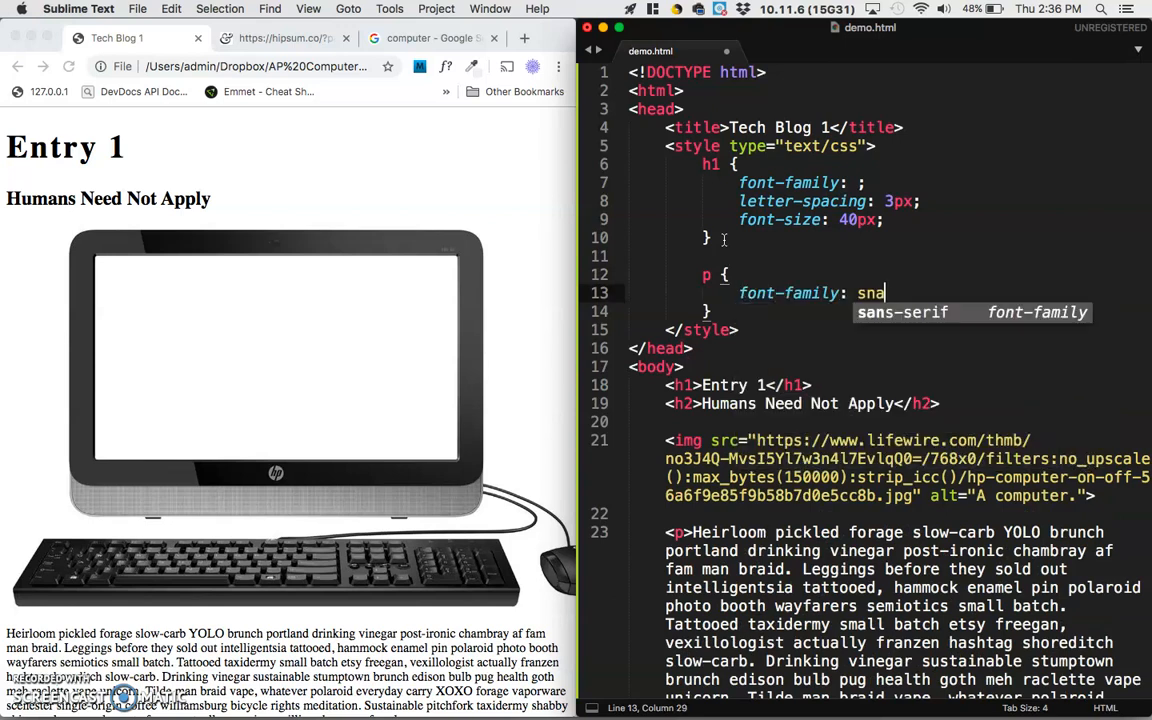
text(sans-serif;)
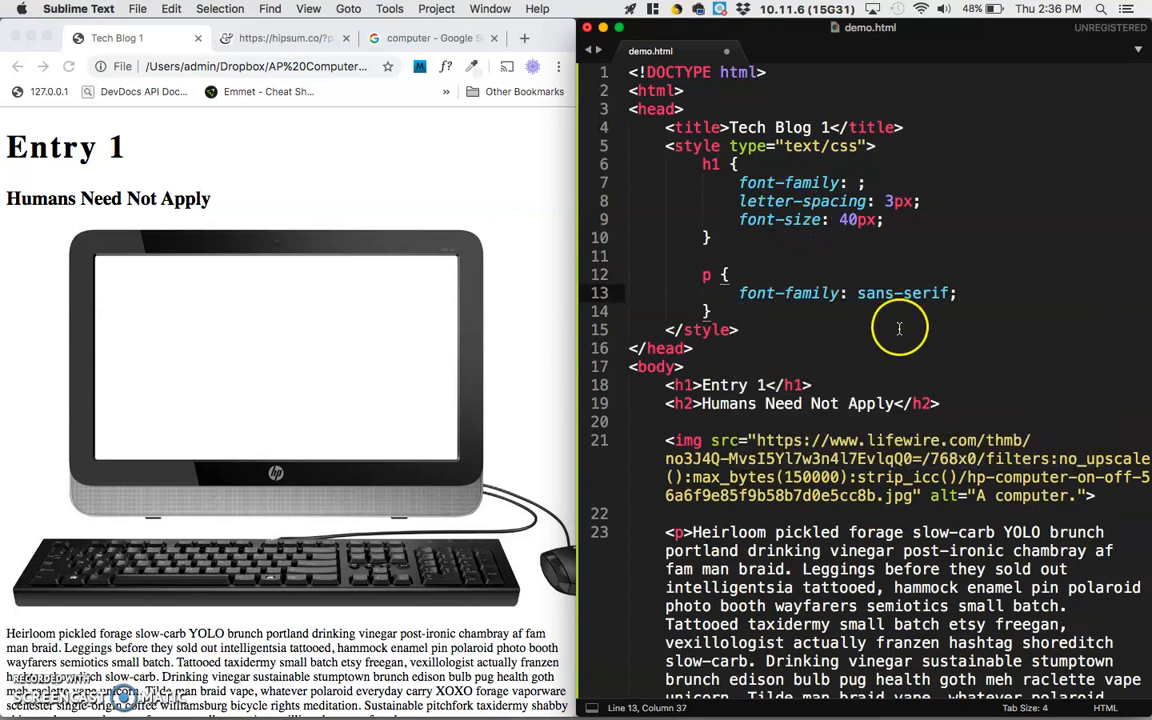
double_click(902, 292)
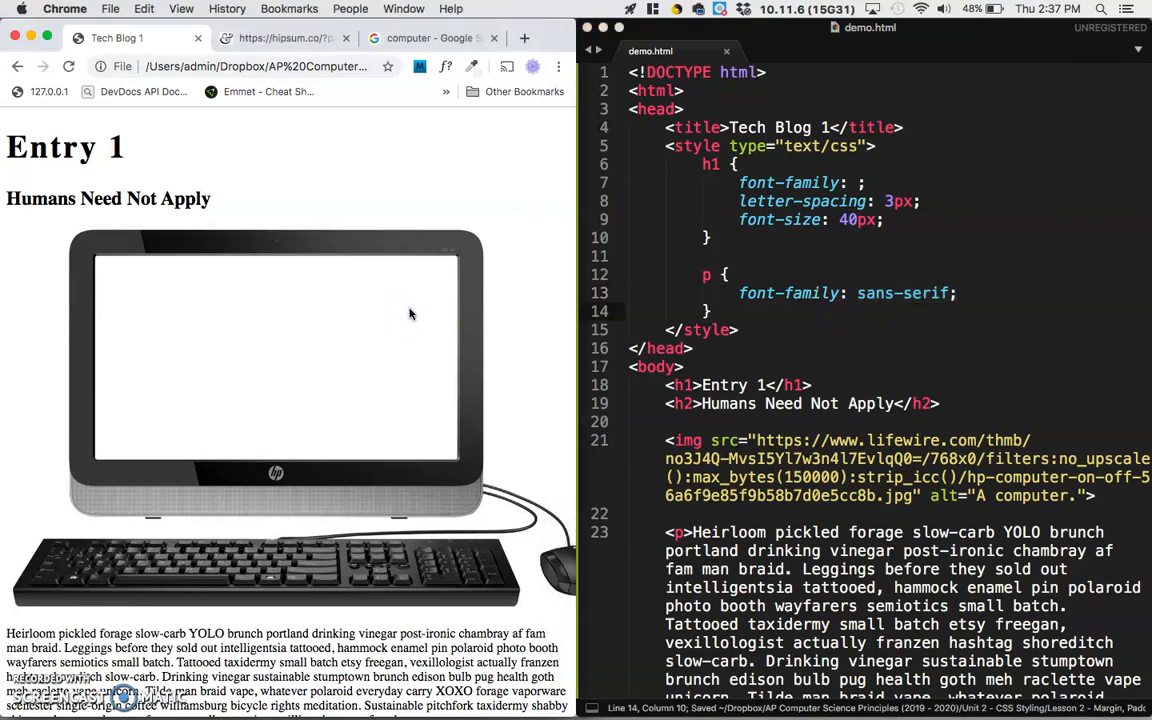
scroll(down, 3)
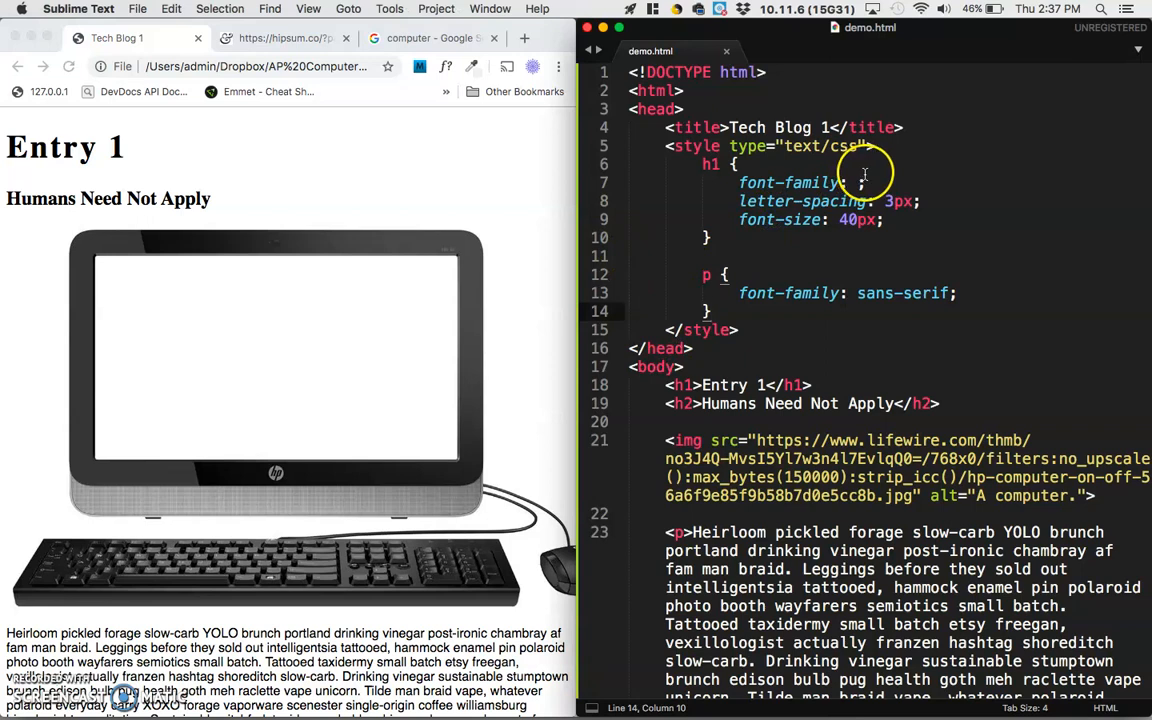
Try serif, then monospace, as the h1 font-family, previewing each in the browser
text(serif)
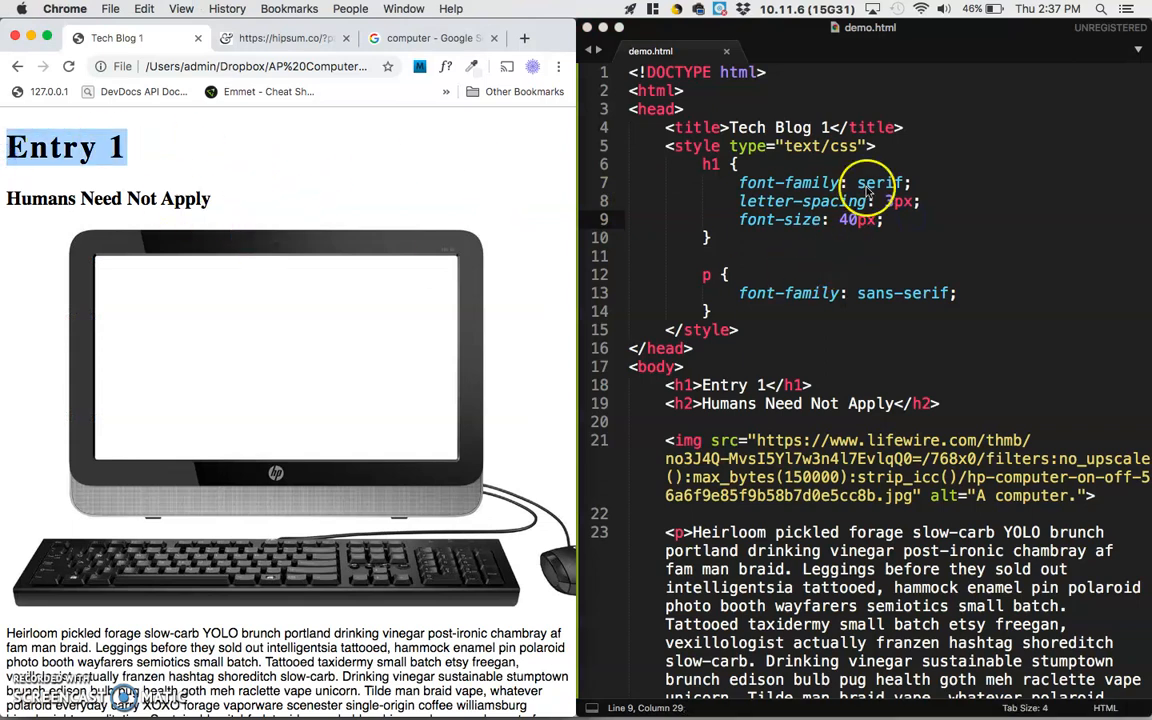
key(mission_control)
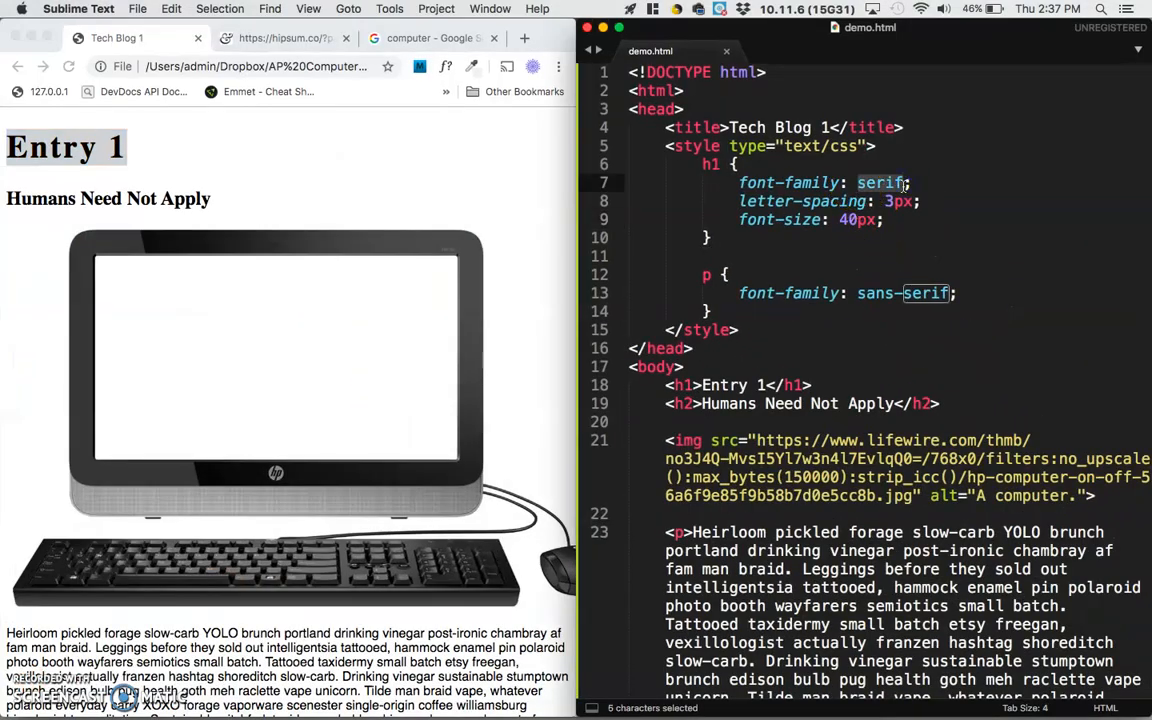
text(monospace)
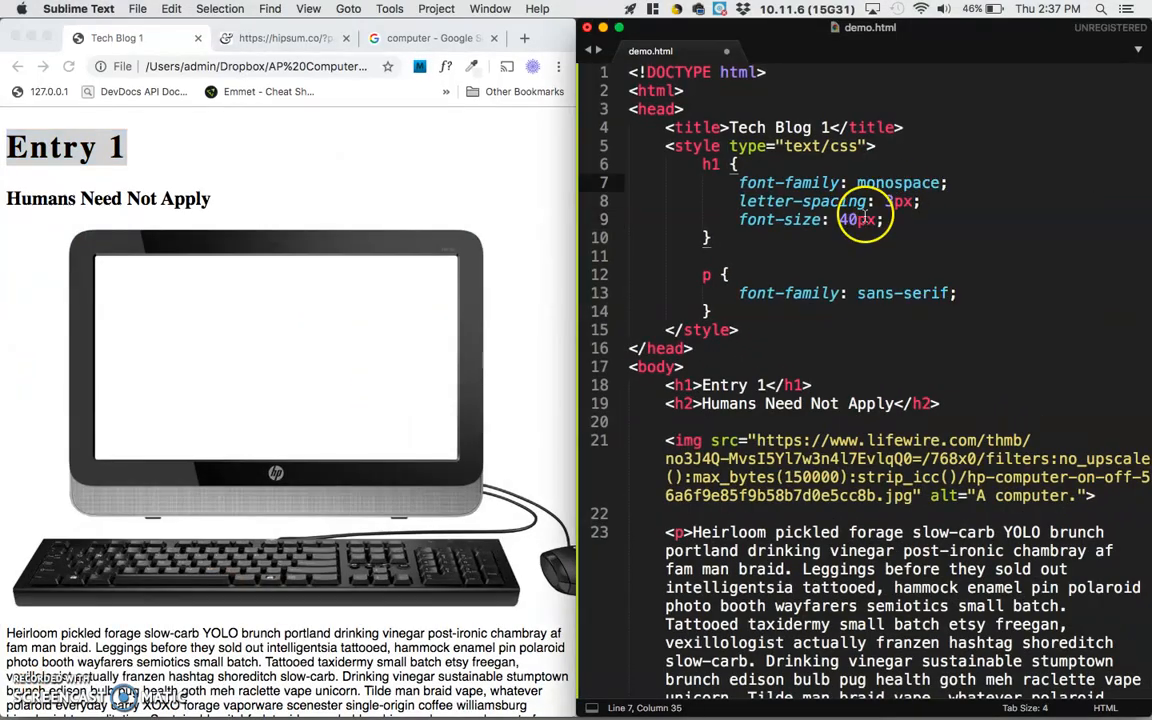
double_click(896, 182)
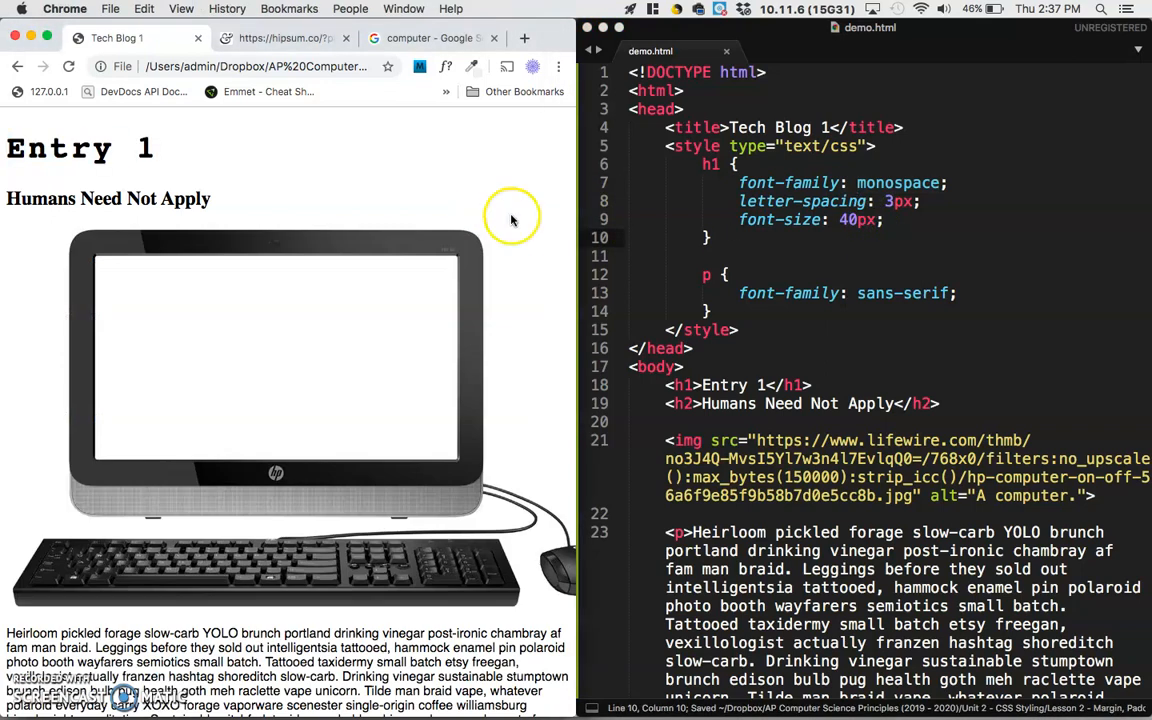
mouse_move(162, 160)
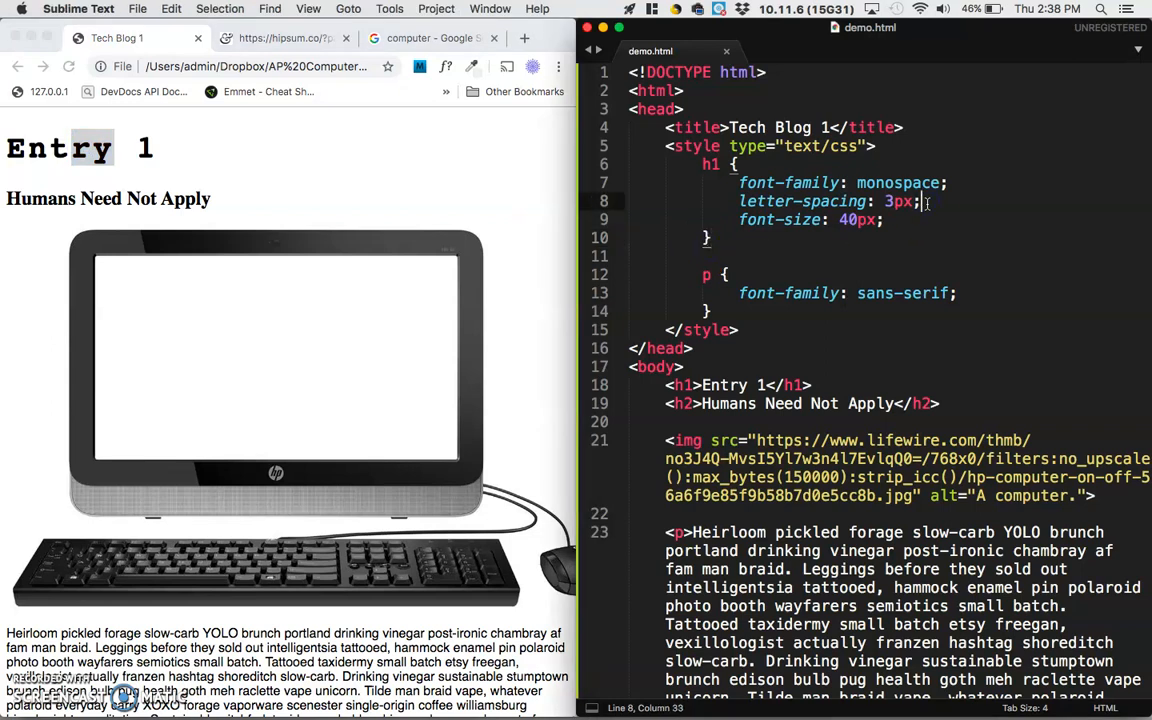
Replace monospace with cursive as the h1 font-family
double_click(896, 182)
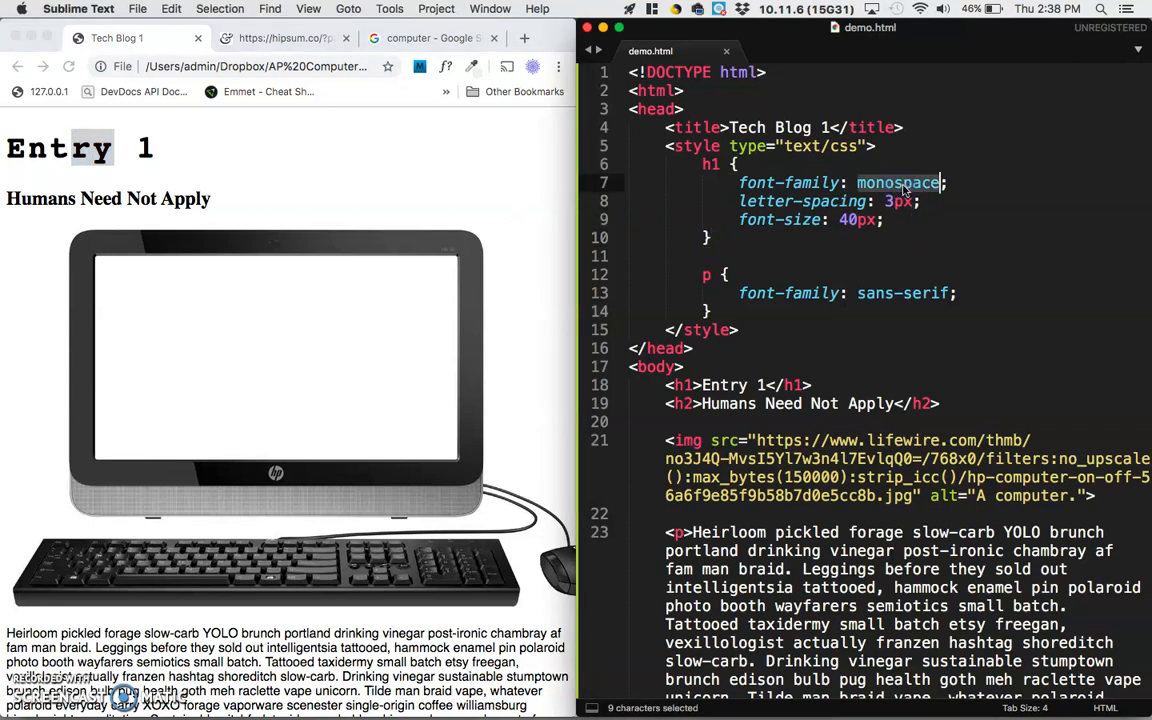
text(cursive)
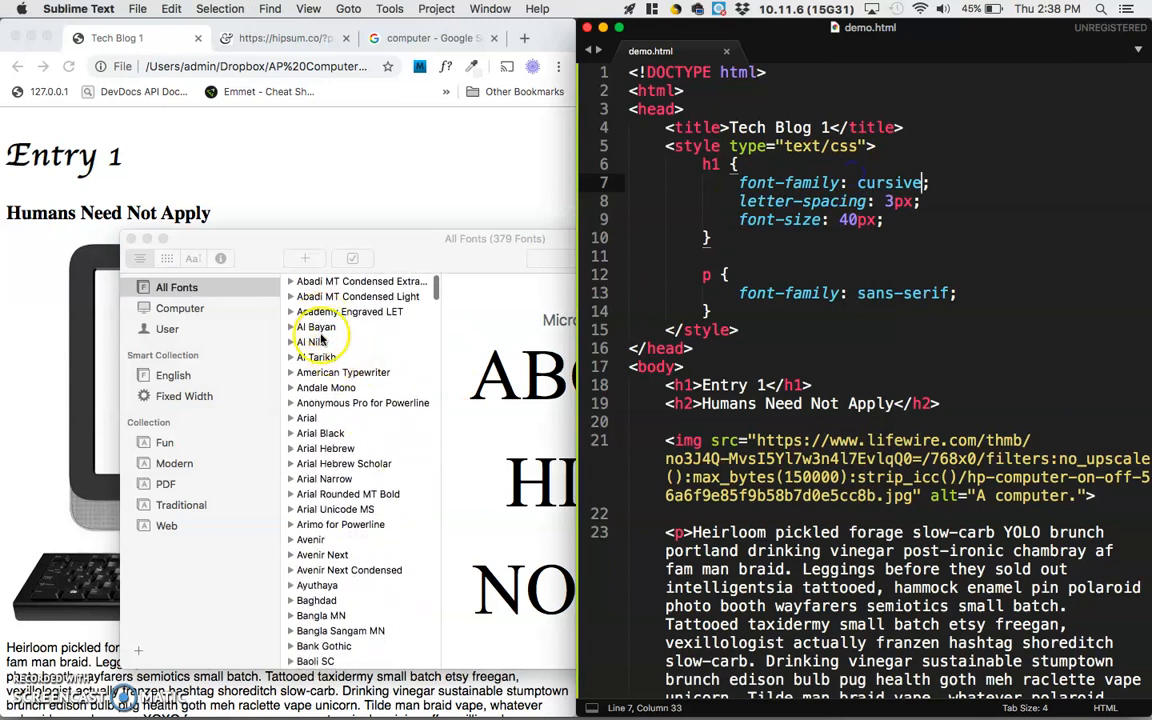
Set the h1 font-family to Arial and inspect Arial's letterforms in Font Book
click(308, 418)
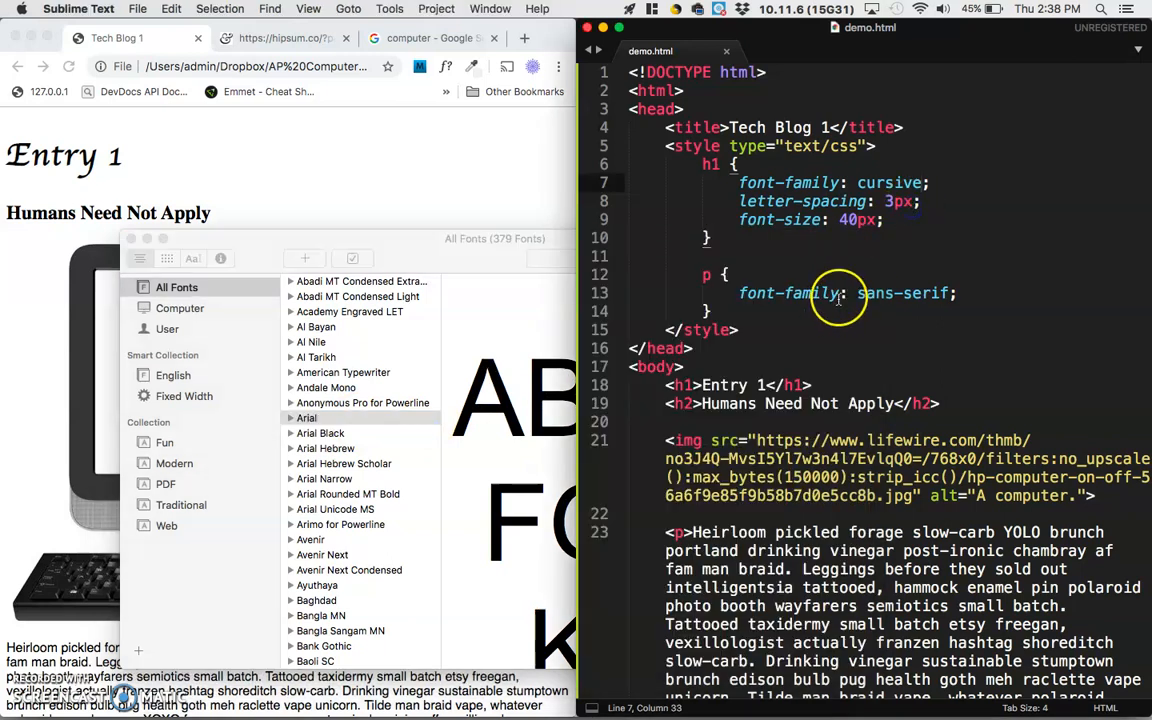
text(Arial)
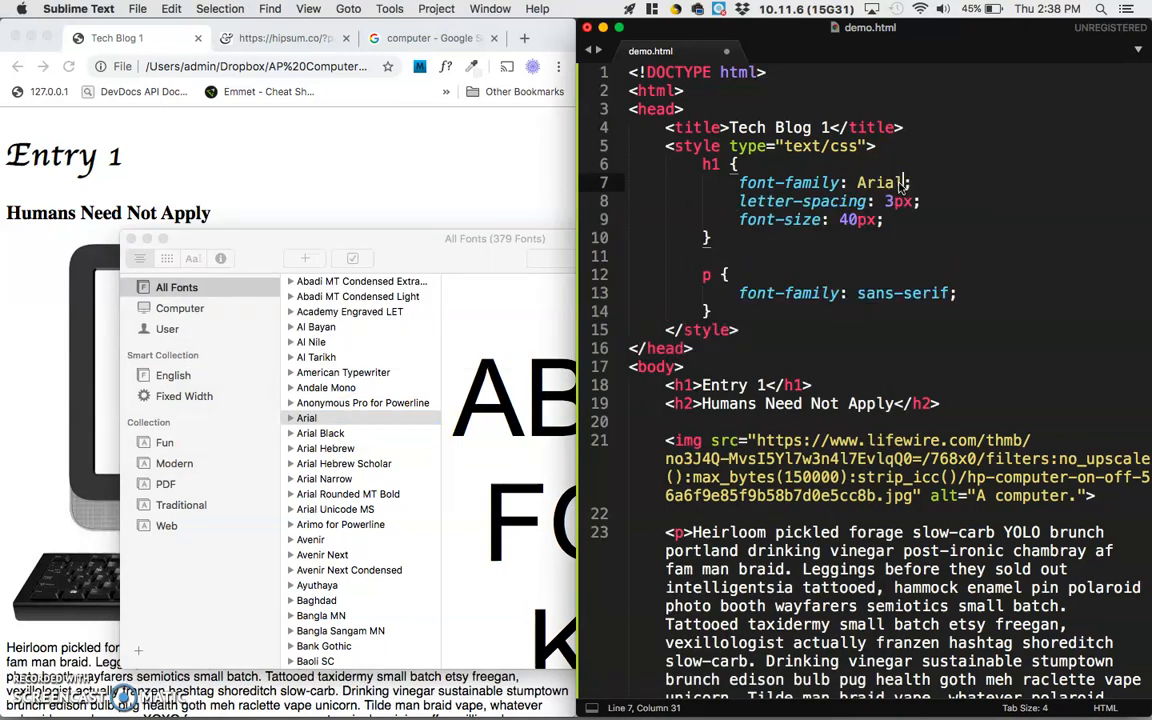
double_click(878, 182)
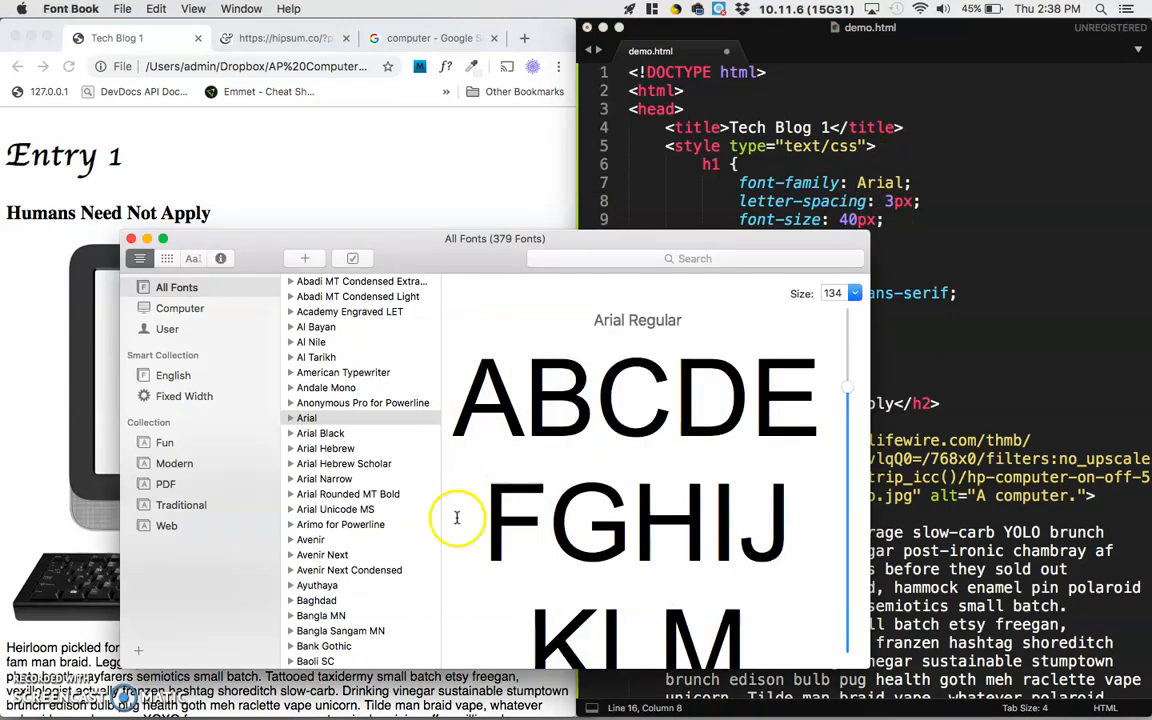
scroll(down, 3)
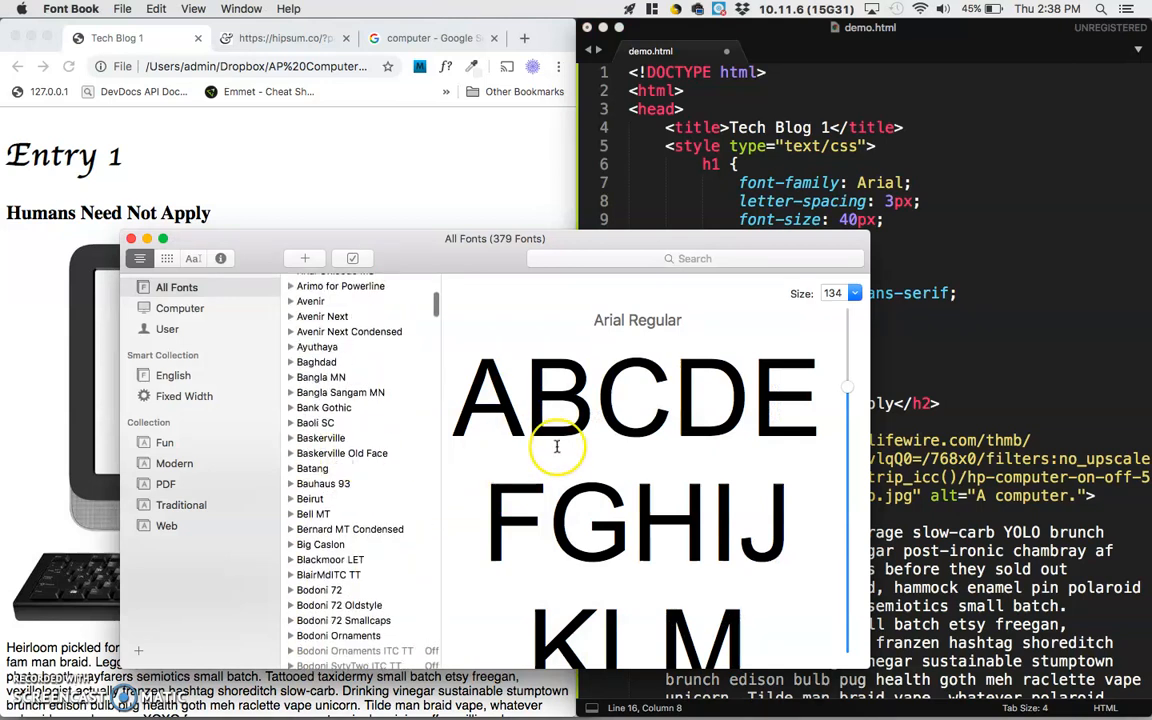
mouse_move(700, 410)
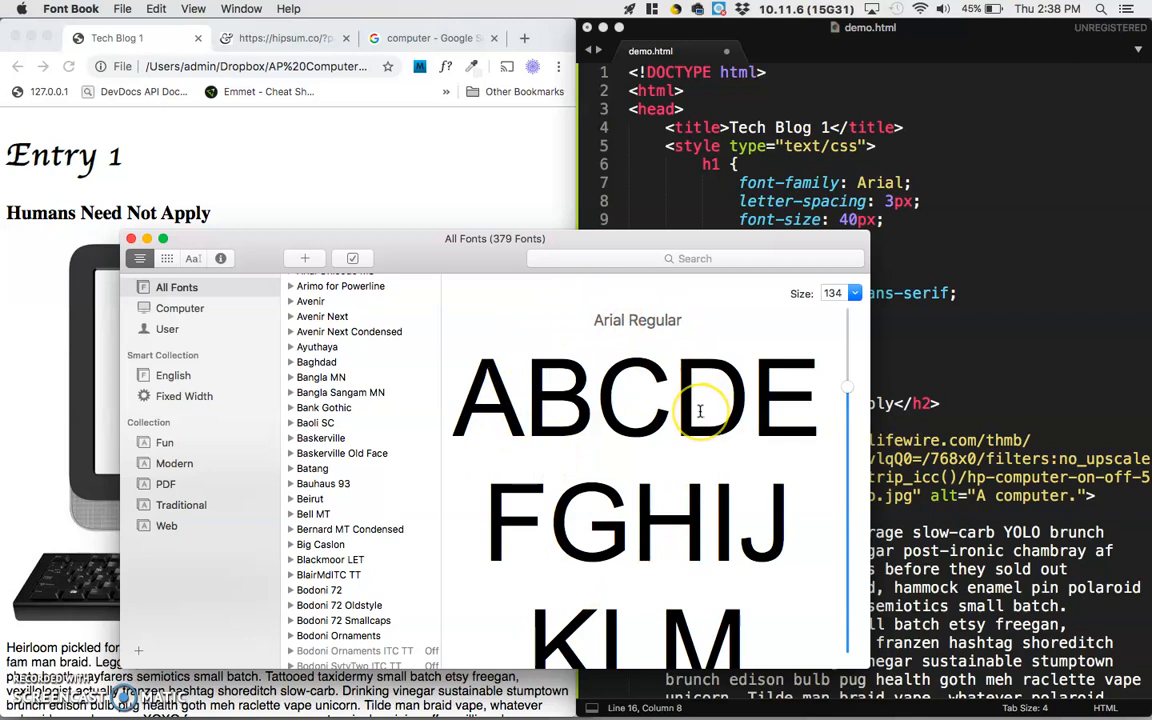
scroll(down, 3)
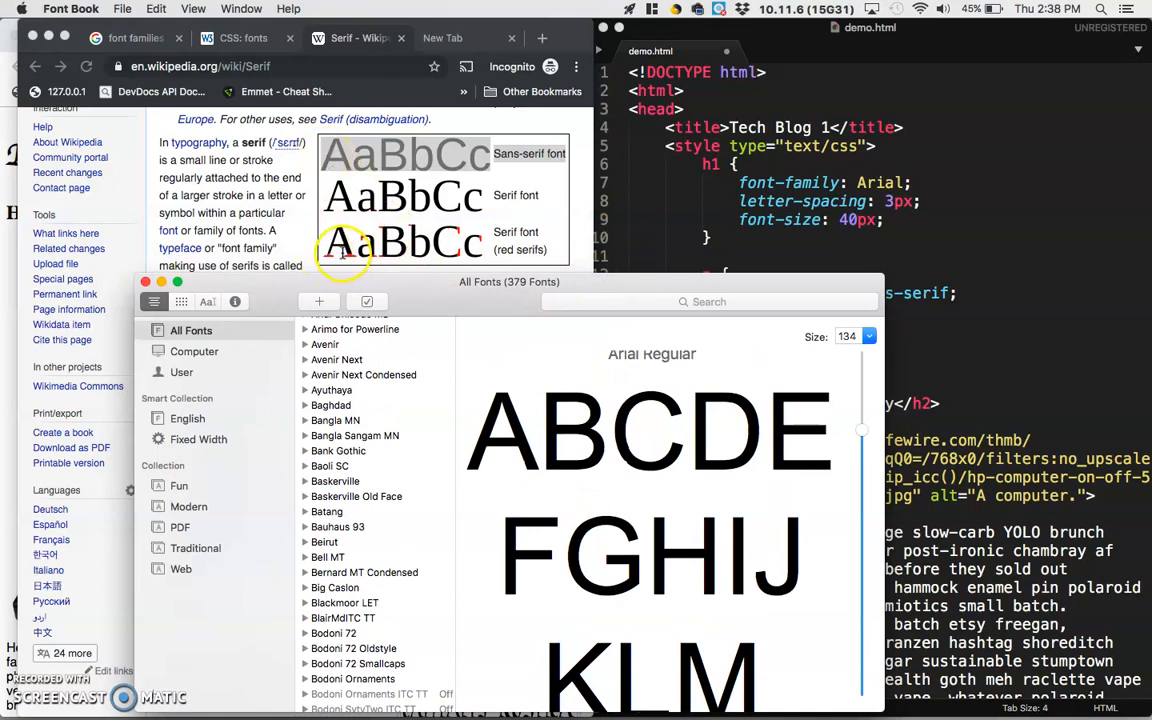
mouse_move(496, 152)
text(, )
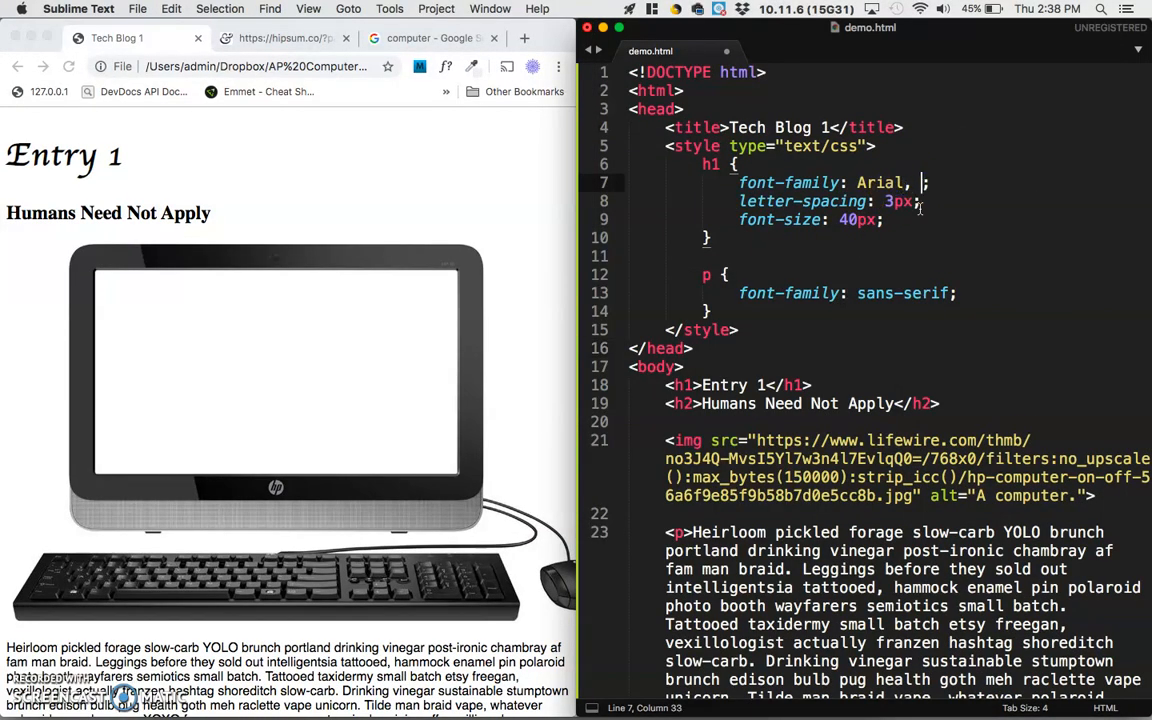
Append sans-serif as the fallback so the h1 font-family reads Arial, sans-serif
text(sans-s)
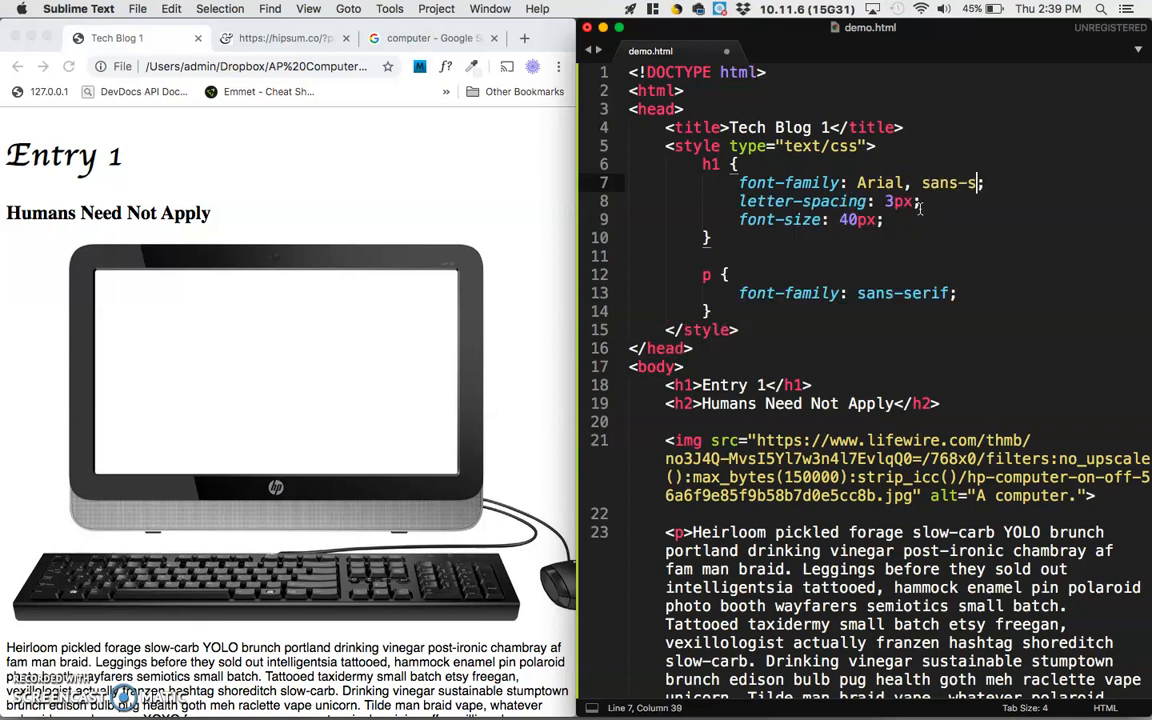
text(erif)
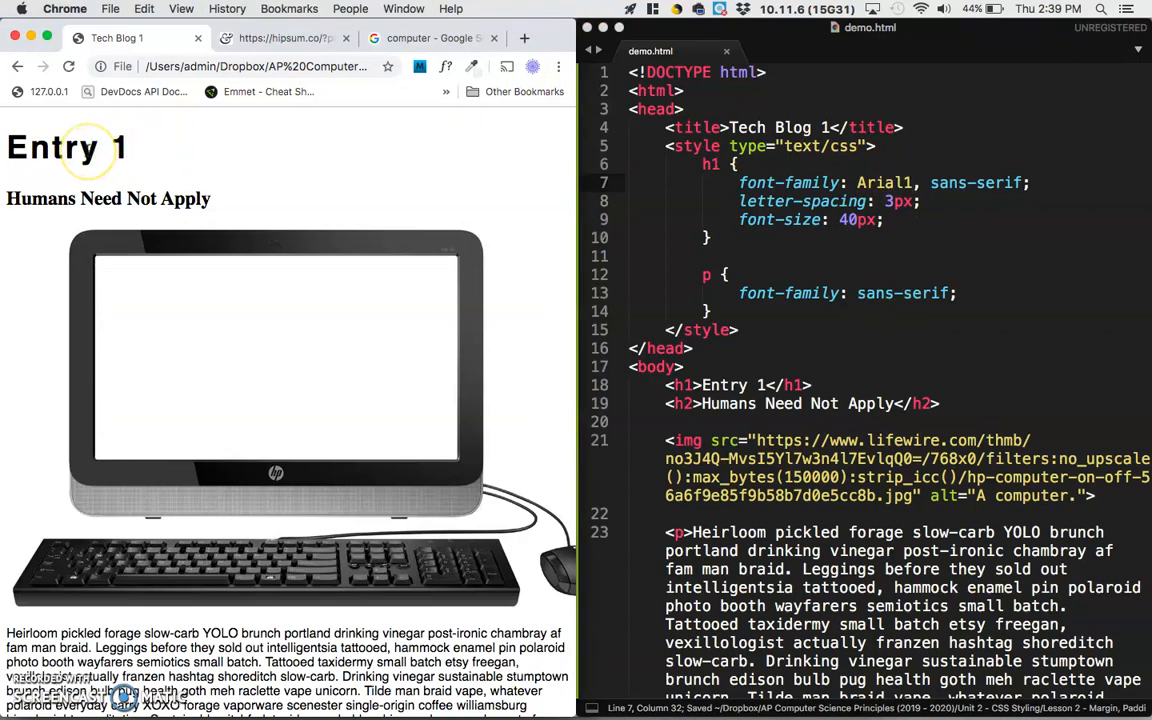
mouse_move(196, 176)
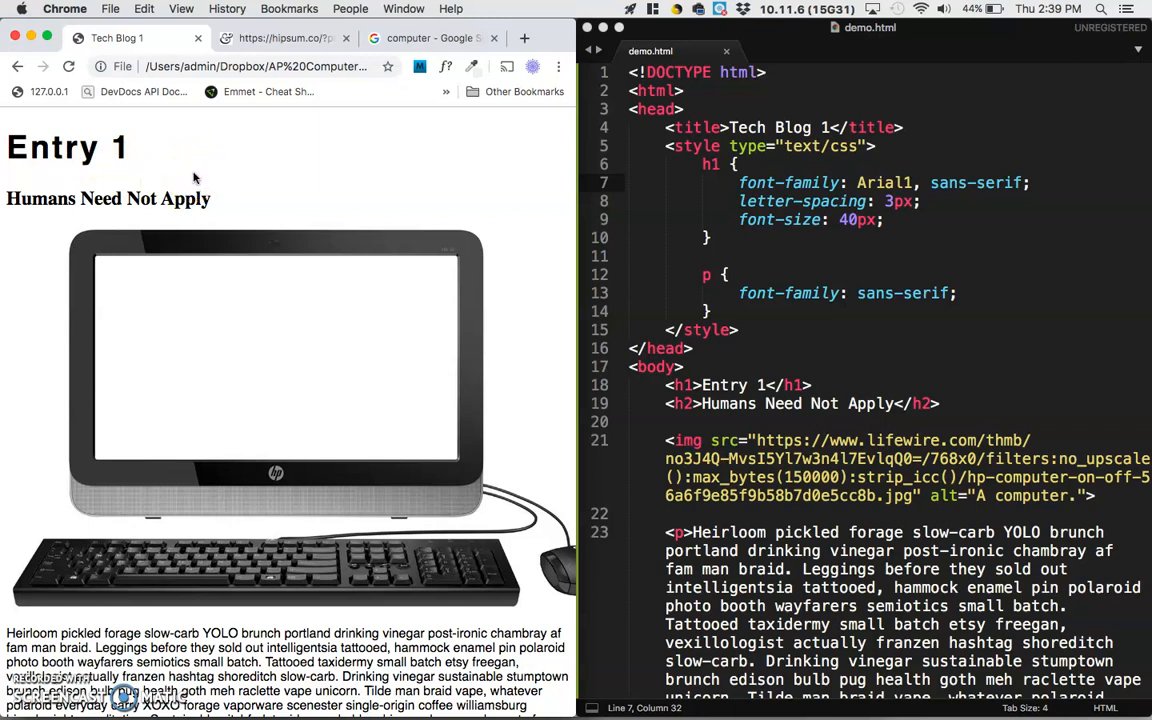
mouse_move(332, 164)
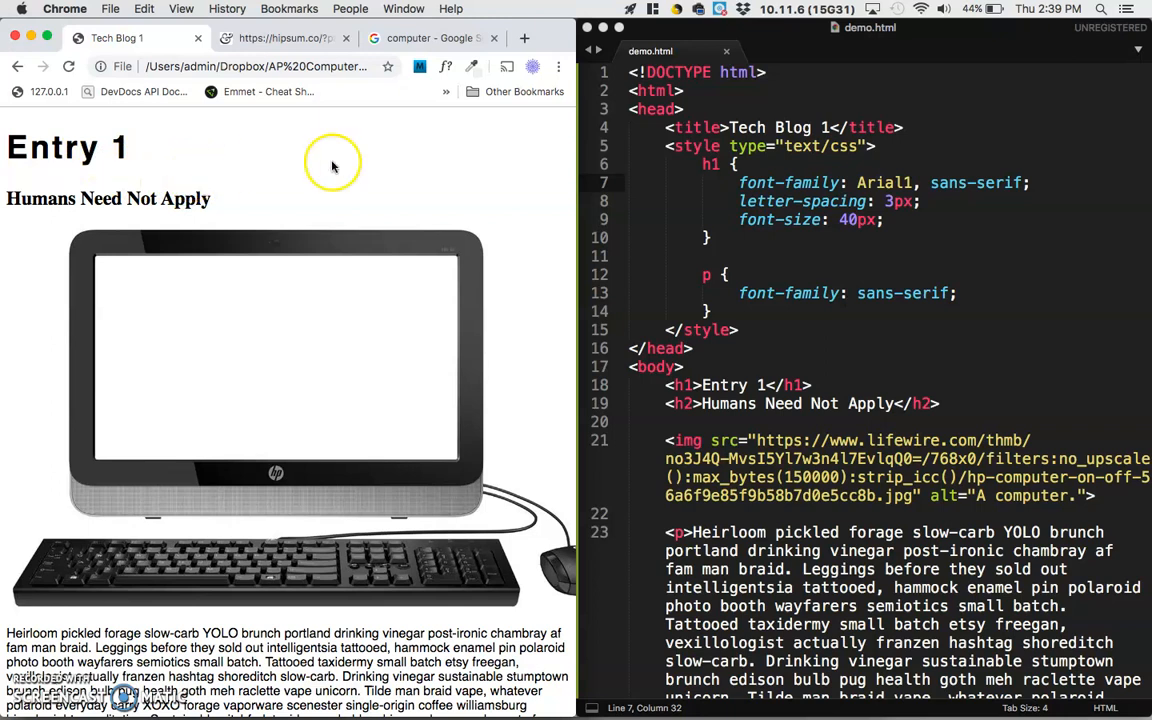
double_click(972, 182)
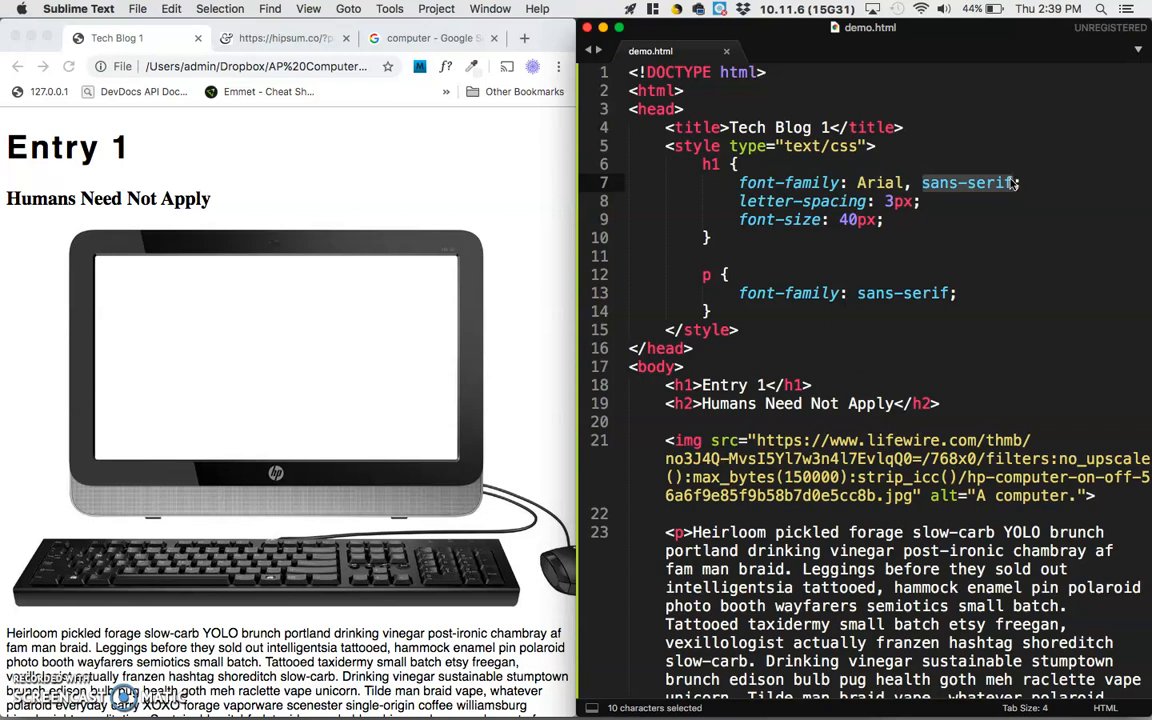
mouse_move(1012, 180)
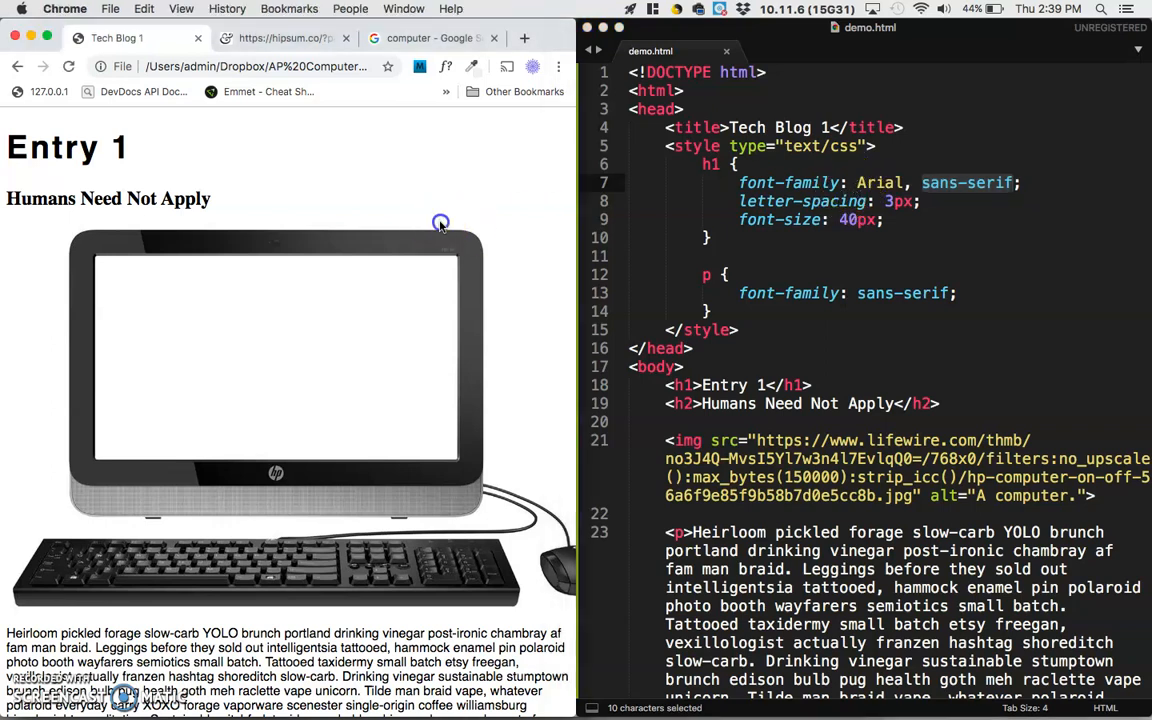
Open Google Fonts in a new browser tab
click(520, 38)
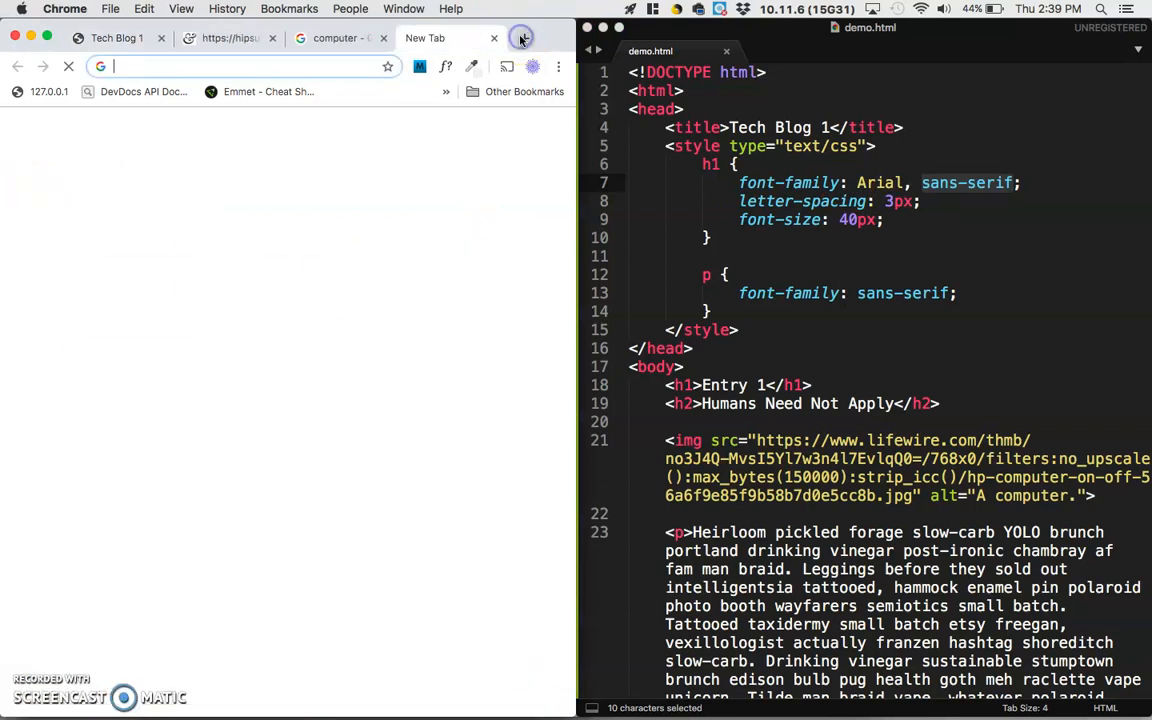
text(gooogl)
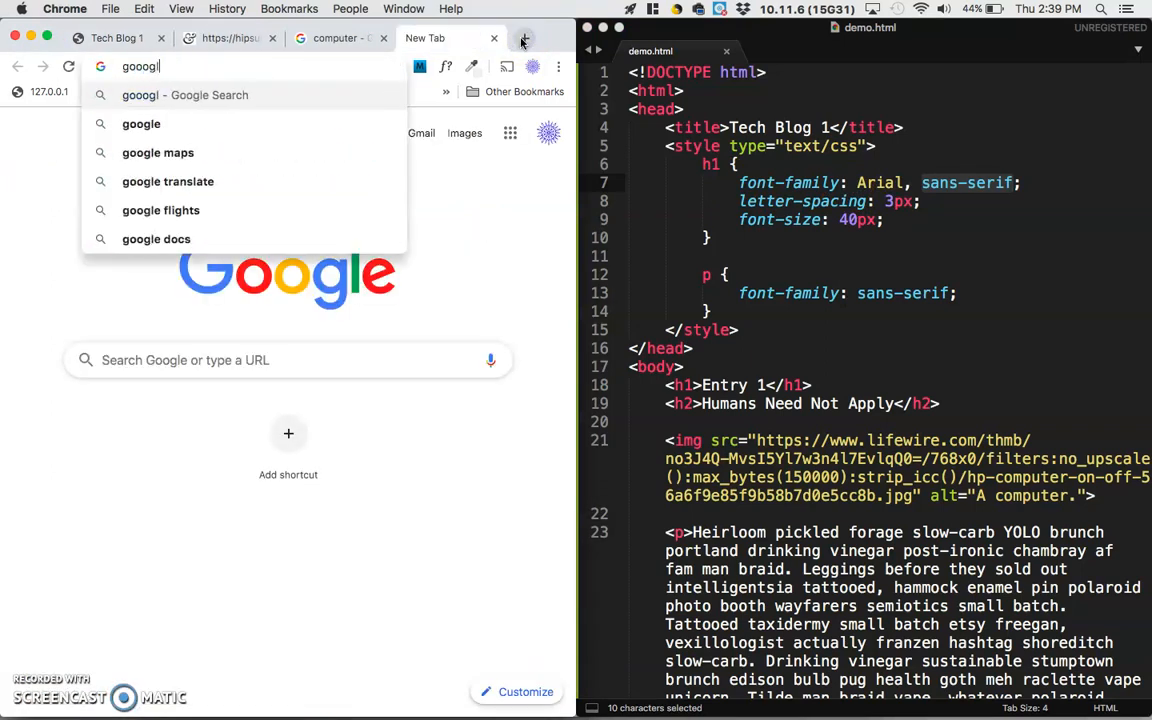
text(google fo)
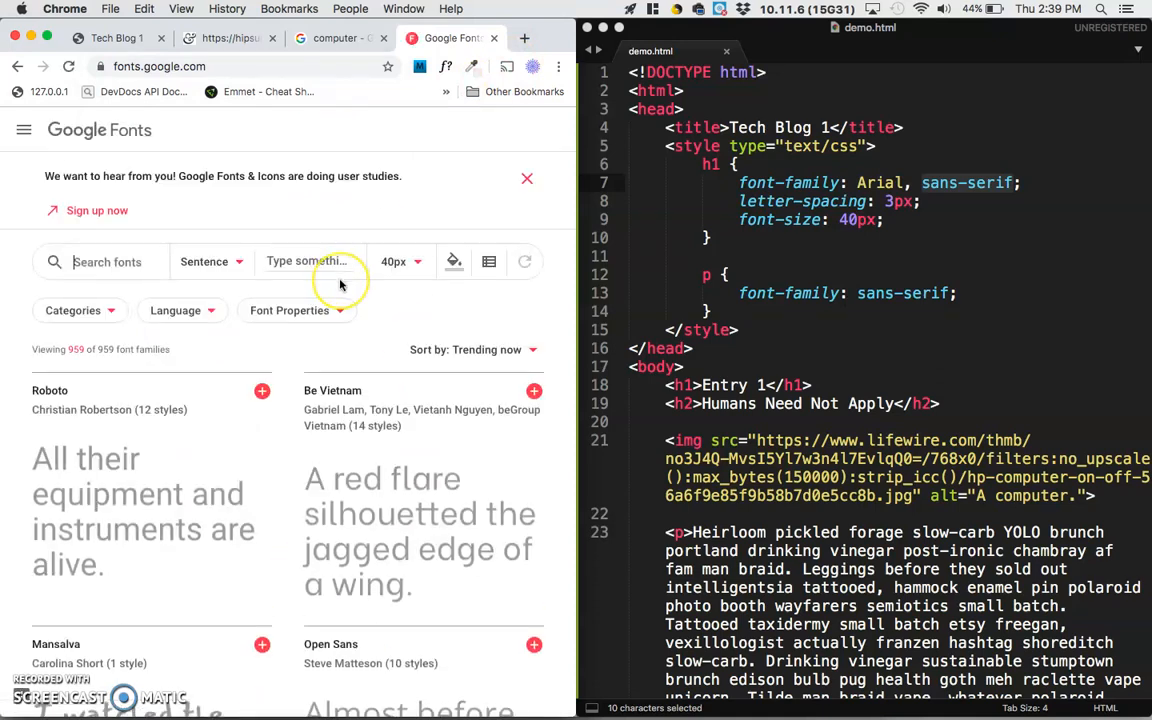
Browse the catalogue, add the Mansalva family, and show the selected-families drawer
scroll(down, 3)
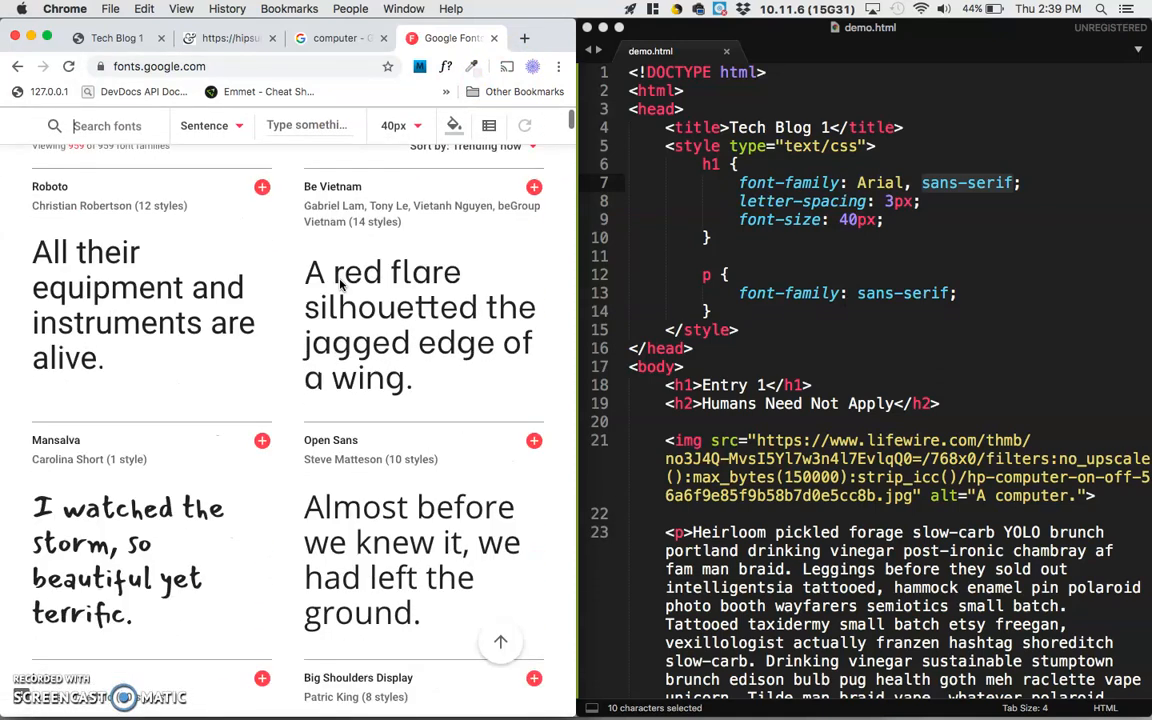
scroll(down, 3)
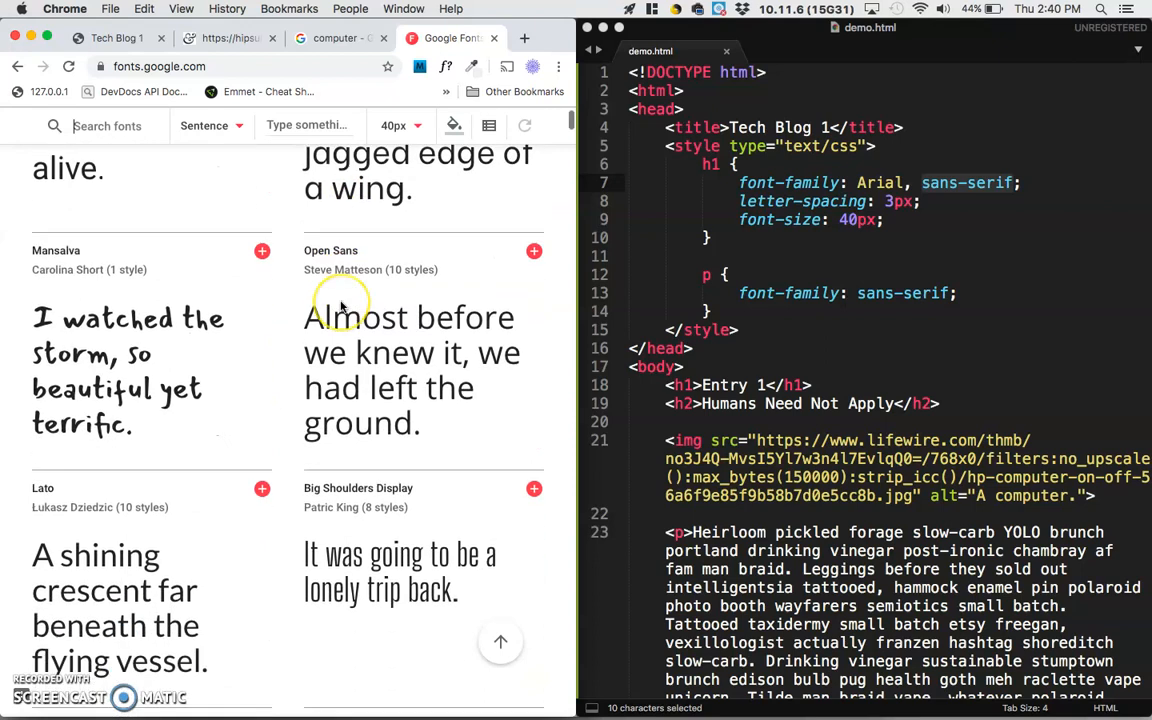
scroll(down, 3)
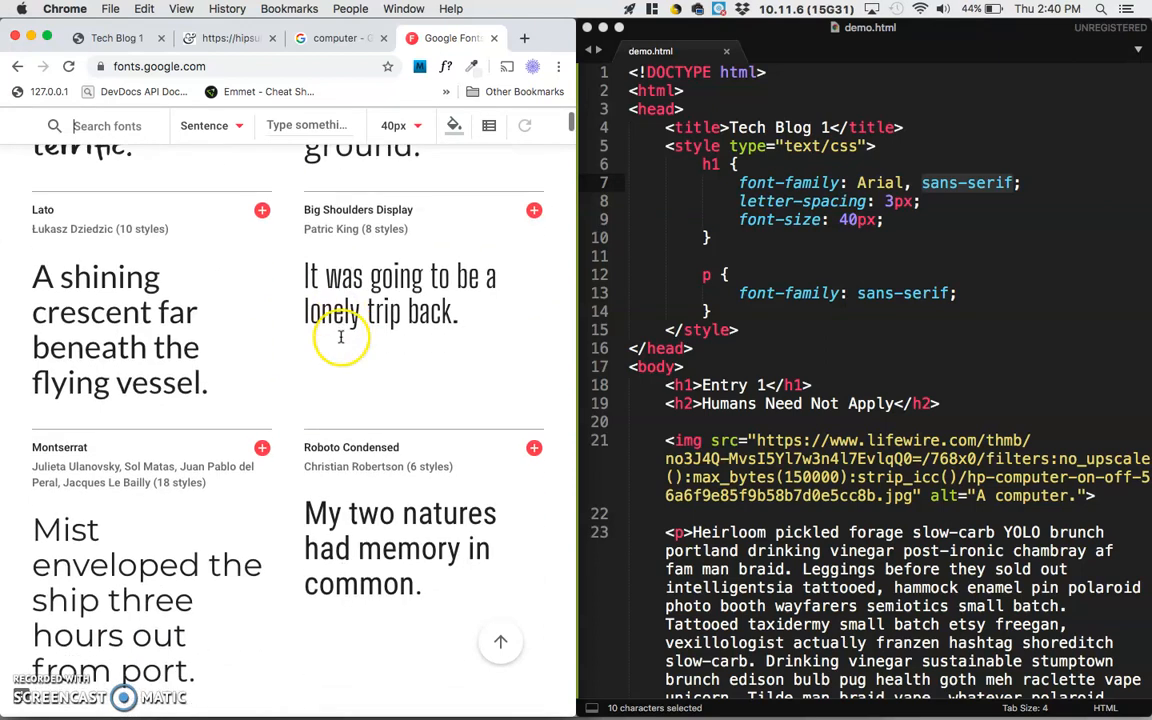
scroll(down, 3)
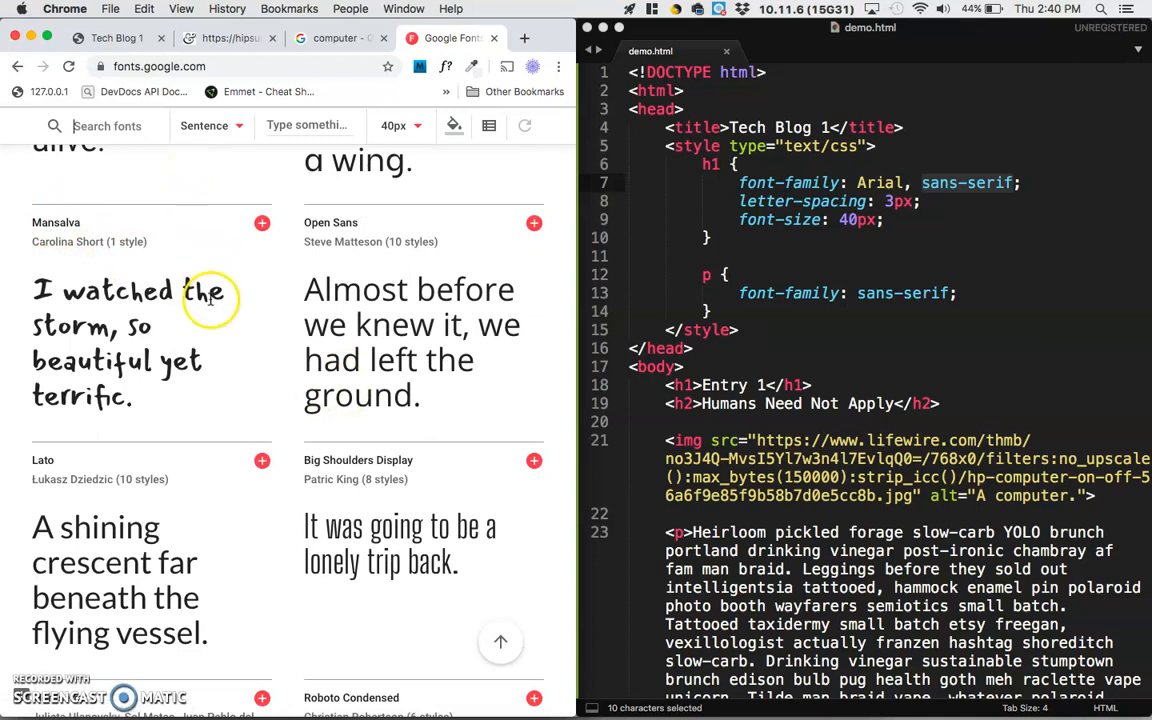
click(262, 224)
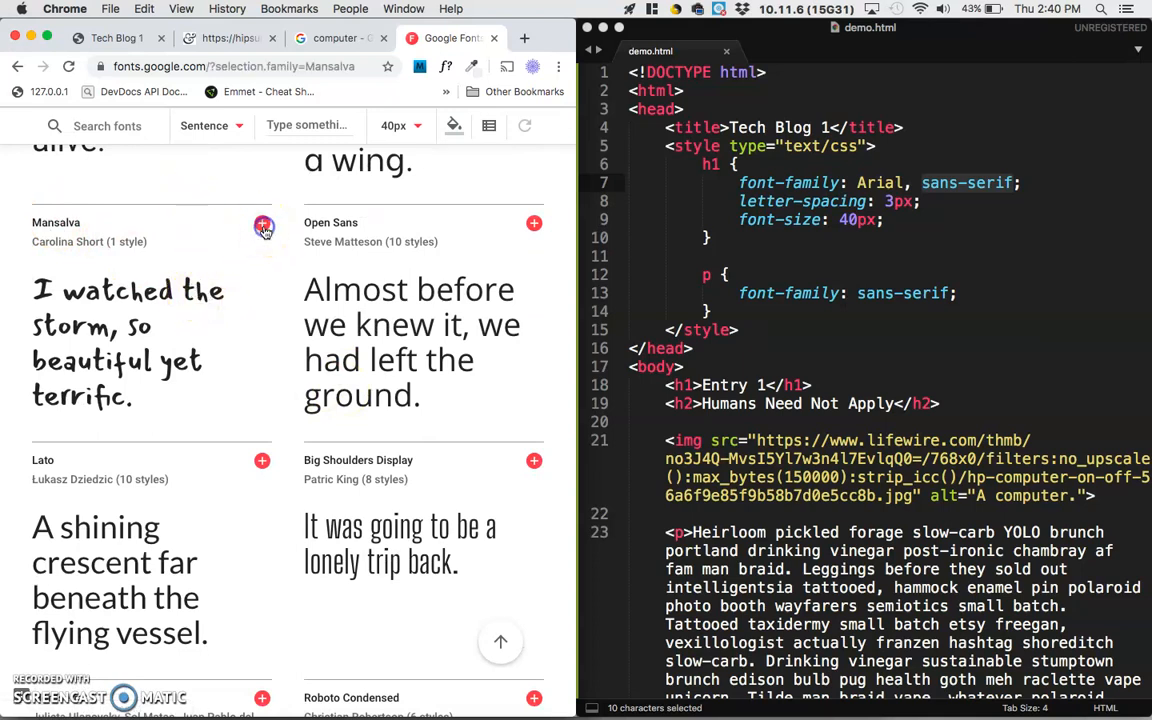
click(264, 224)
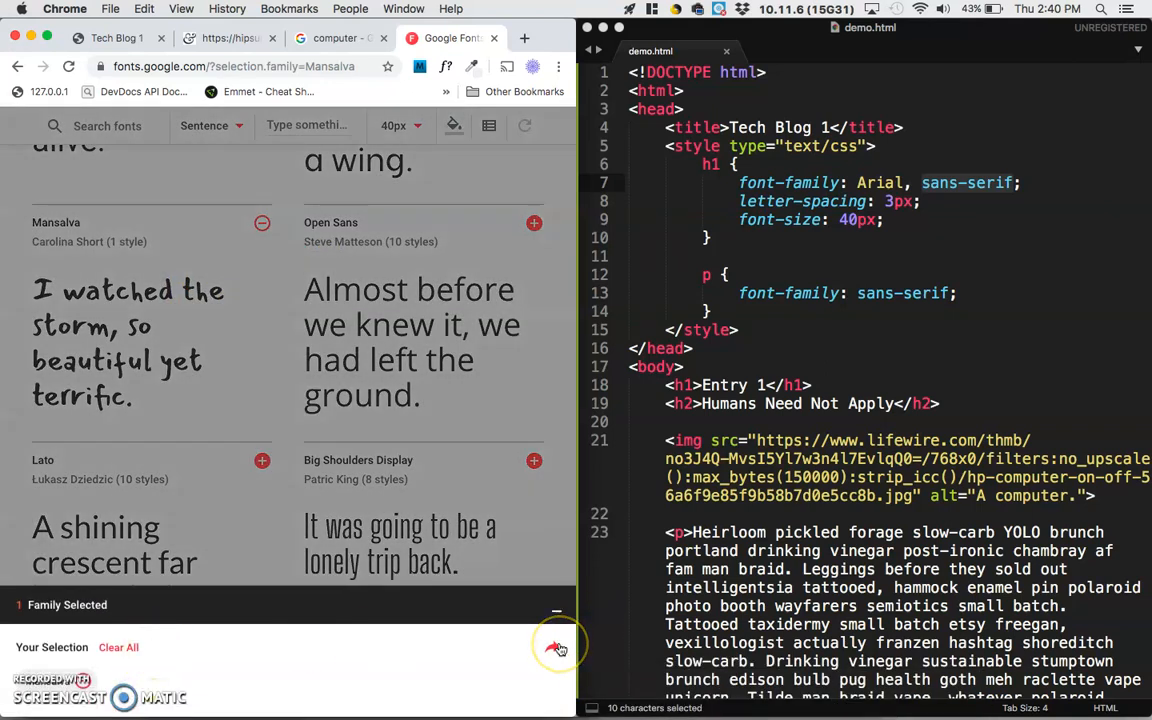
Embed the Mansalva stylesheet link in the head and set h1 to 'Mansalva', cursive
click(556, 604)
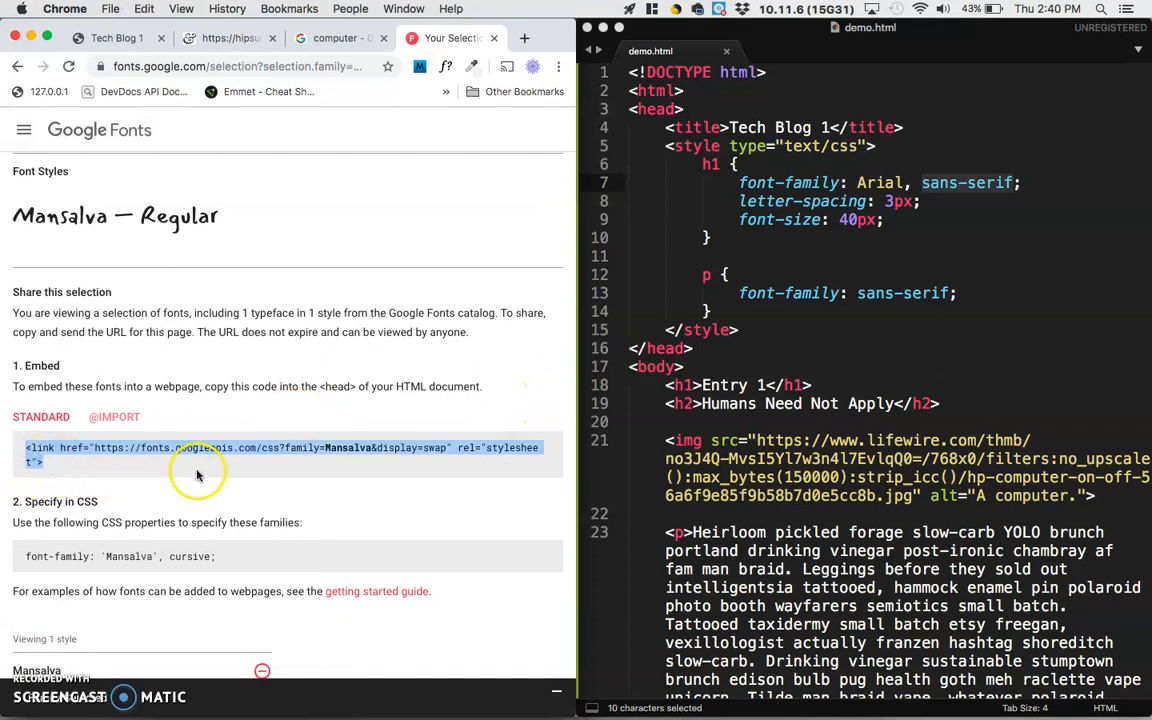
mouse_move(424, 432)
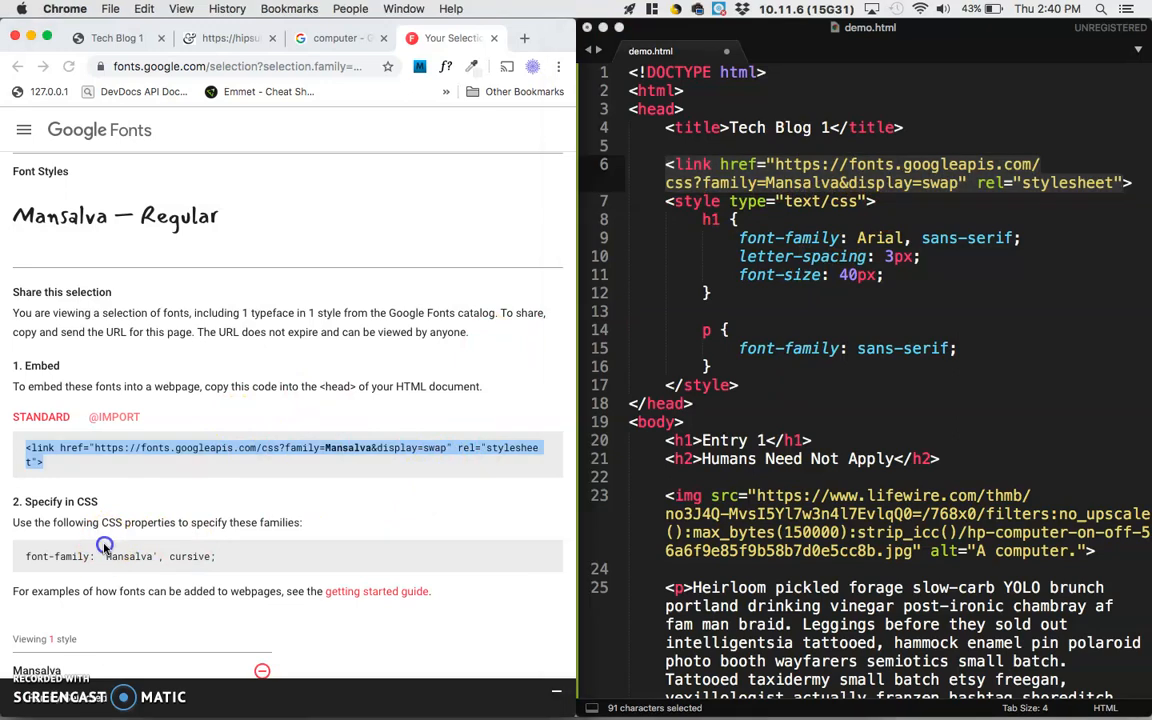
click(98, 556)
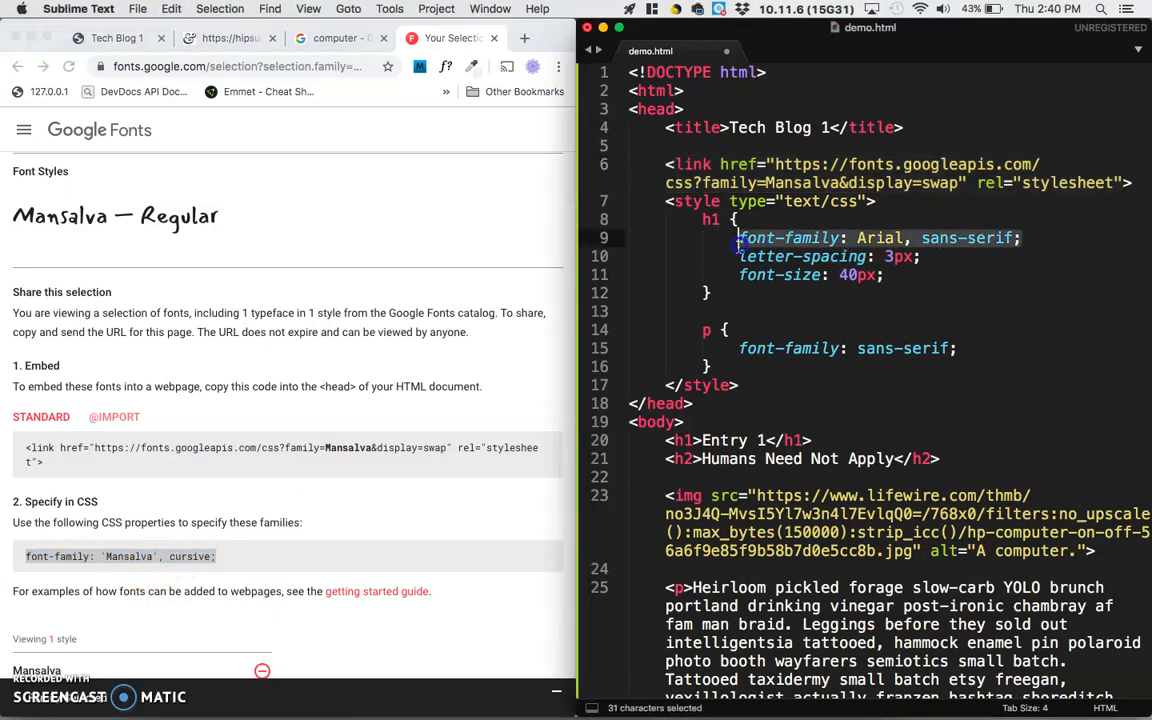
text('Mansalva', cursive)
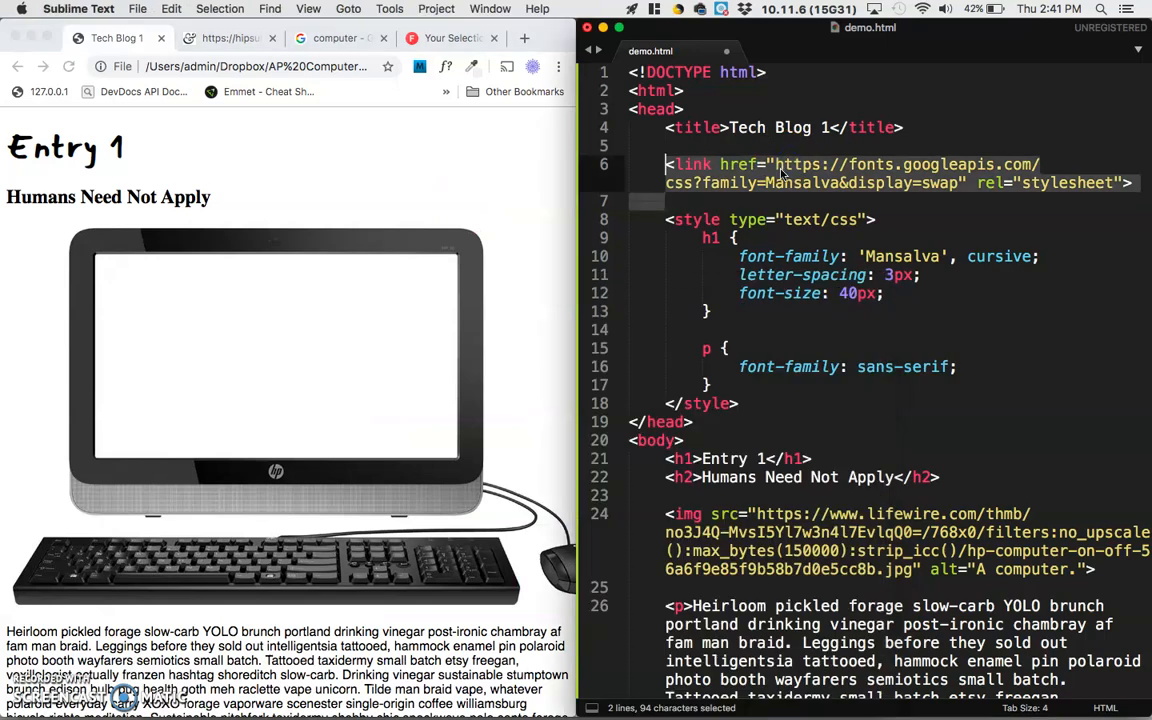
Add the Raleway family in Google Fonts and place its stylesheet link below Mansalva's
scroll(down, 3)
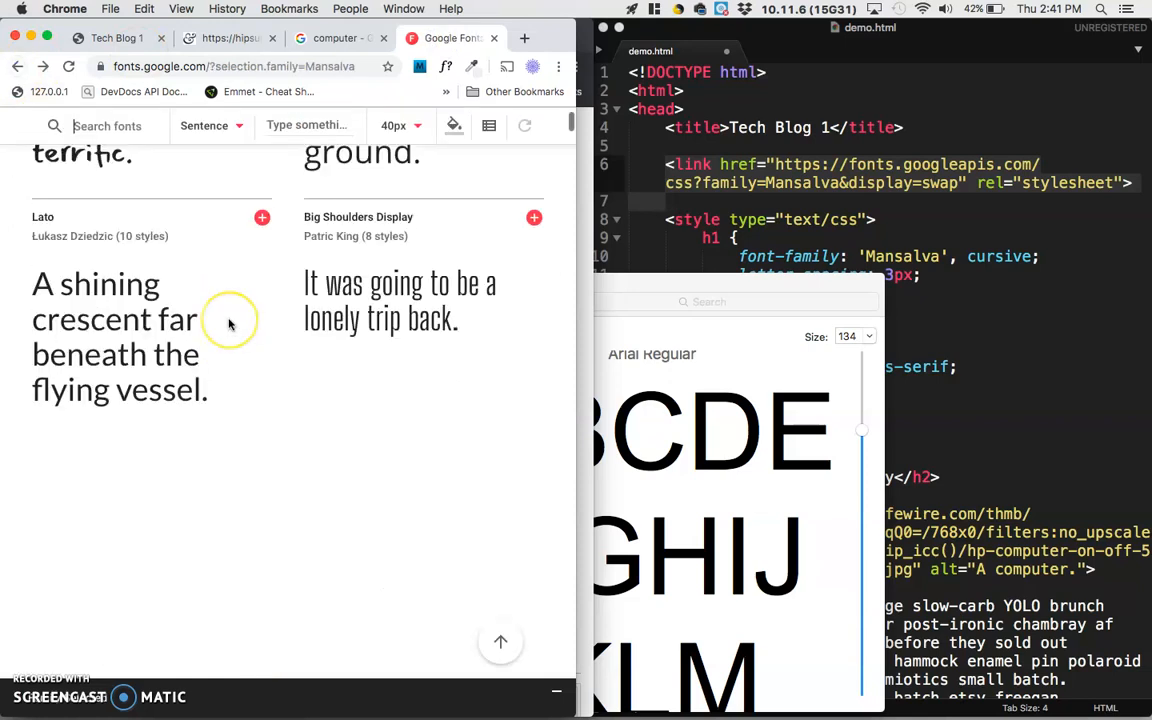
scroll(down, 3)
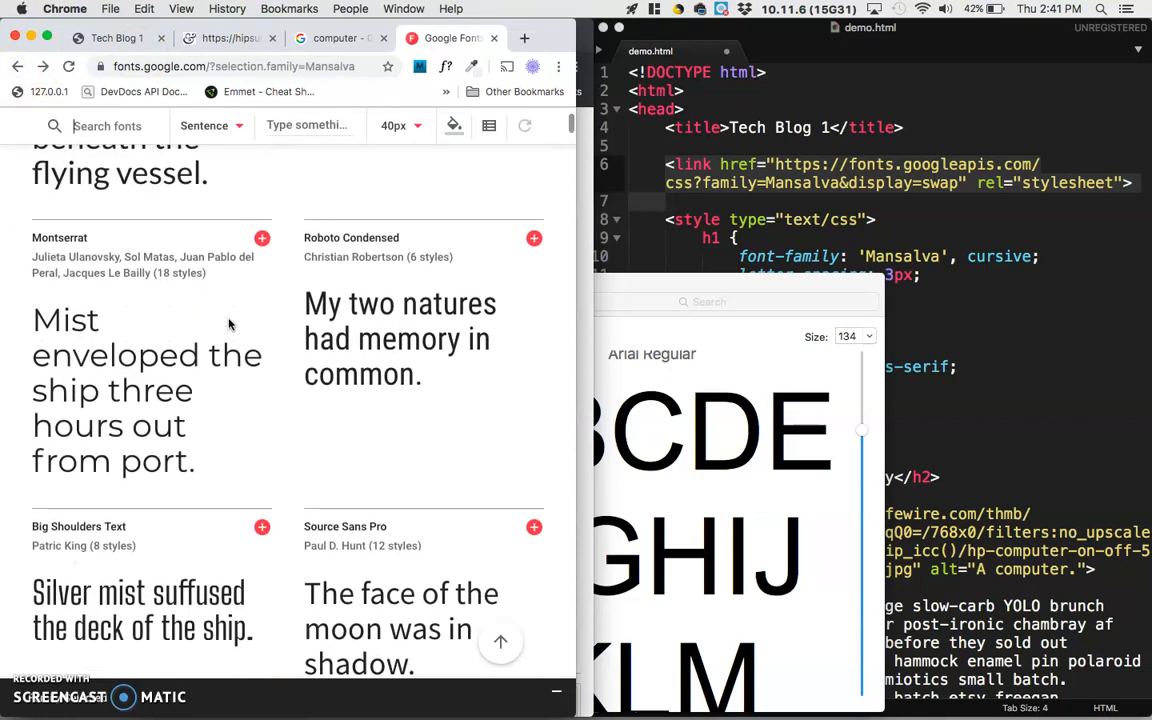
scroll(down, 3)
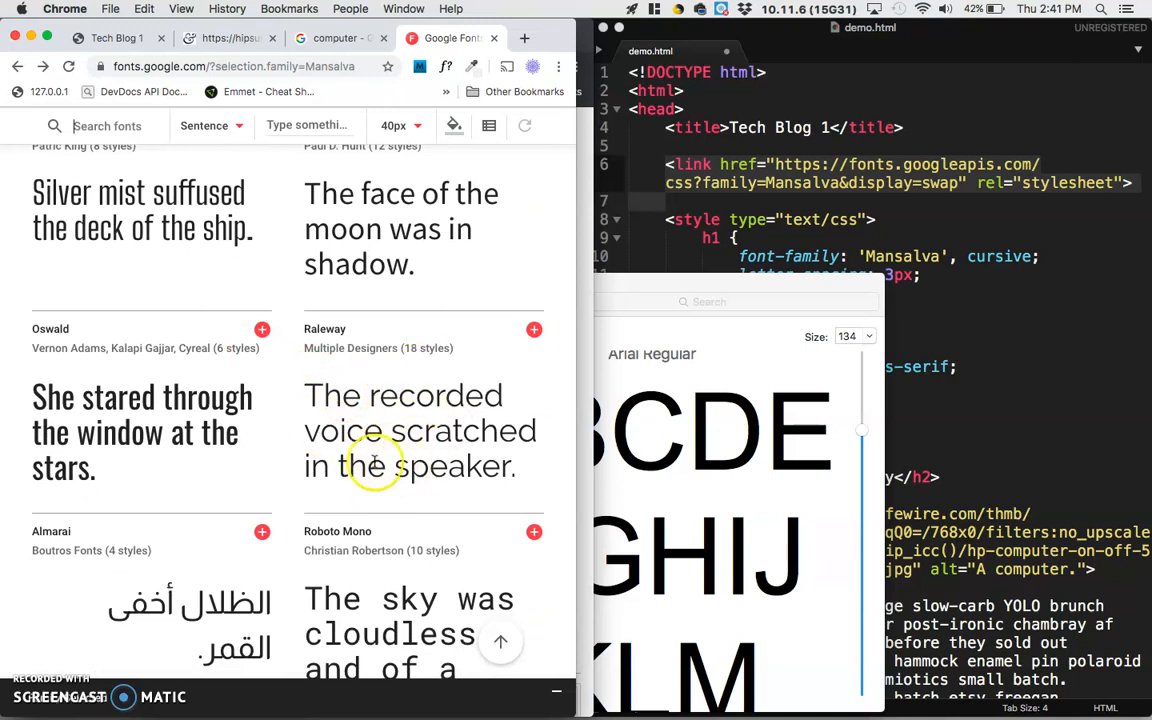
mouse_move(416, 430)
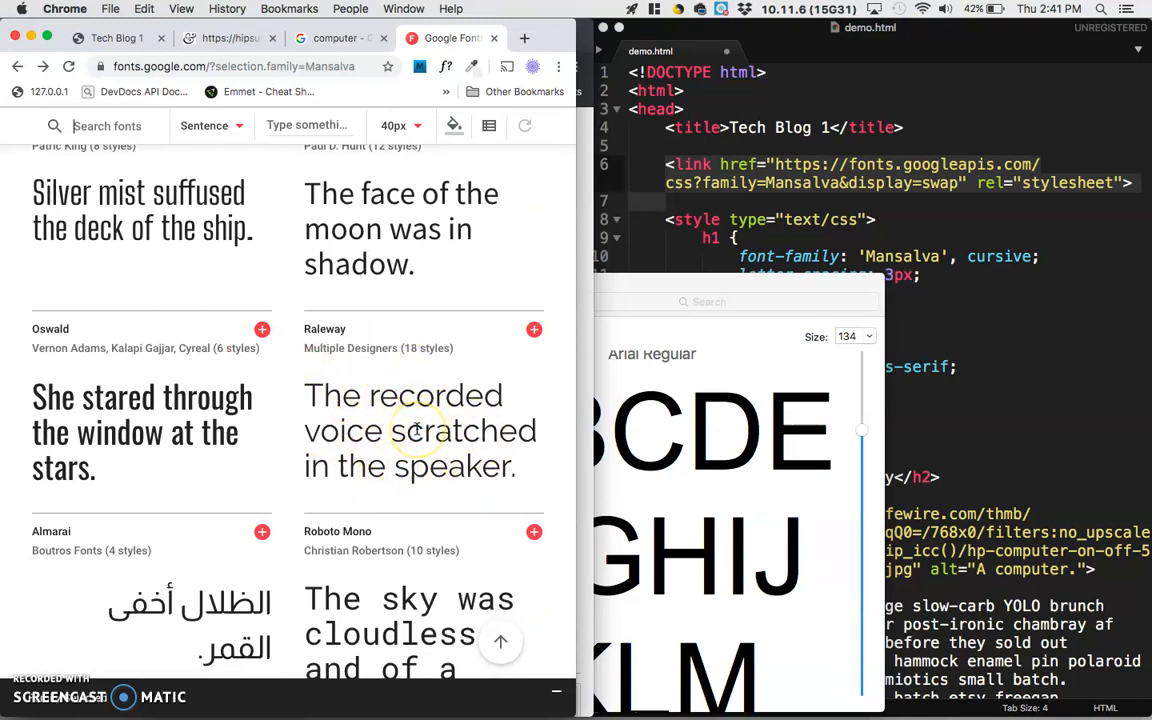
click(534, 330)
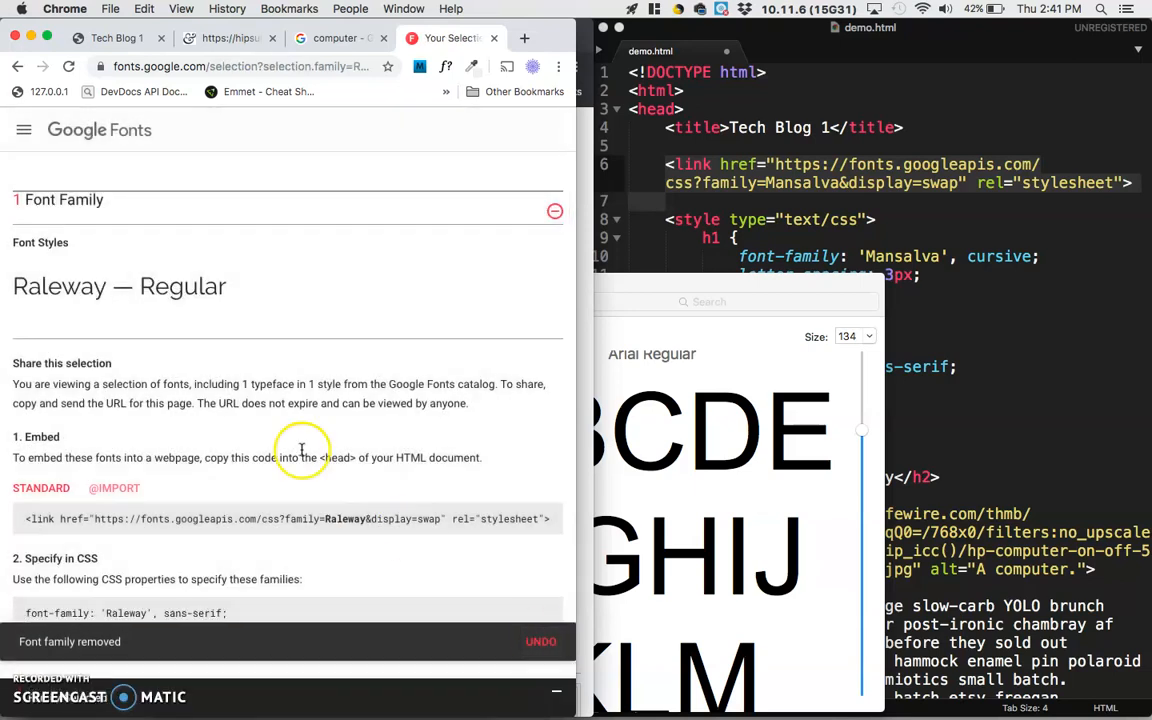
scroll(down, 3)
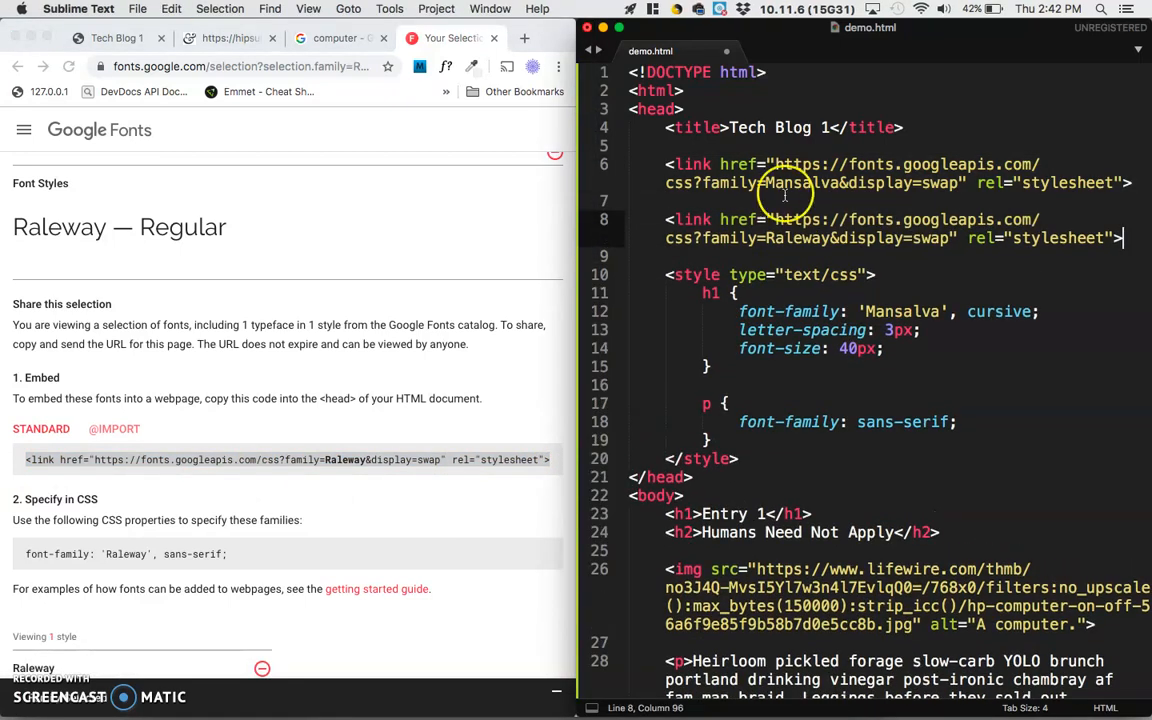
mouse_move(240, 210)
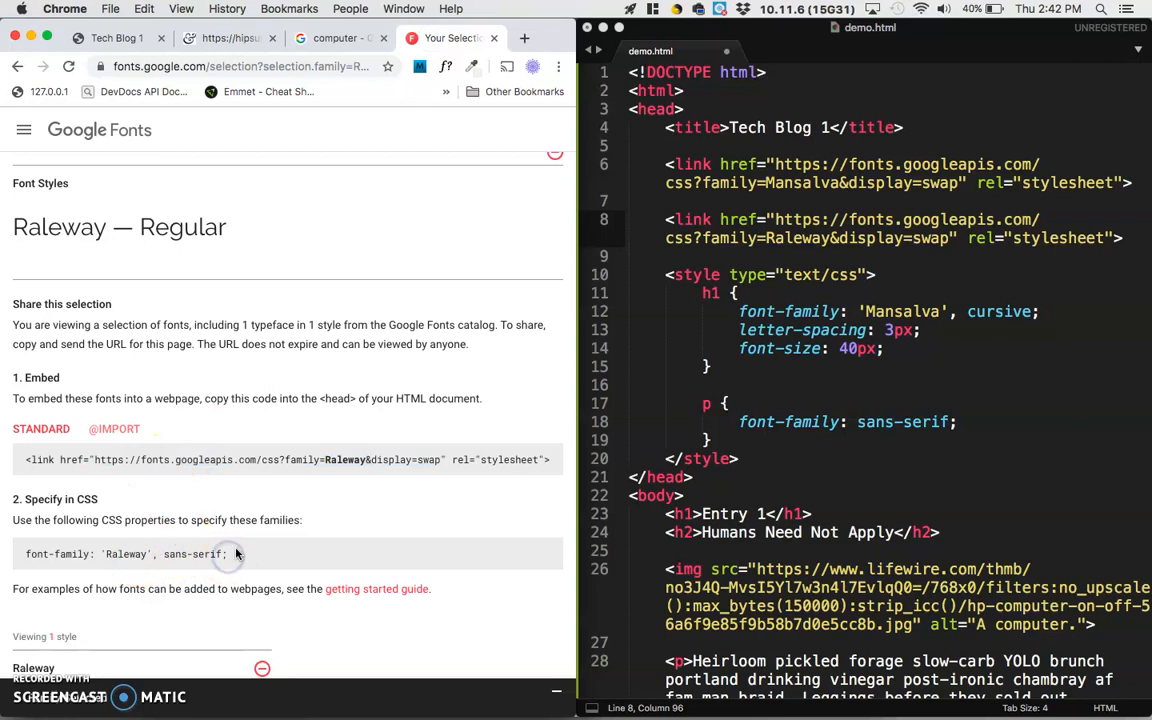
Set the p rule to 'Raleway', sans-serif and preview the Raleway paragraphs
triple_click(124, 554)
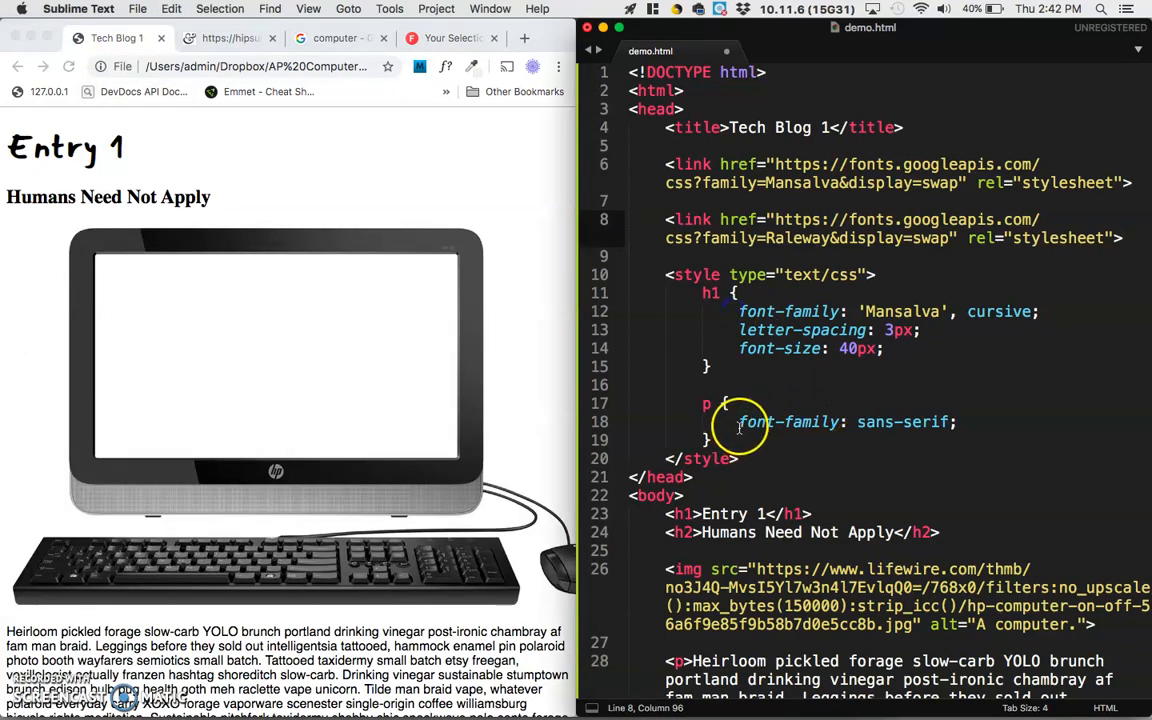
text('Raleway',)
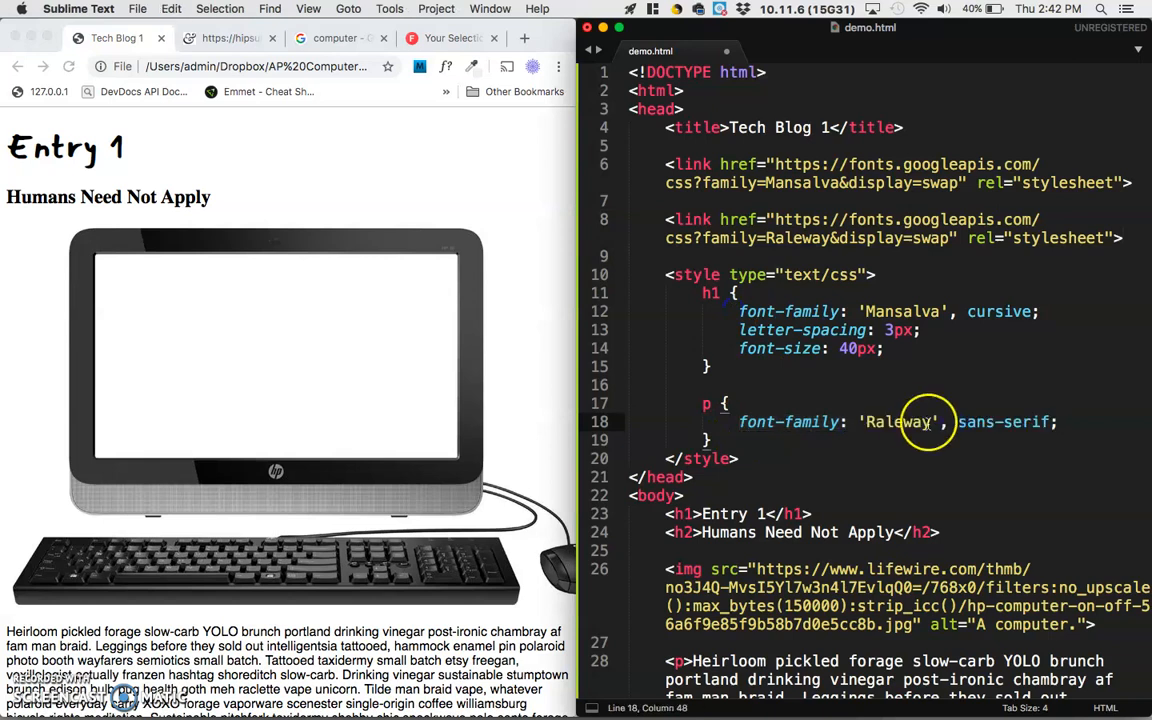
double_click(894, 420)
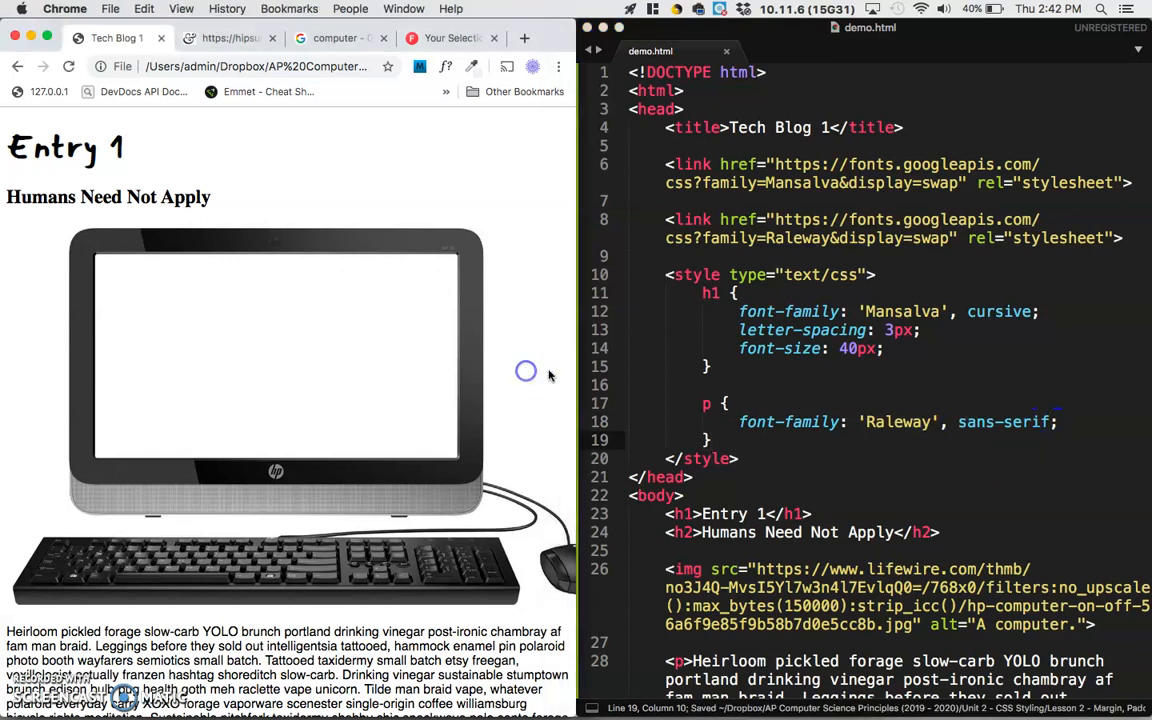
scroll(down, 3)
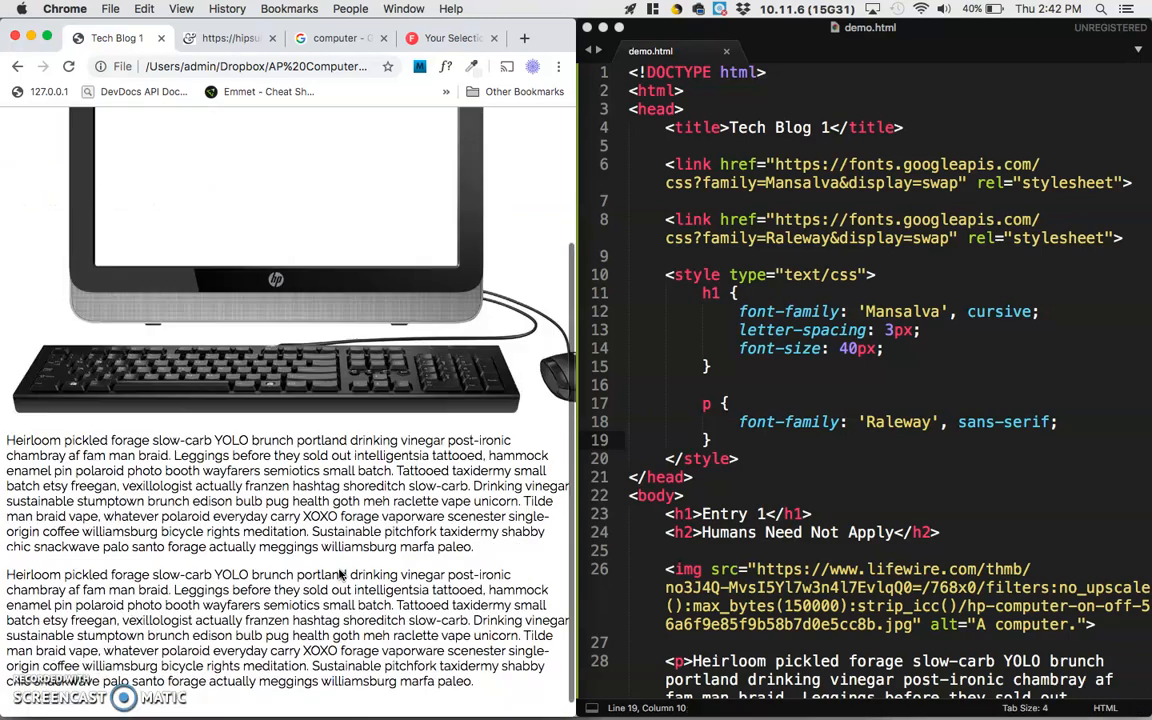
Add letter-spacing and a 25px line-height to the p rule and preview the spread-out text
key(enter)
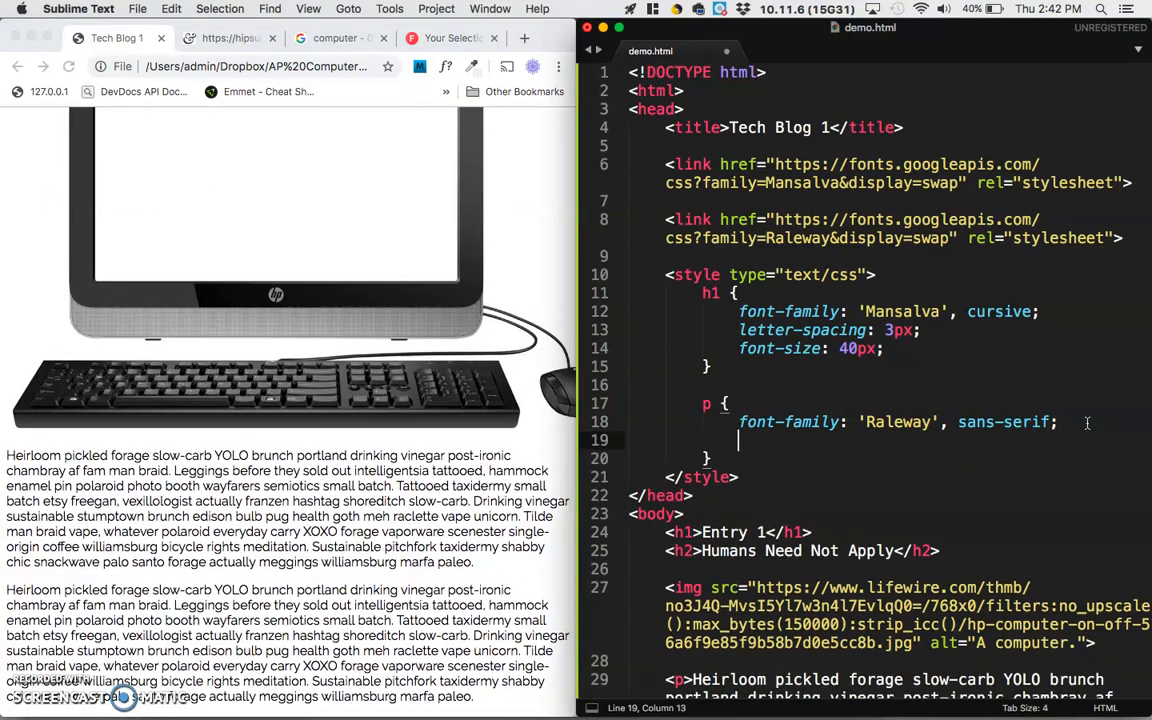
text(letter-spacing:)
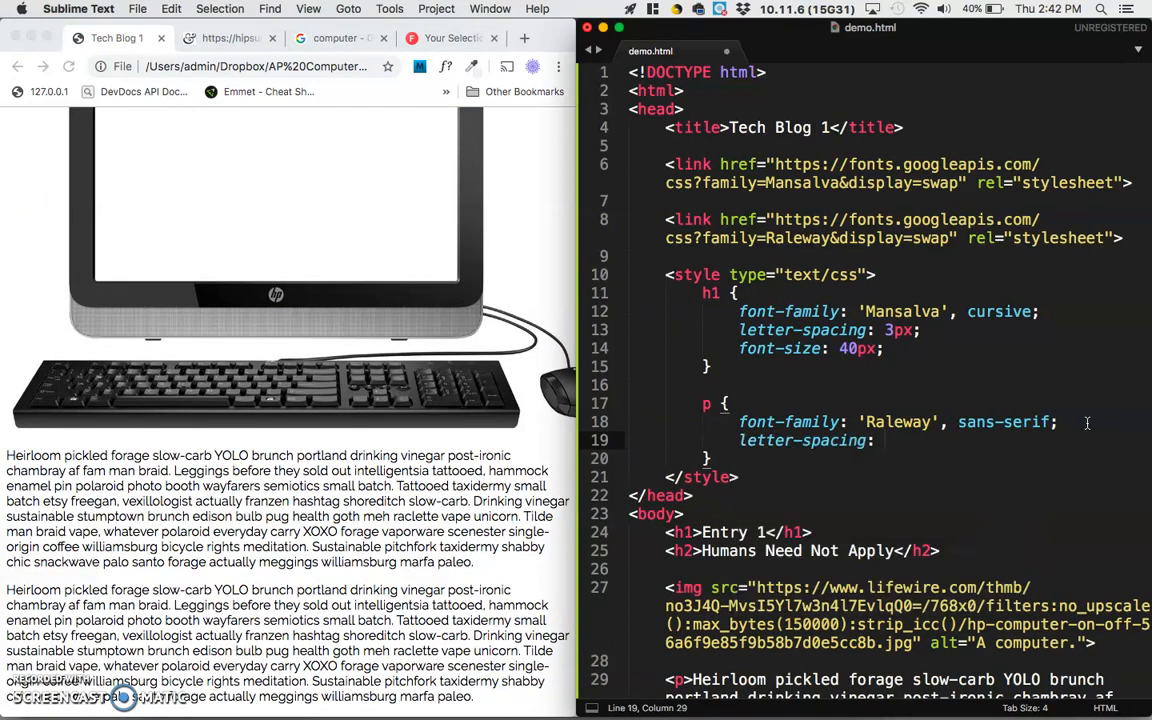
text(4px;)
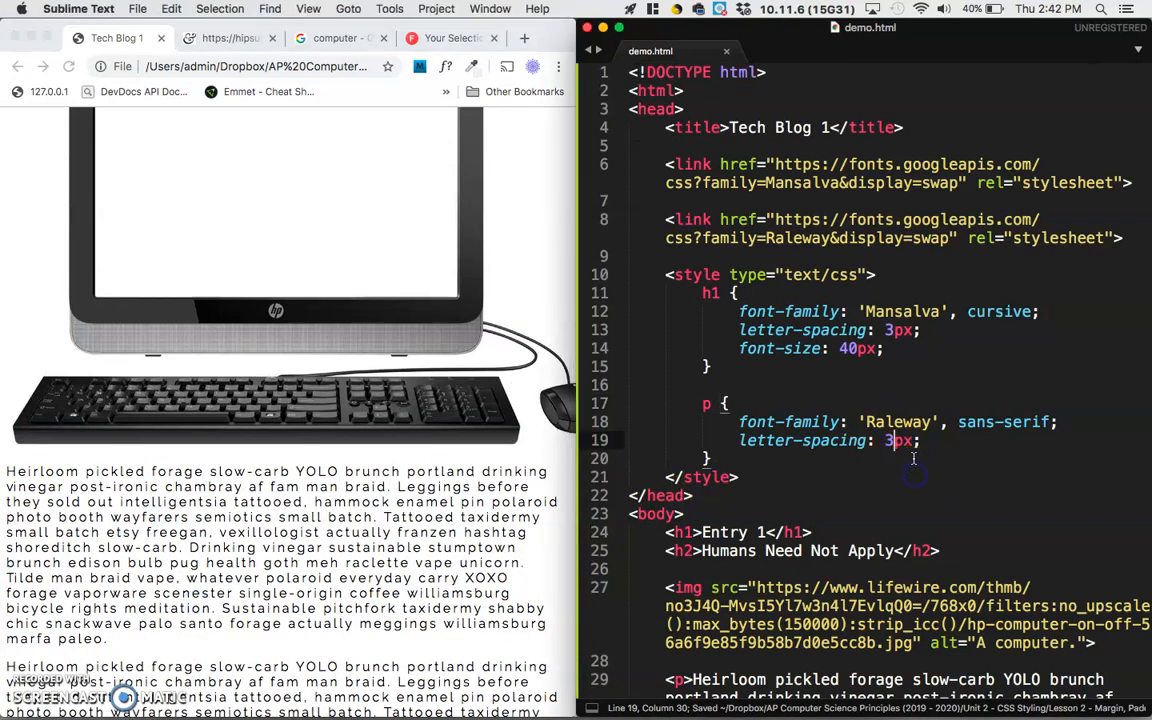
text(line-height: 25px;)
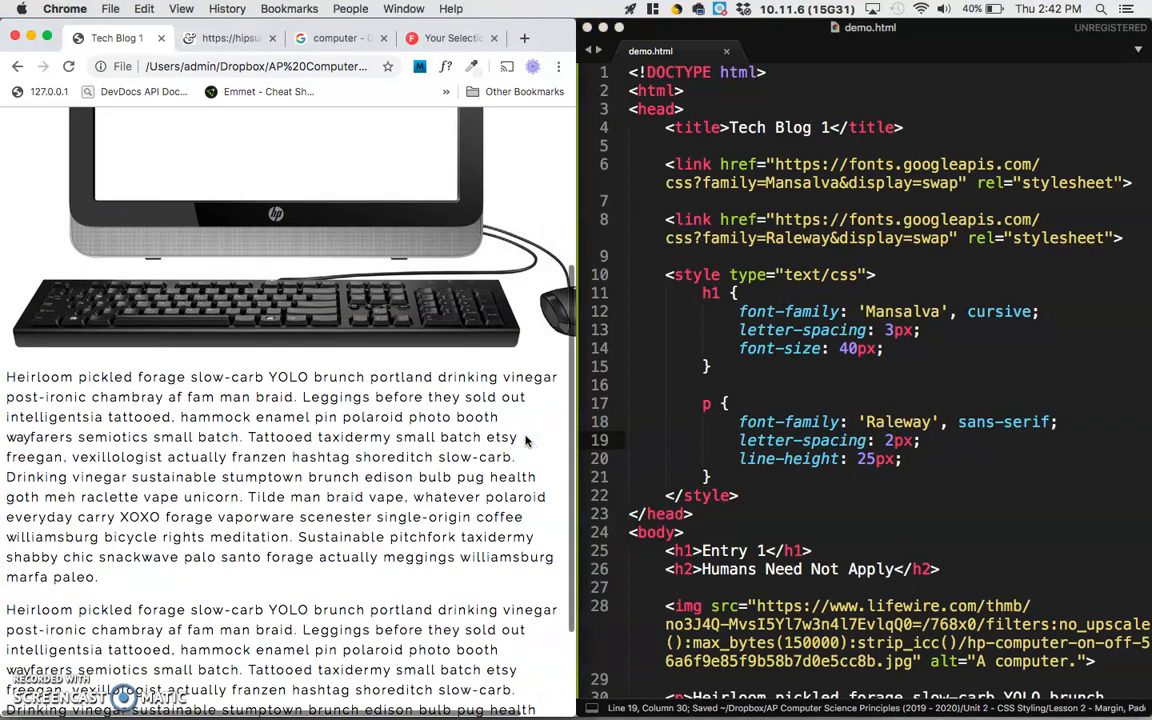
scroll(down, 3)
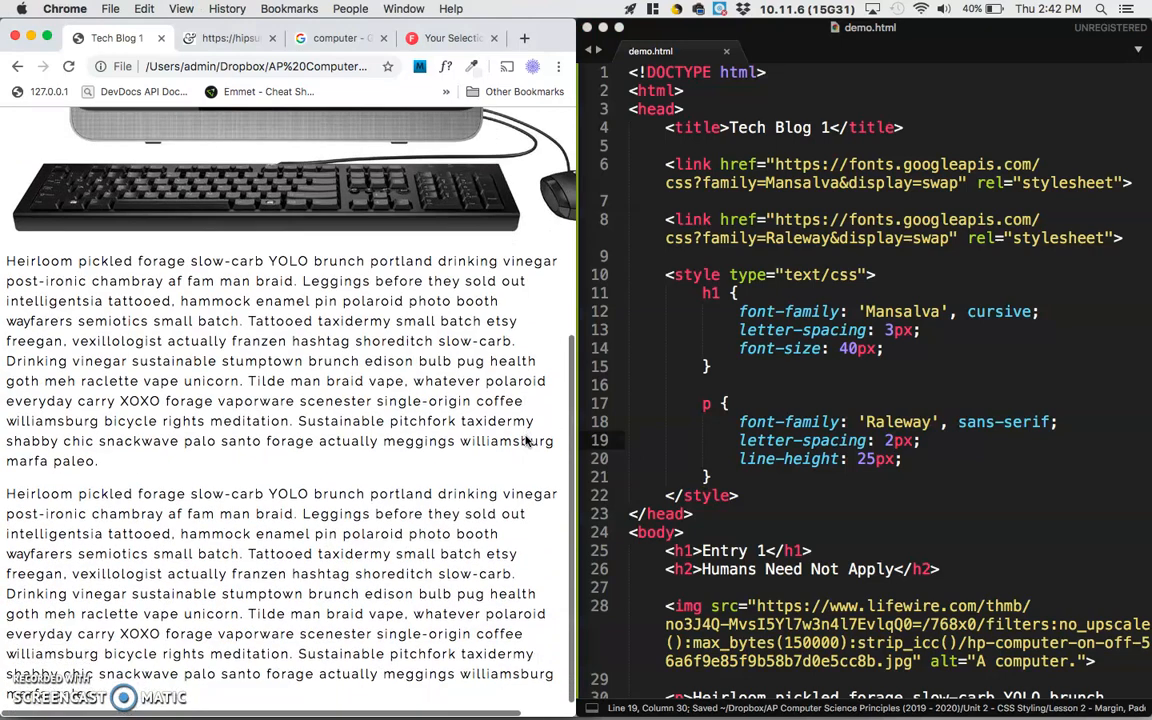